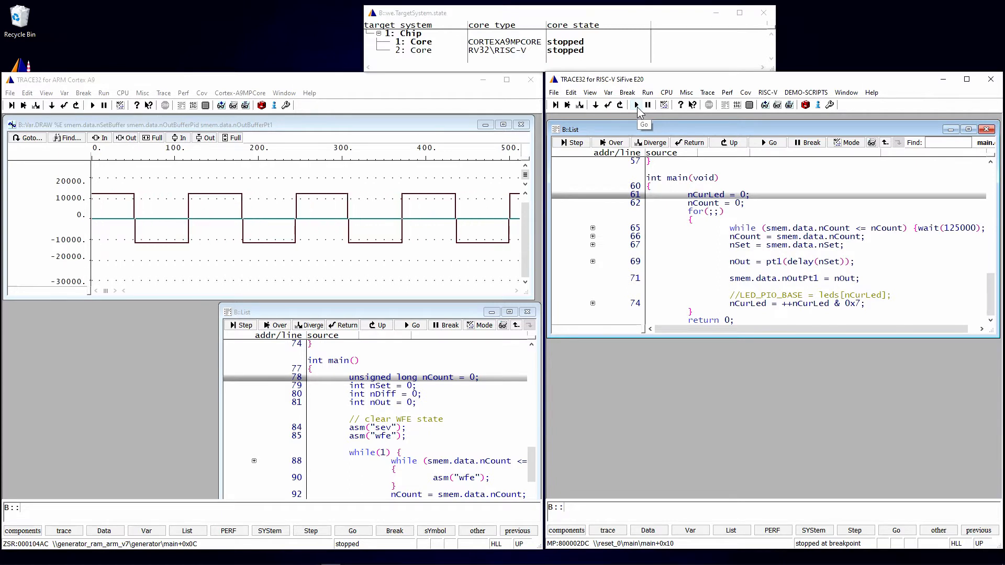
Go then Break on RISC-V, then Go then Break on ARM, leaving both cores halted.
click(636, 104)
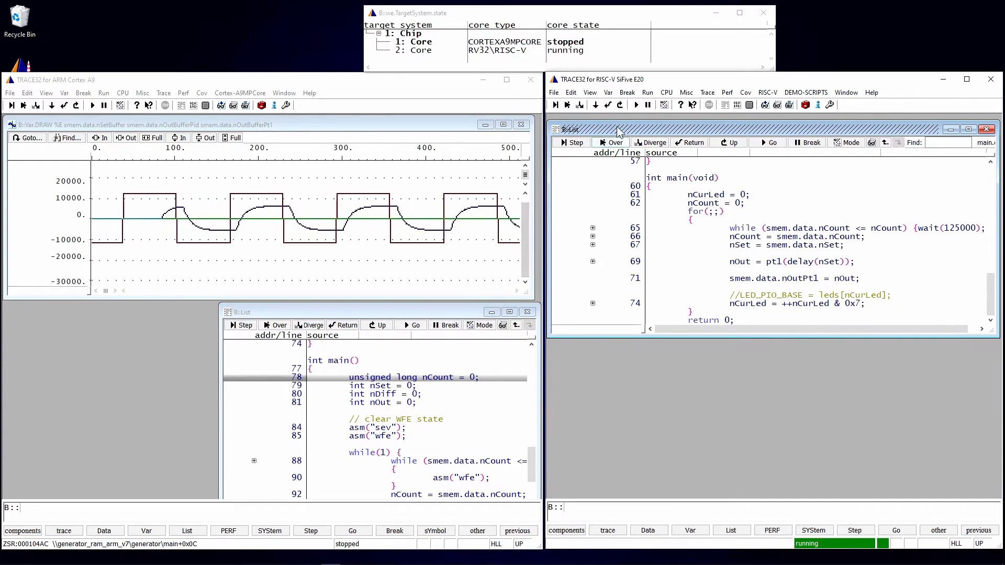
click(647, 105)
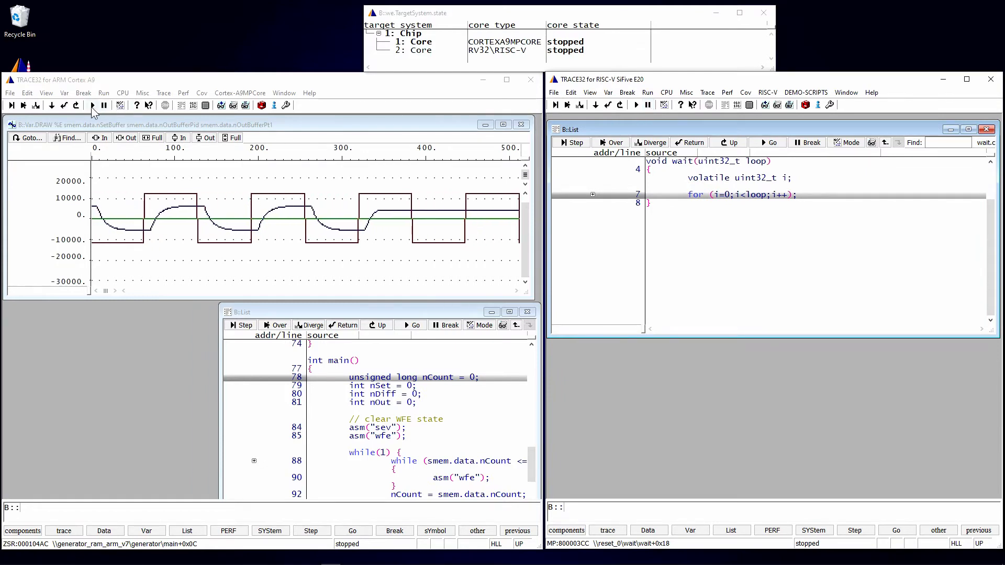
click(92, 105)
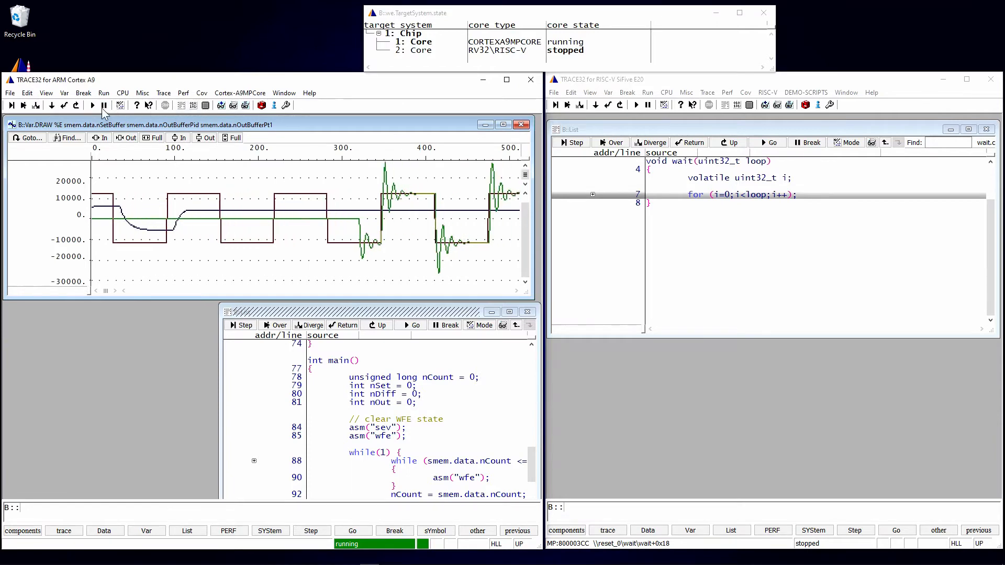
click(104, 105)
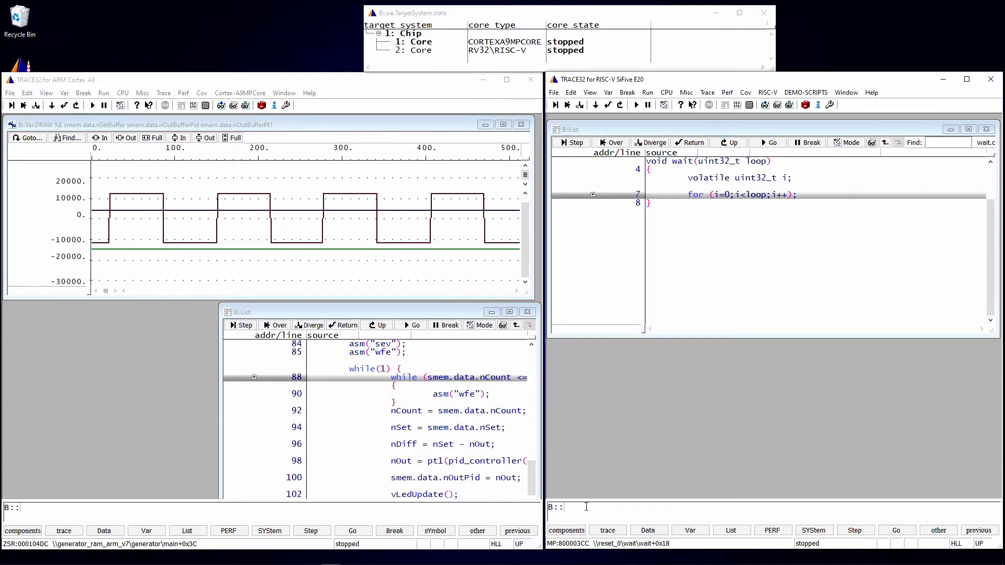
Via synch, switch RISC-V synchronisation ON connected to ARM with MasterGo, MasterBreak and MasterStep.
text(synch)
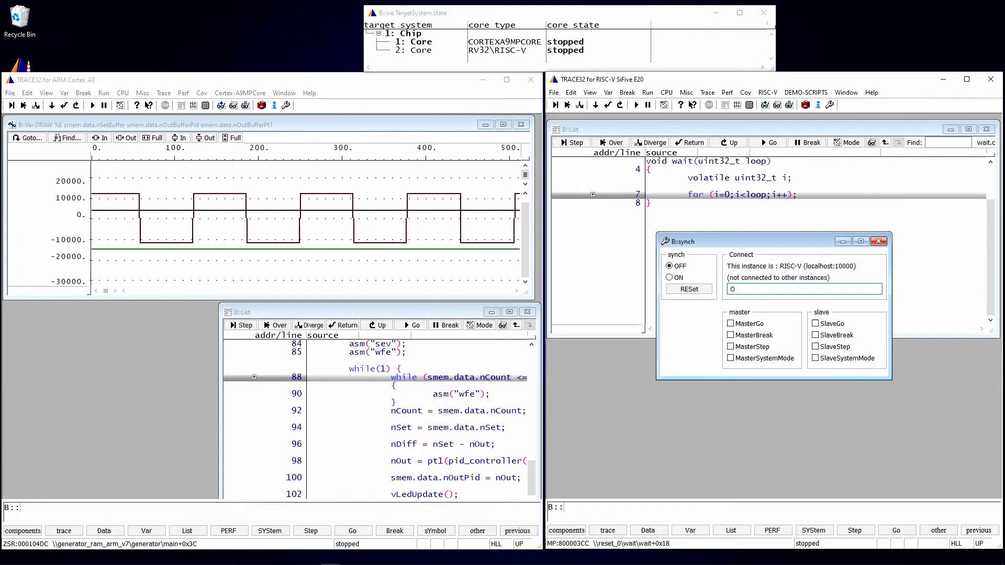
click(670, 277)
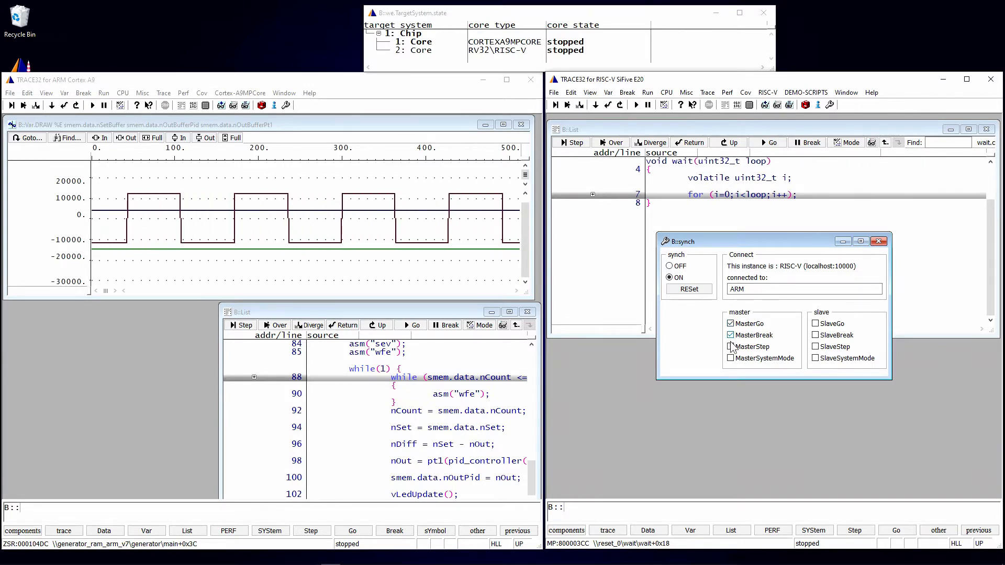
click(730, 346)
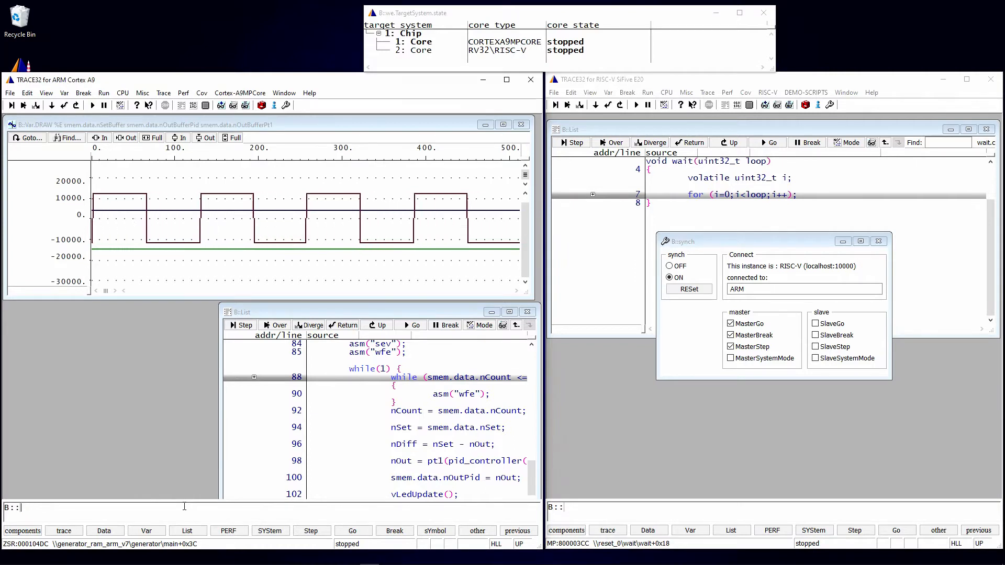
Via synch, connect ARM to RISC-V, synchronisation ON with SlaveGo, SlaveBreak and SlaveStep.
text(synch)
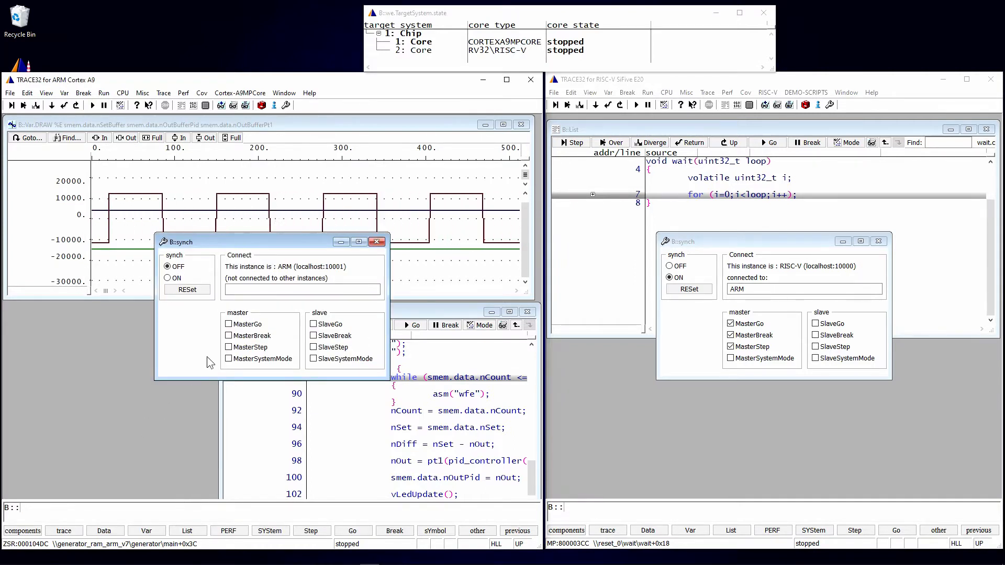
click(302, 289)
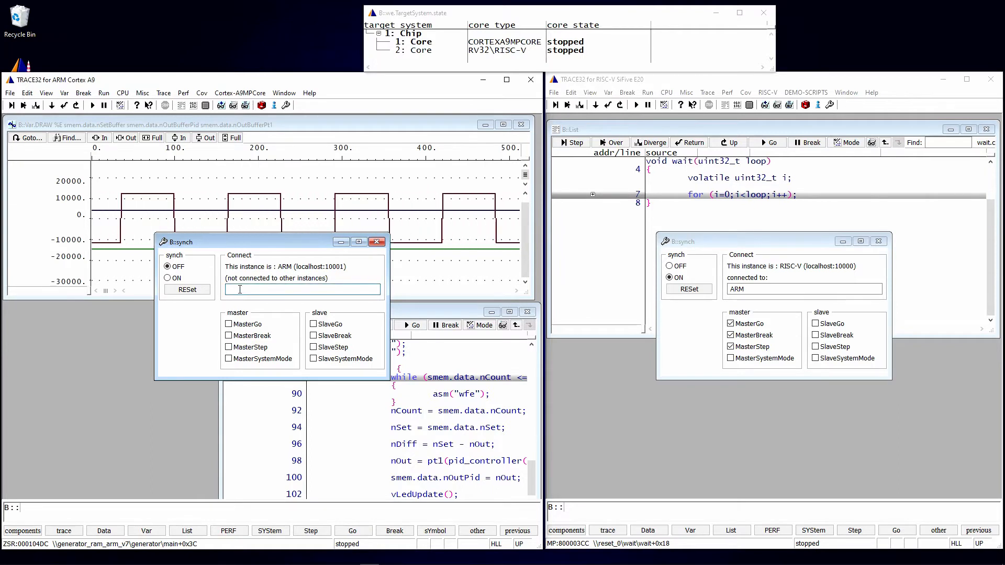
text(RISC-V)
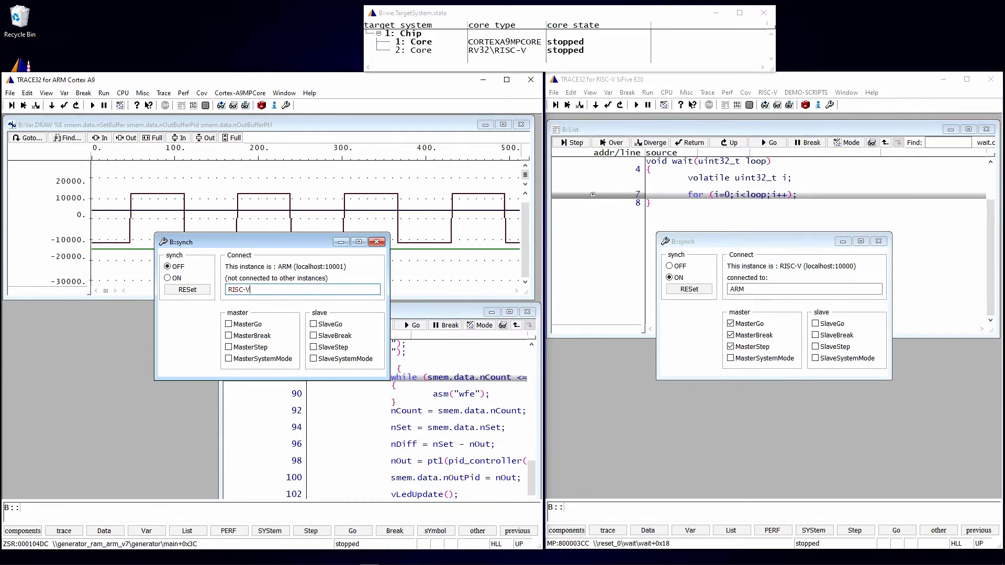
click(167, 278)
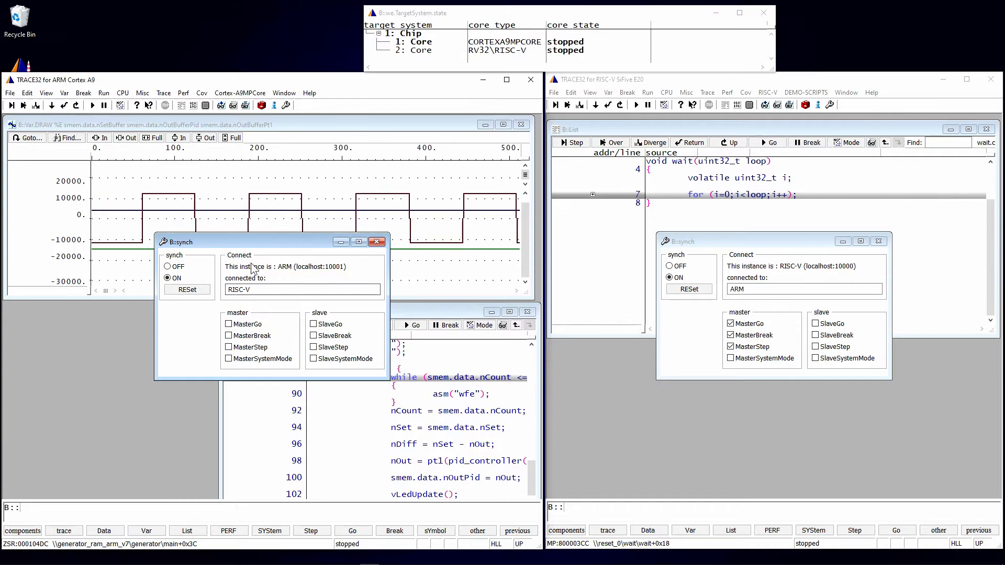
click(313, 335)
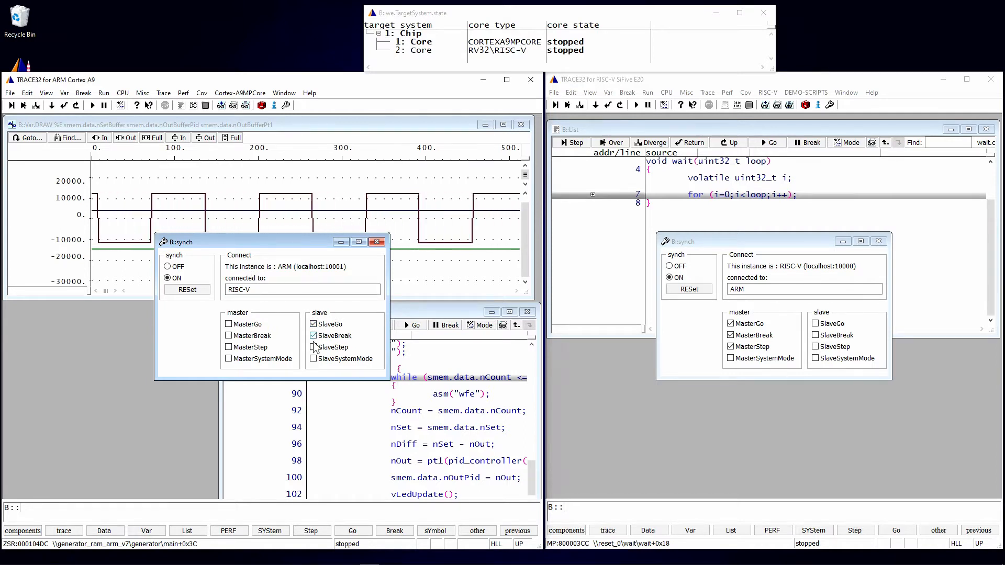
click(314, 347)
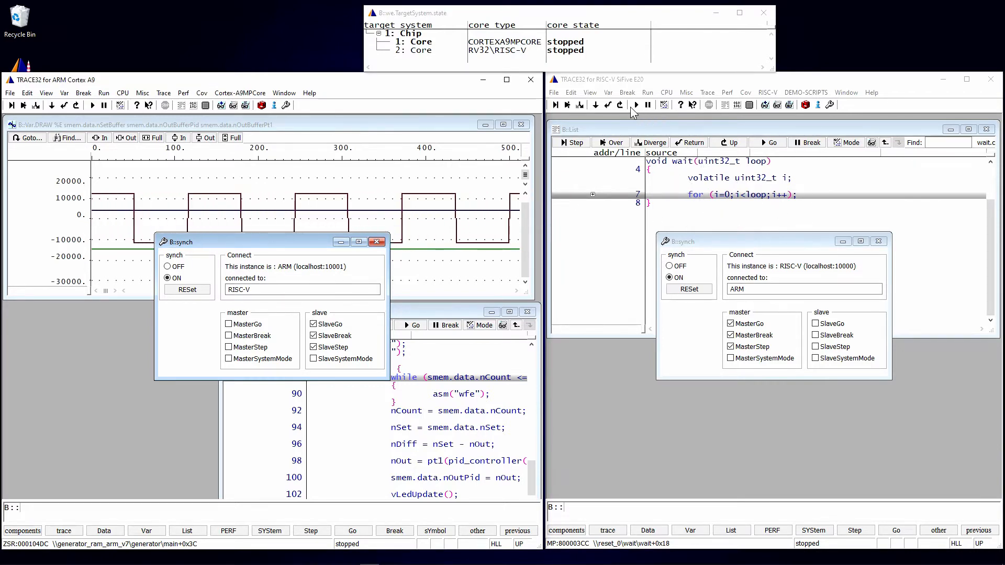
Start and halt both cores from RISC-V, then verify ARM still starts and stops on its own.
click(636, 105)
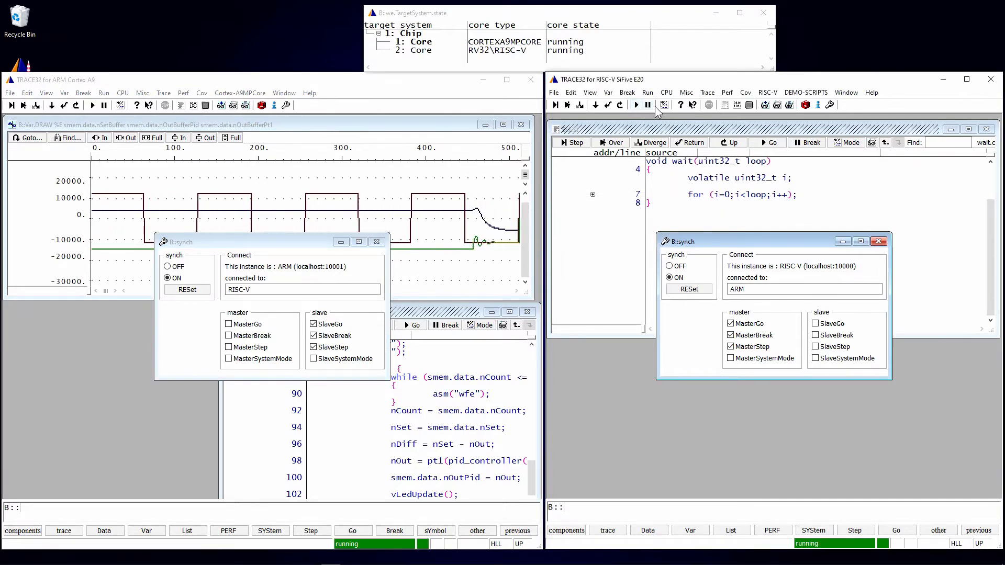
click(647, 105)
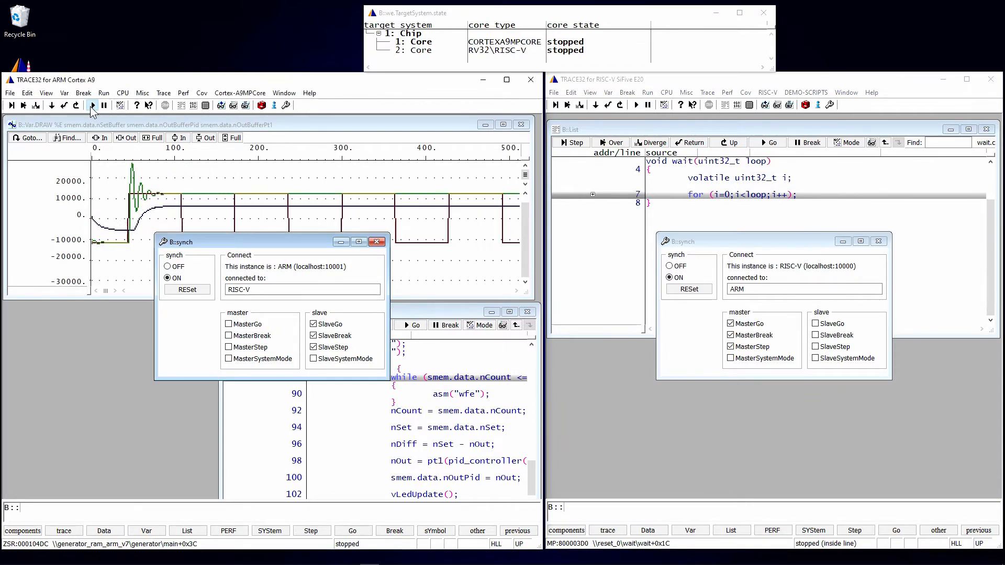
click(92, 105)
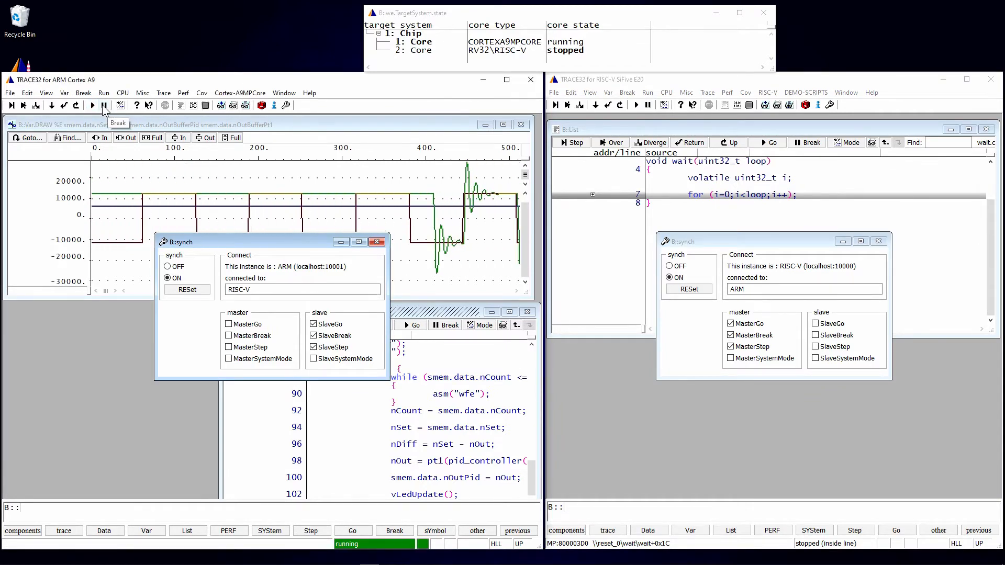
click(104, 104)
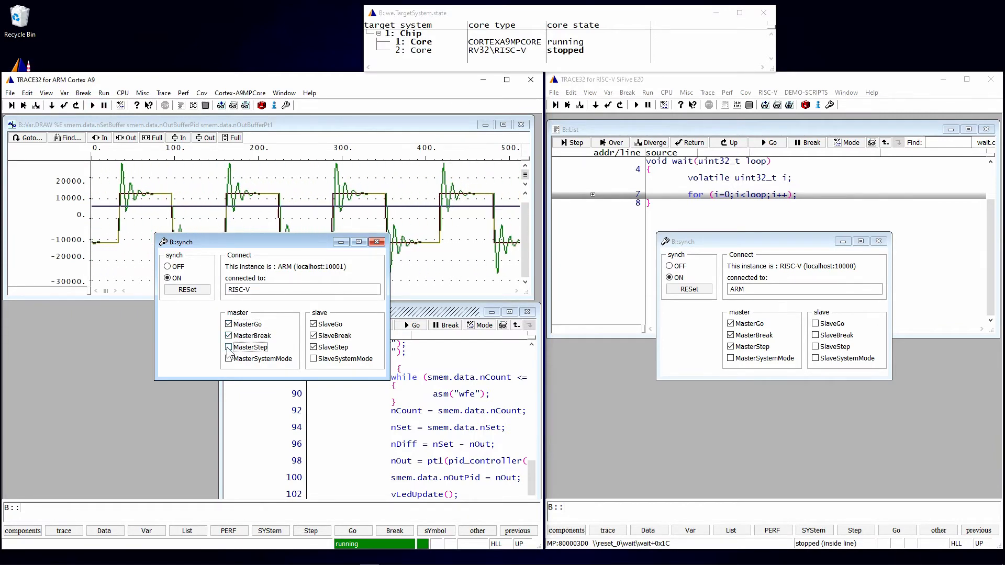
Enable ARM MasterStep, then break ARM so RISC-V halts along with it.
click(229, 347)
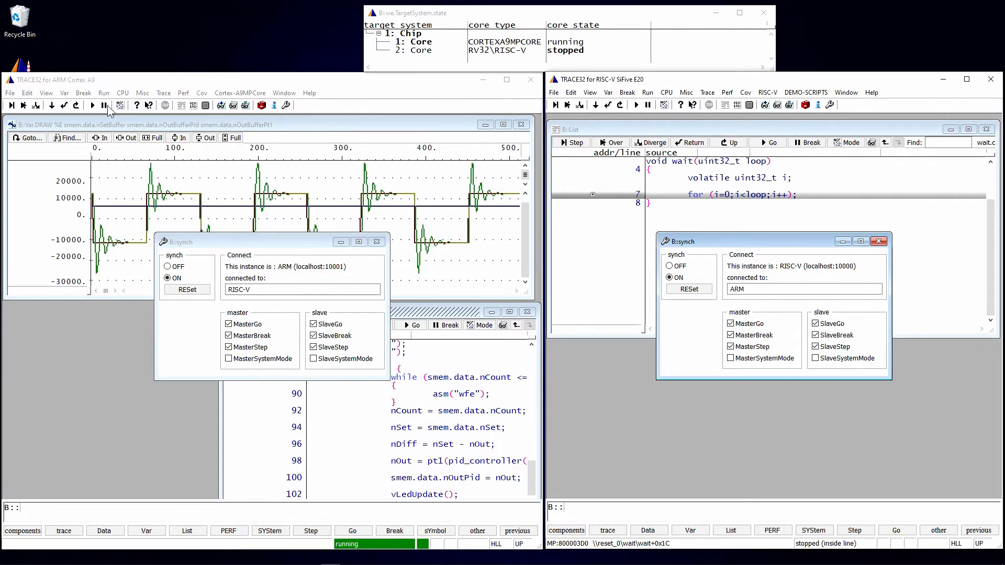
click(104, 105)
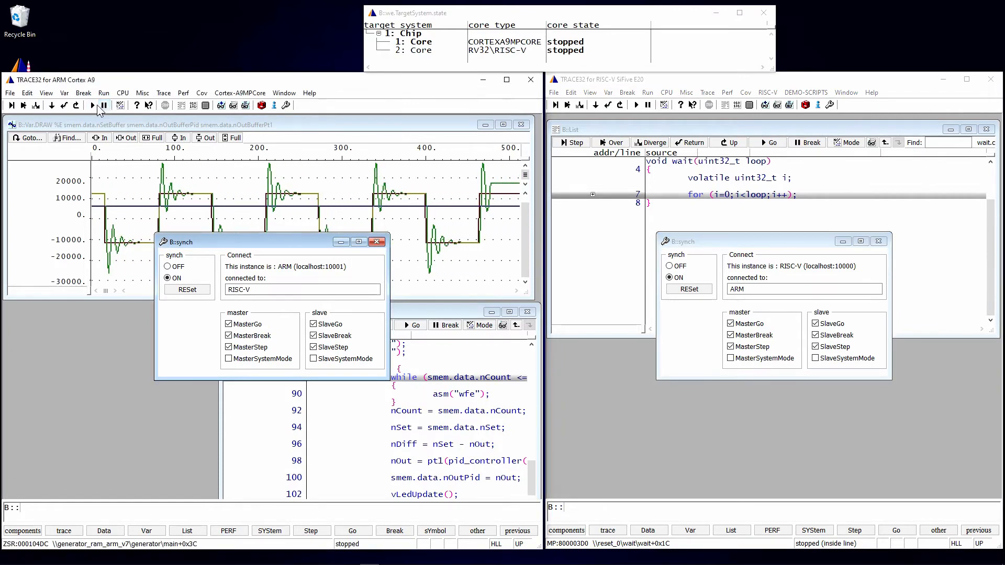
click(92, 105)
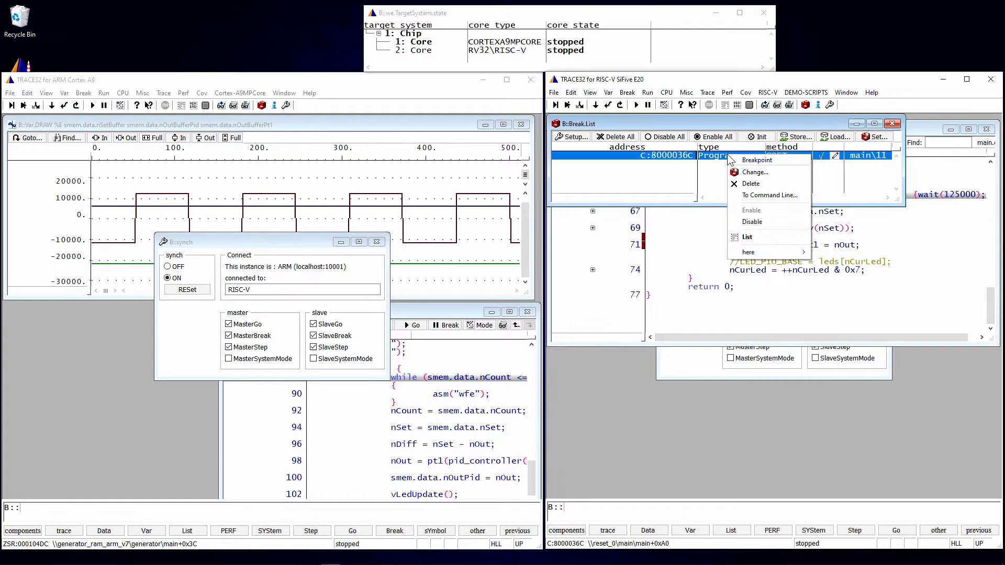
Add a main line 11 breakpoint with COUNT 200 and remove the original one.
click(755, 171)
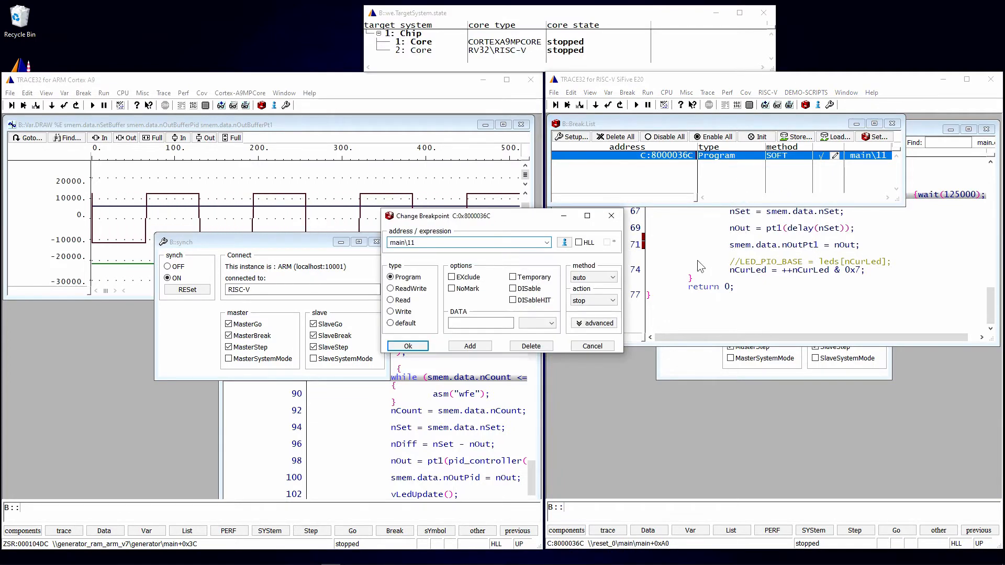
click(598, 324)
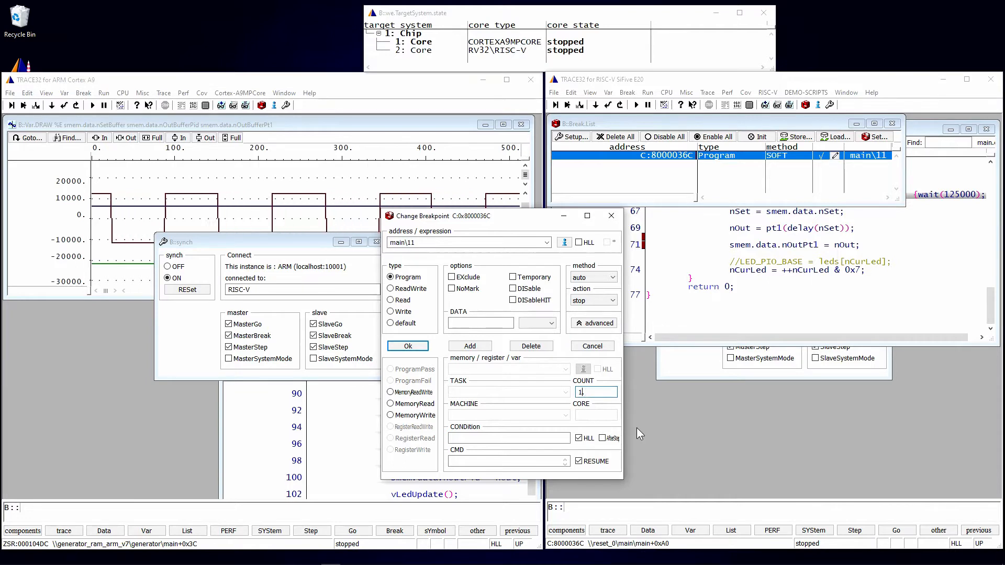
text(2009)
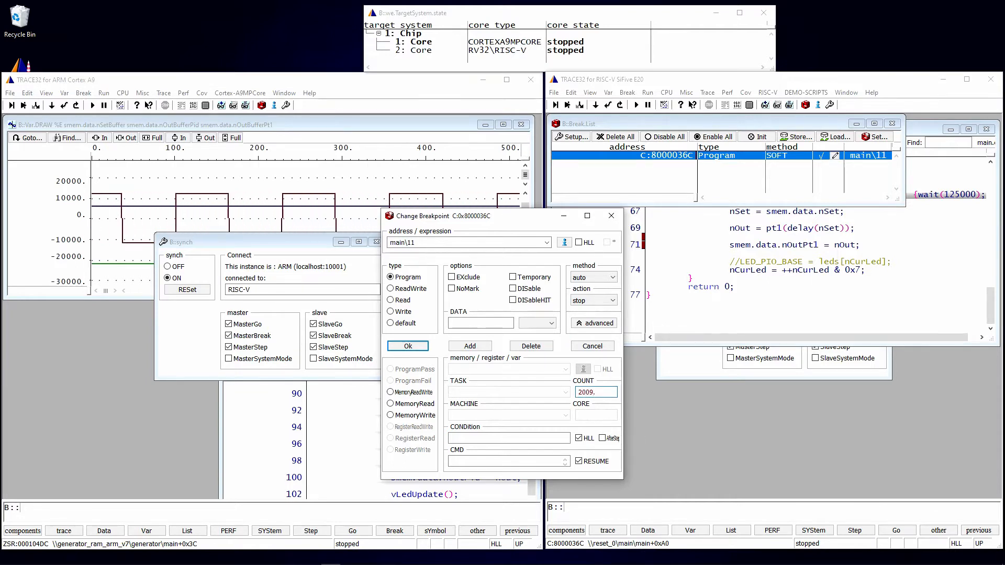
text(200)
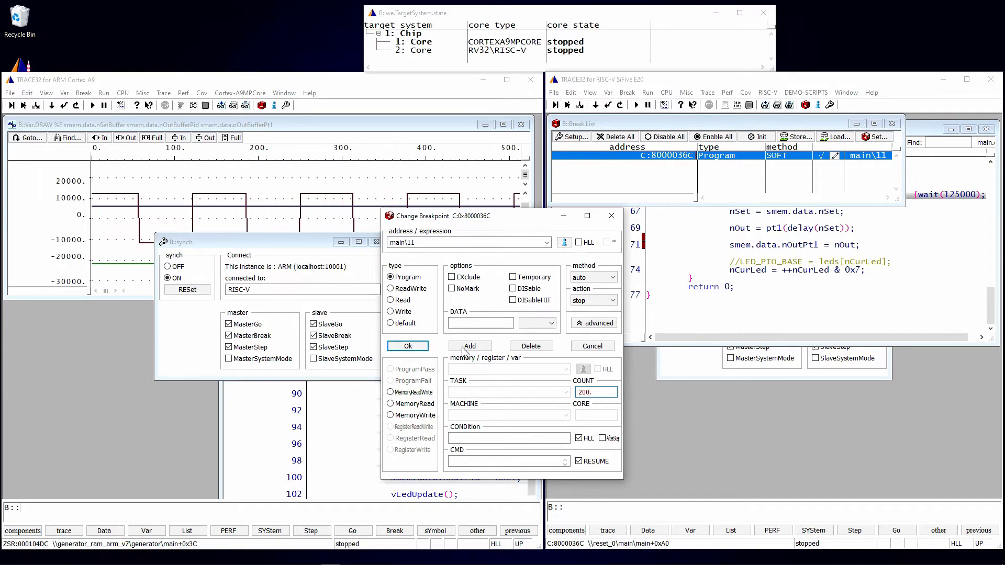
click(470, 347)
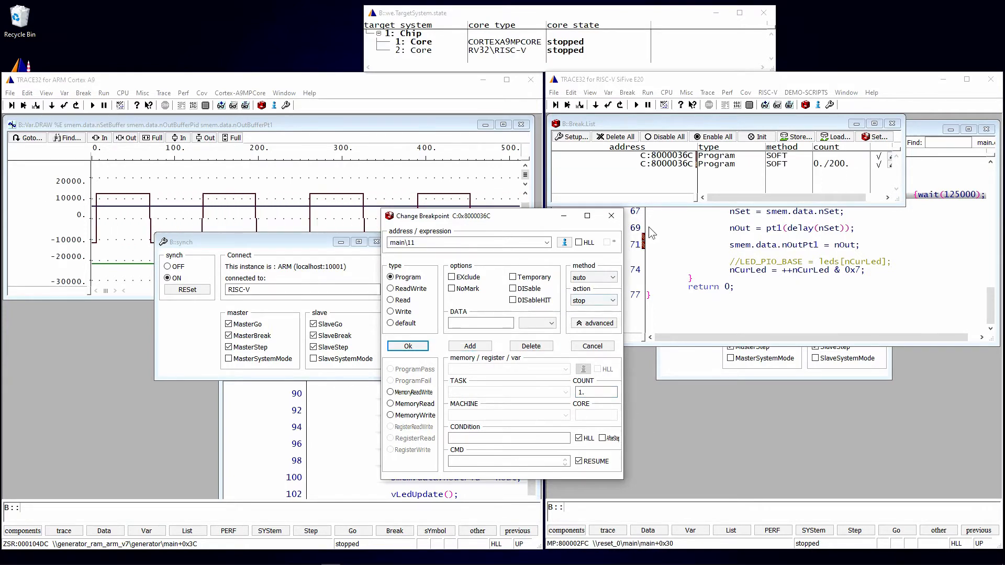
right_click(664, 155)
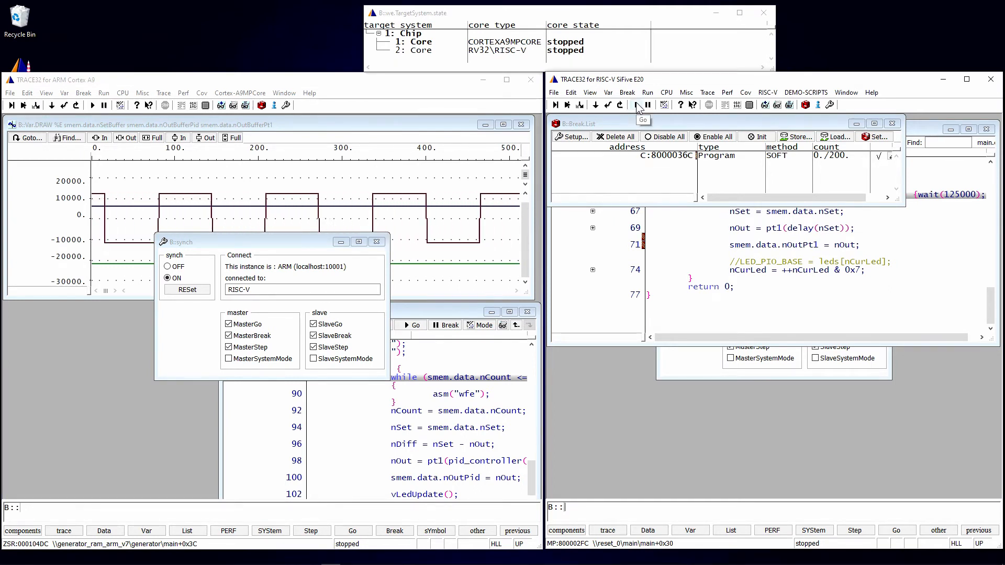
Go on RISC-V so both cores run until the 200-hit breakpoint stops them.
click(642, 105)
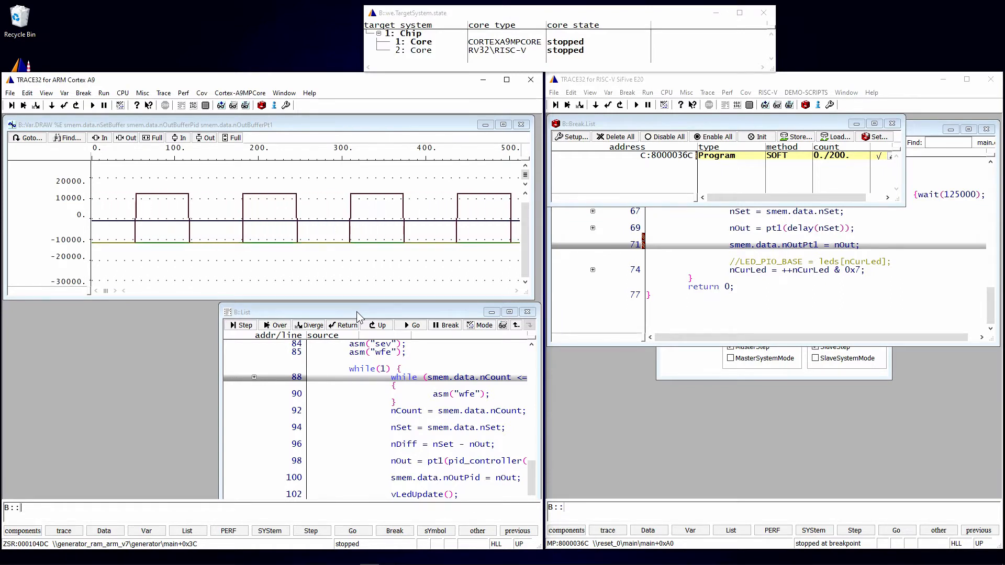
click(805, 95)
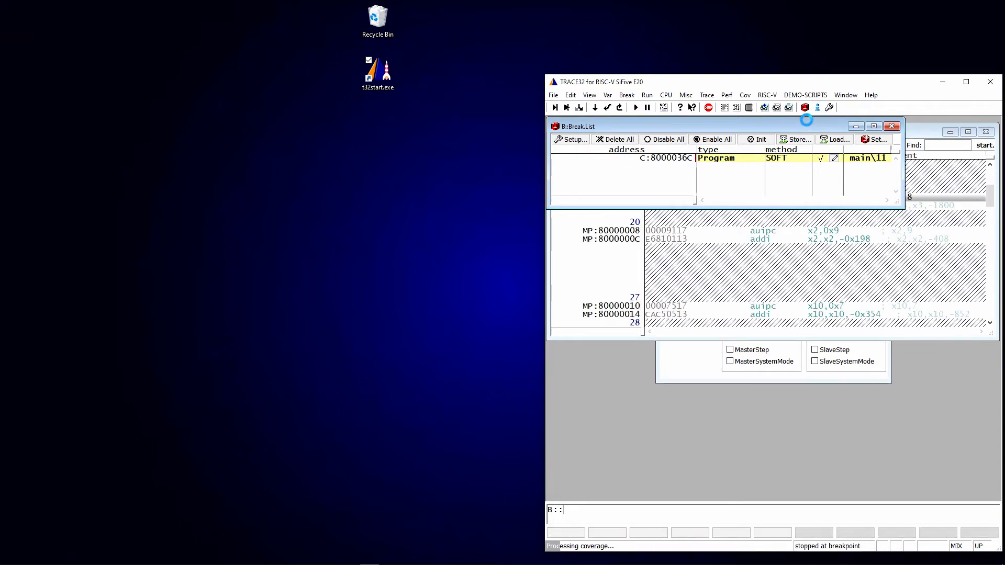
Load the sieve trace demo script from the DEMO-SCRIPTS menu.
click(967, 82)
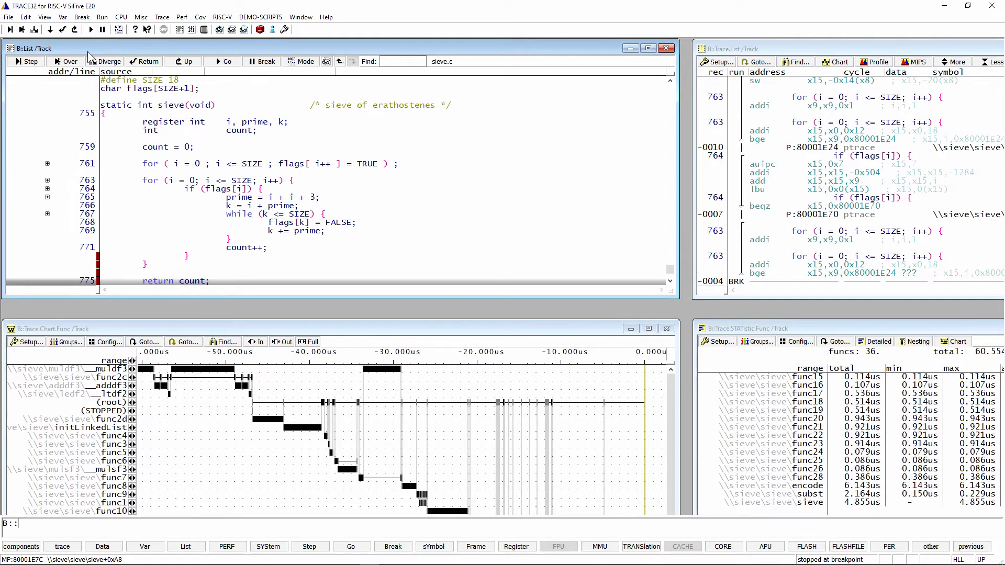
mouse_move(106, 261)
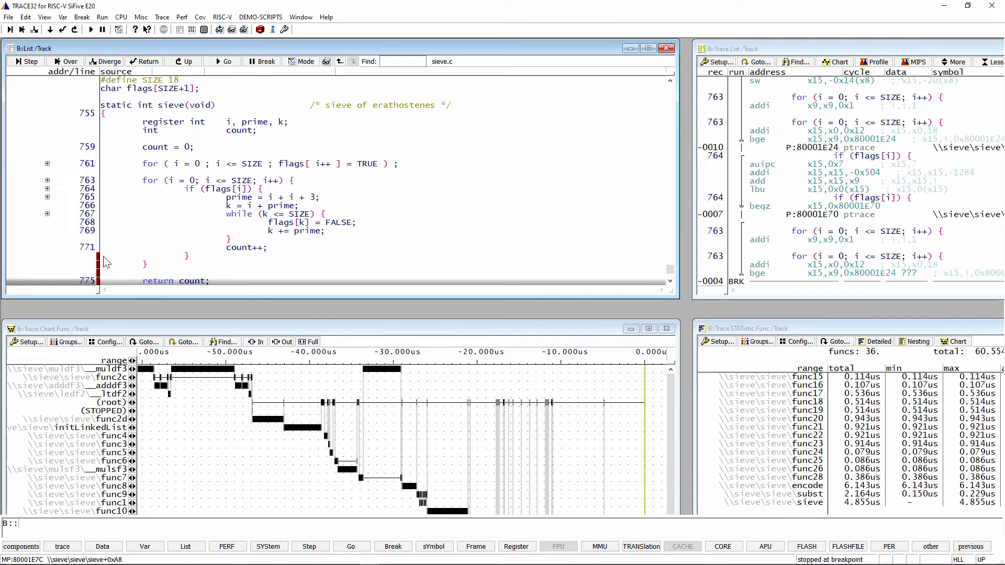
mouse_move(142, 288)
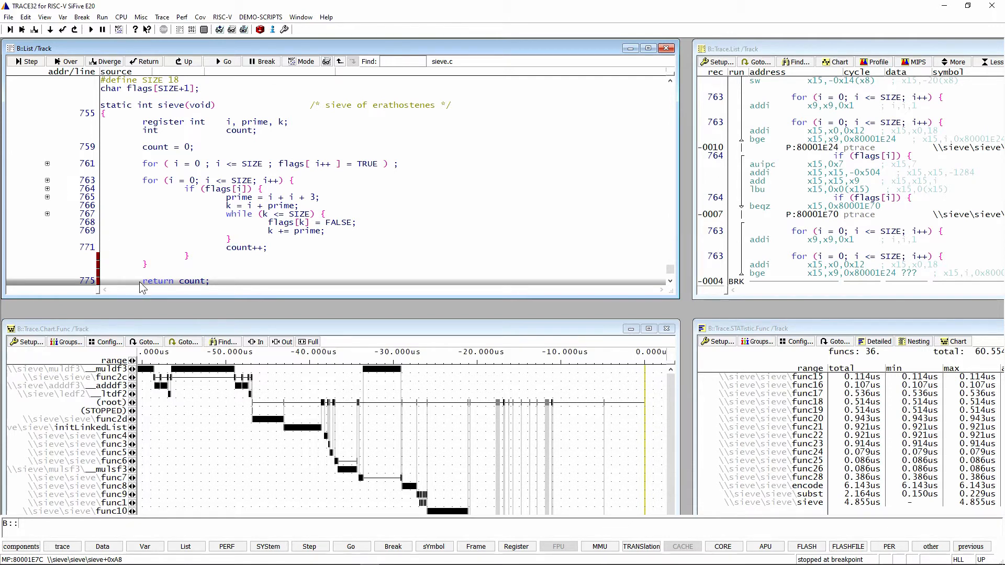
mouse_move(171, 193)
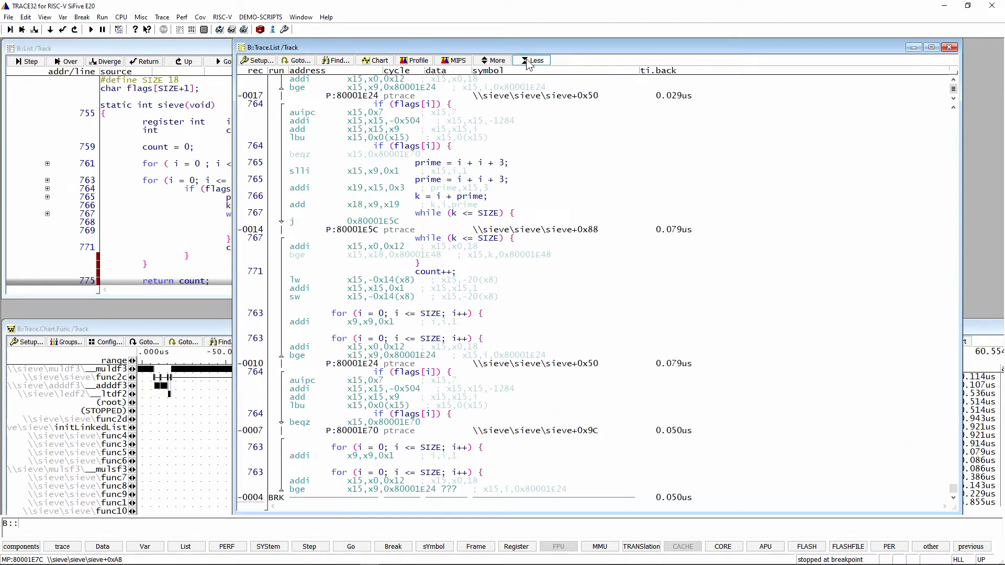
Use Less in Trace.List to show only source lines with their timings.
click(536, 61)
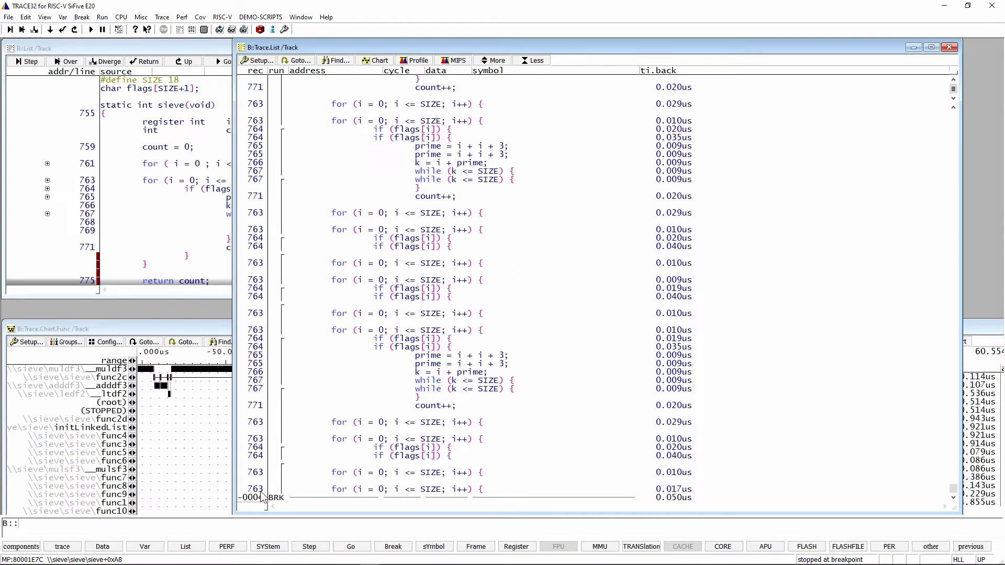
mouse_move(161, 293)
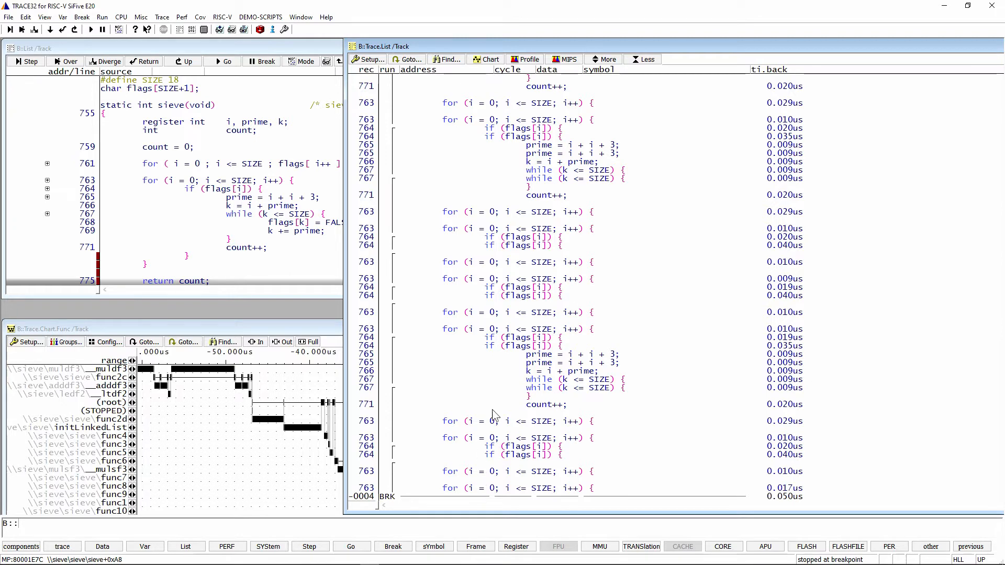
mouse_move(481, 175)
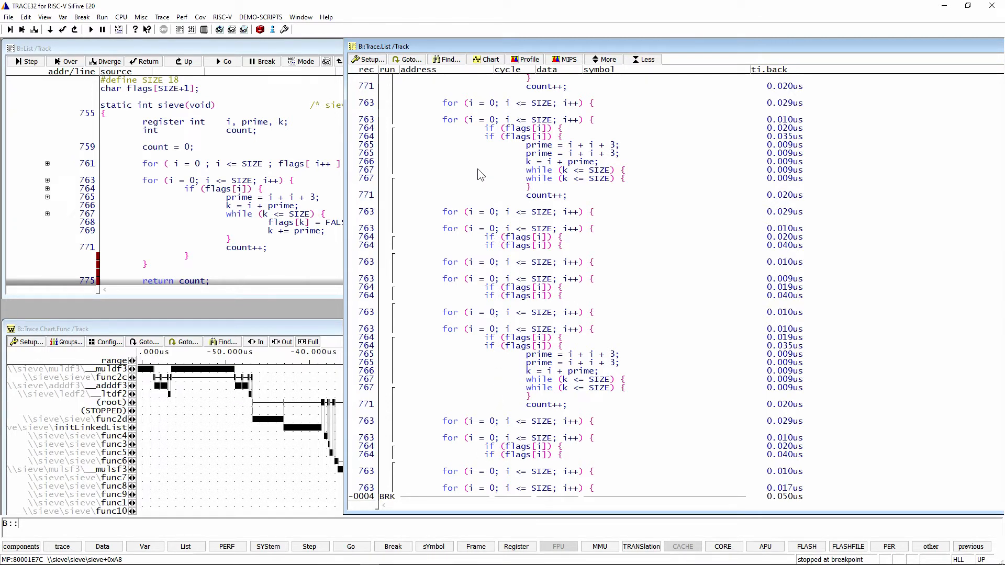
mouse_move(463, 461)
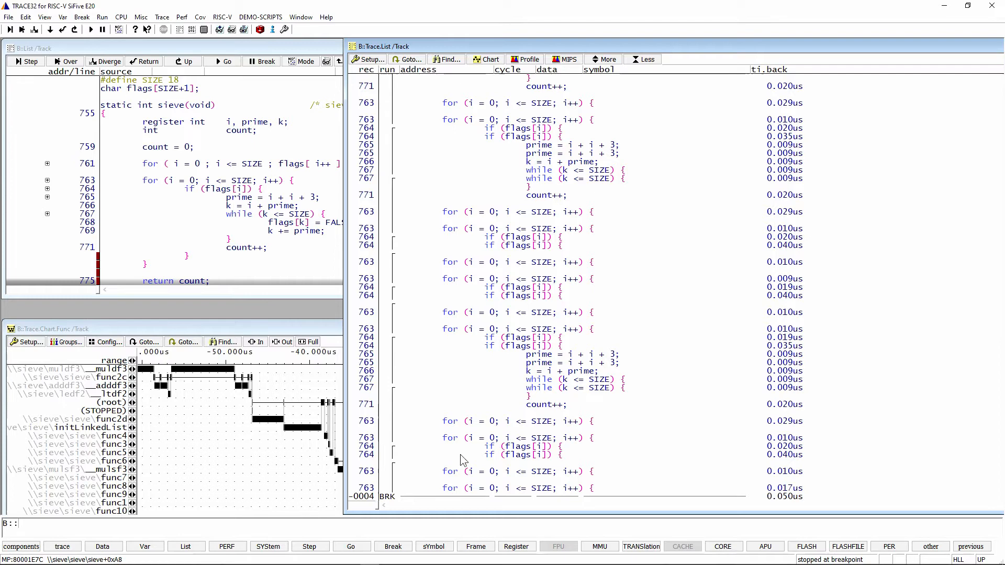
mouse_move(458, 494)
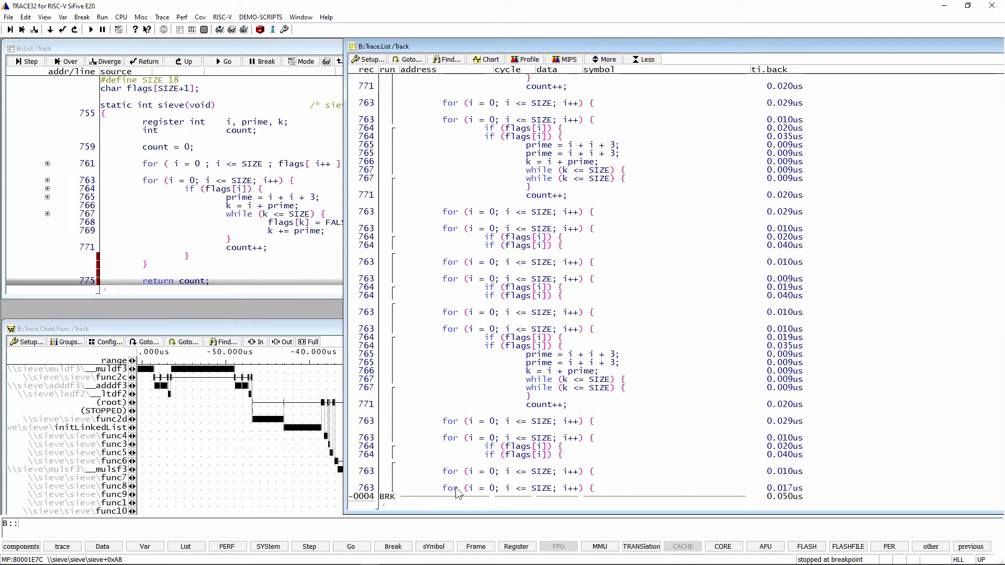
mouse_move(458, 493)
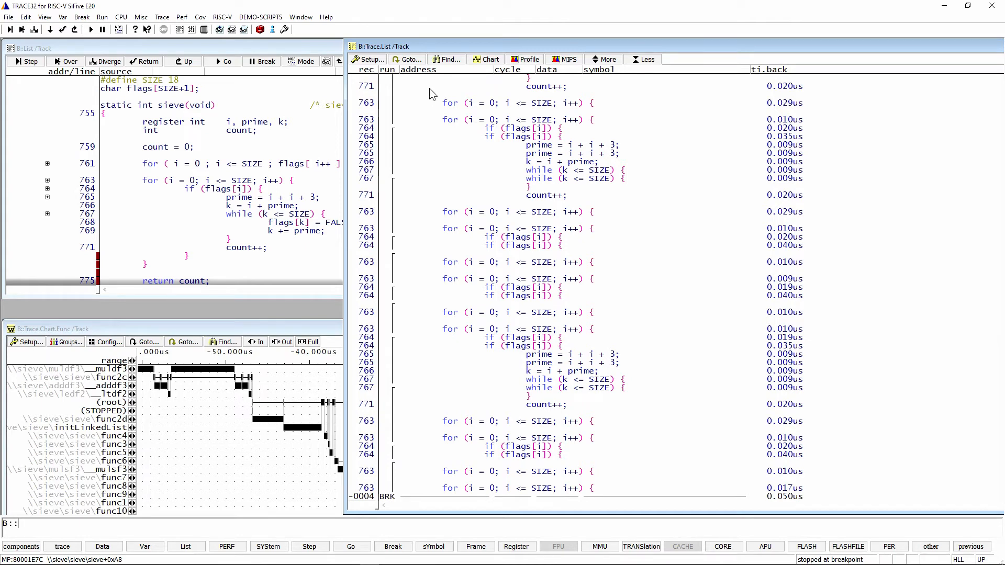
mouse_move(484, 485)
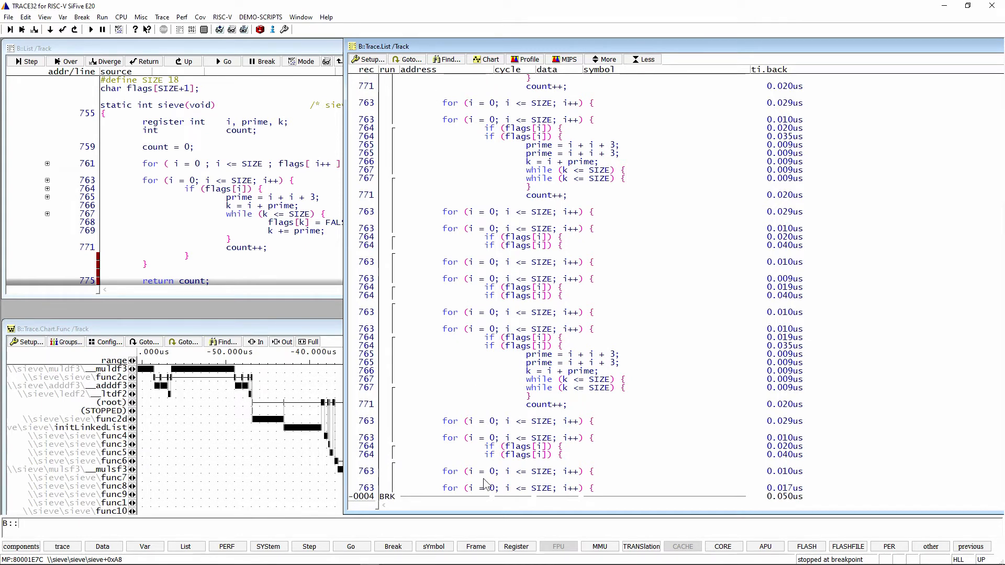
mouse_move(385, 478)
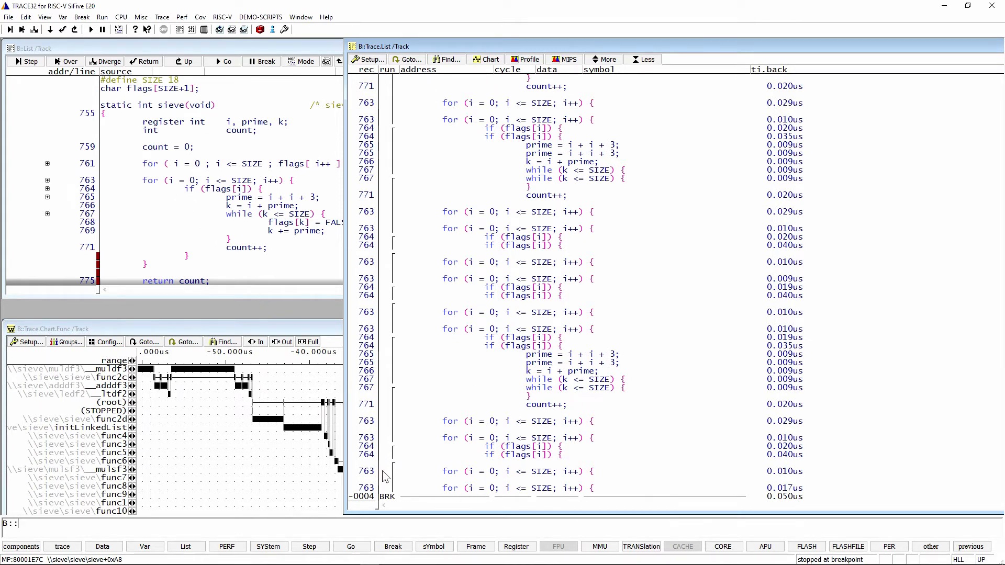
mouse_move(410, 167)
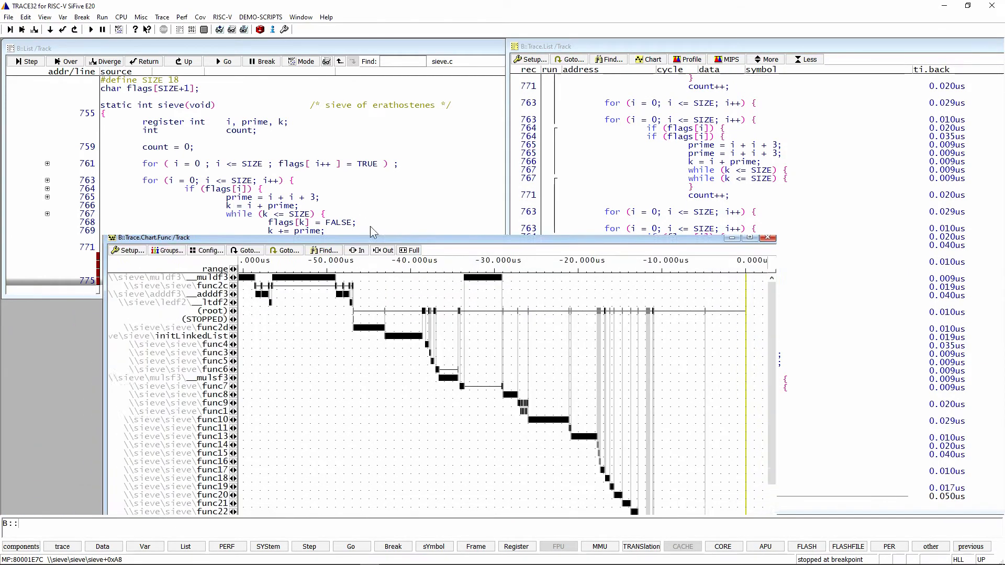
Resize Trace.Chart.Func taller so all function rows down to sieve show.
drag(152, 238, 72, 180)
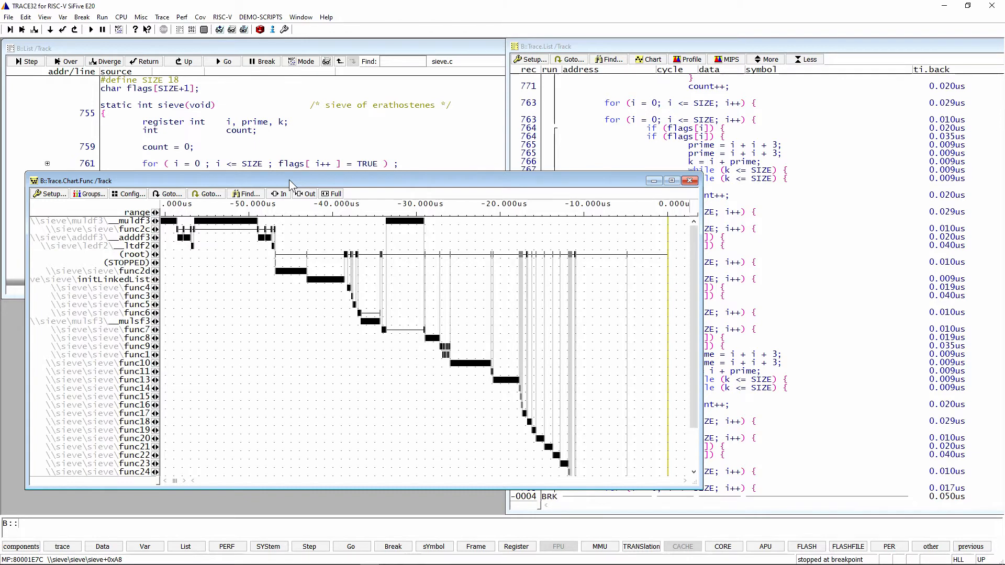
mouse_move(356, 238)
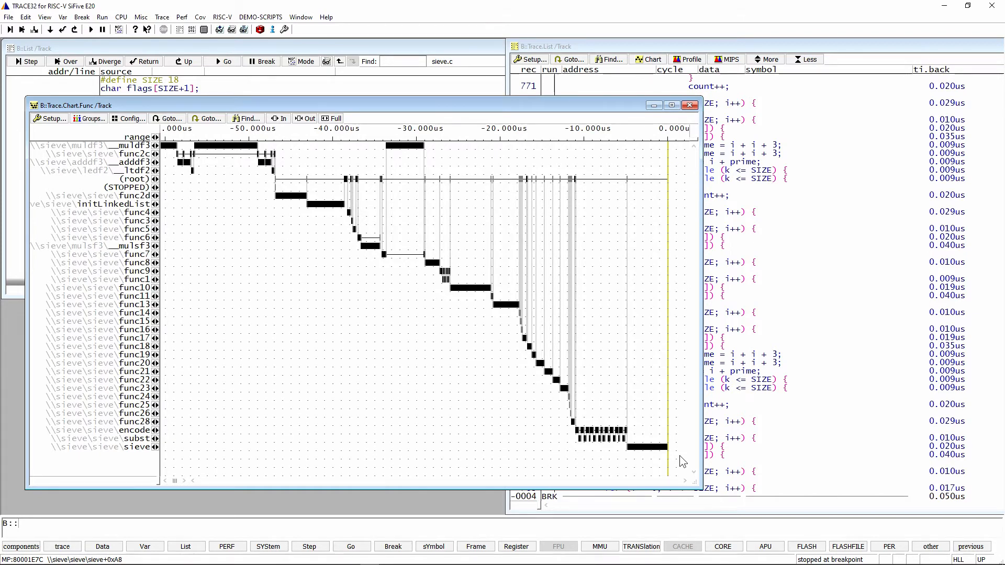
mouse_move(574, 398)
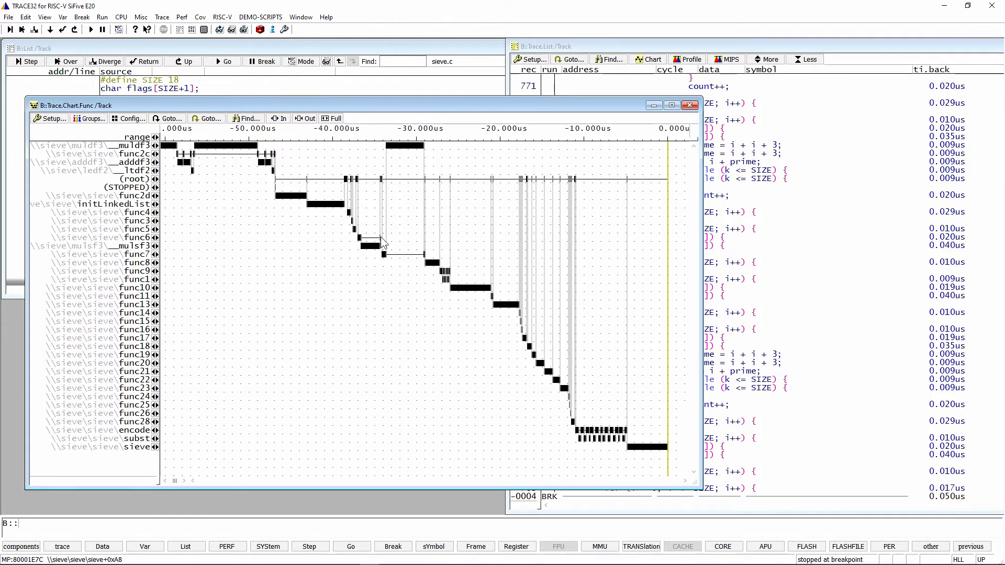
mouse_move(690, 104)
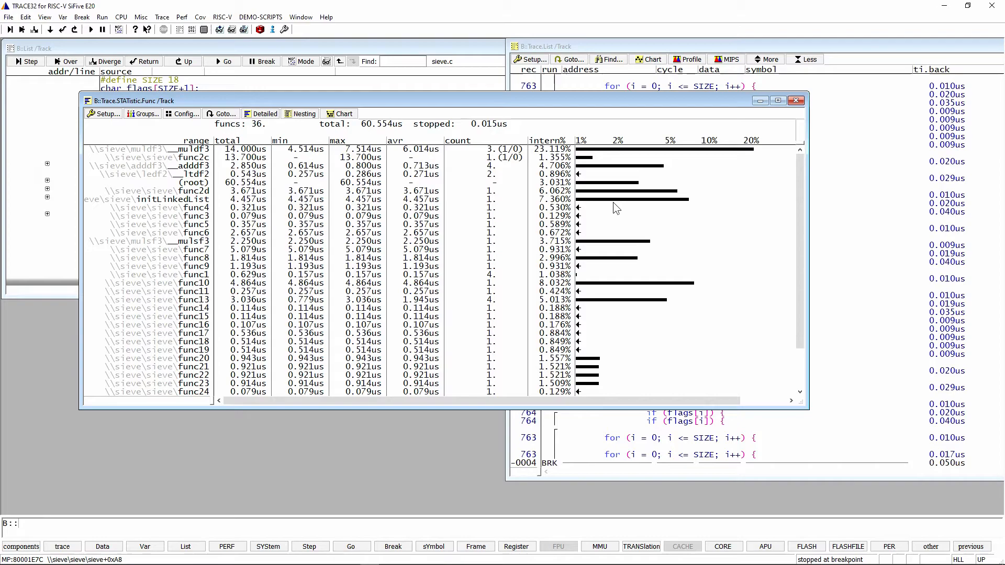
mouse_move(599, 103)
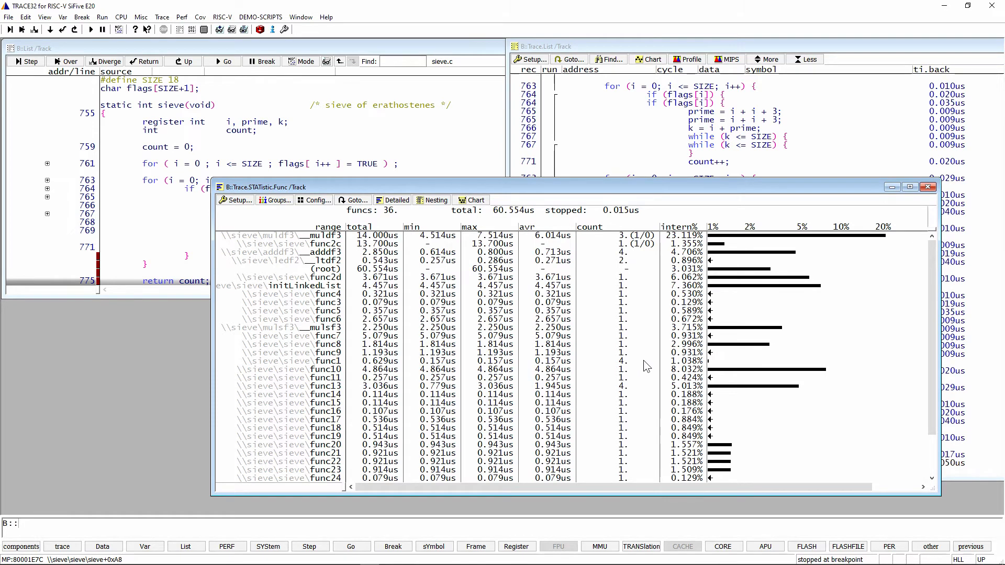
mouse_move(322, 419)
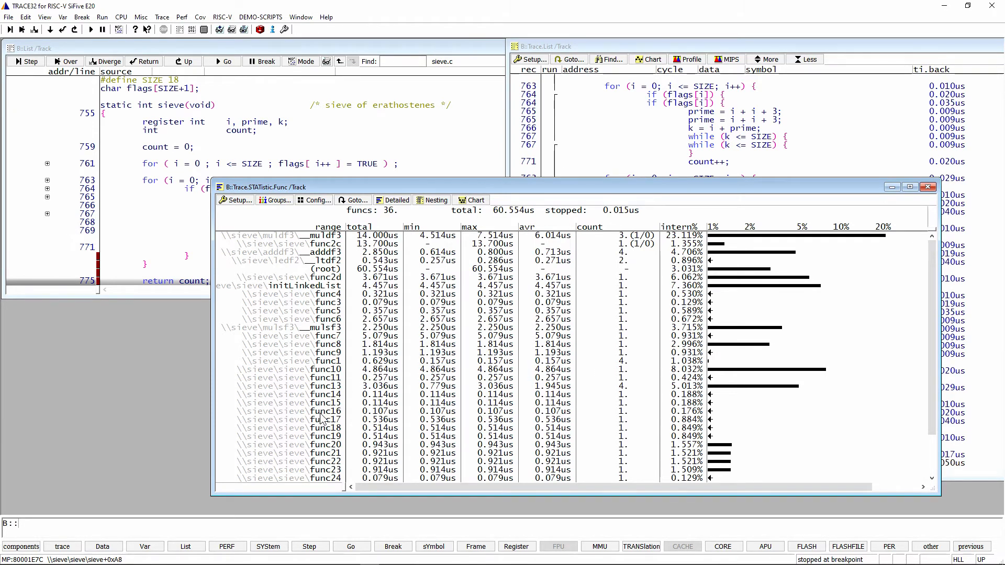
mouse_move(284, 367)
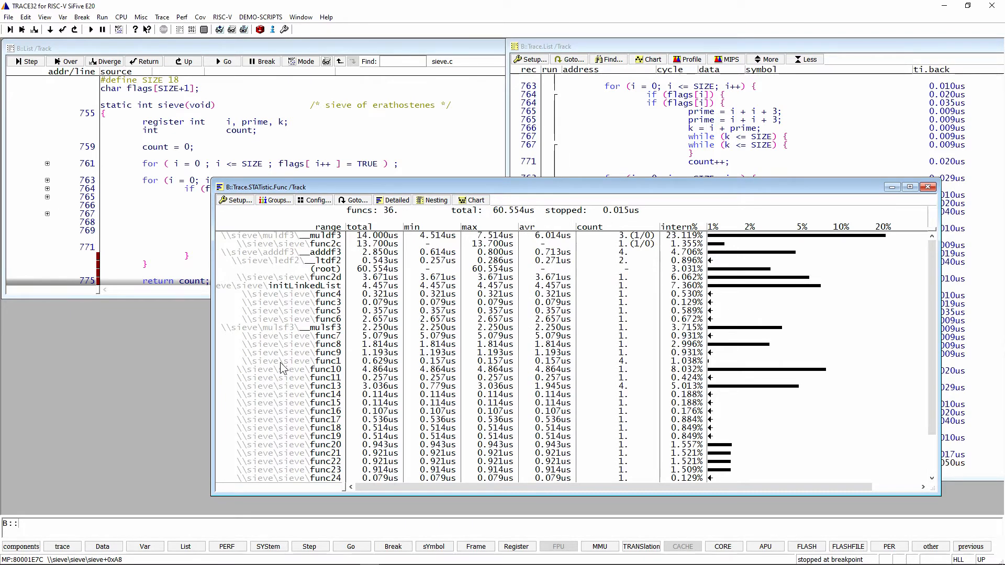
mouse_move(310, 333)
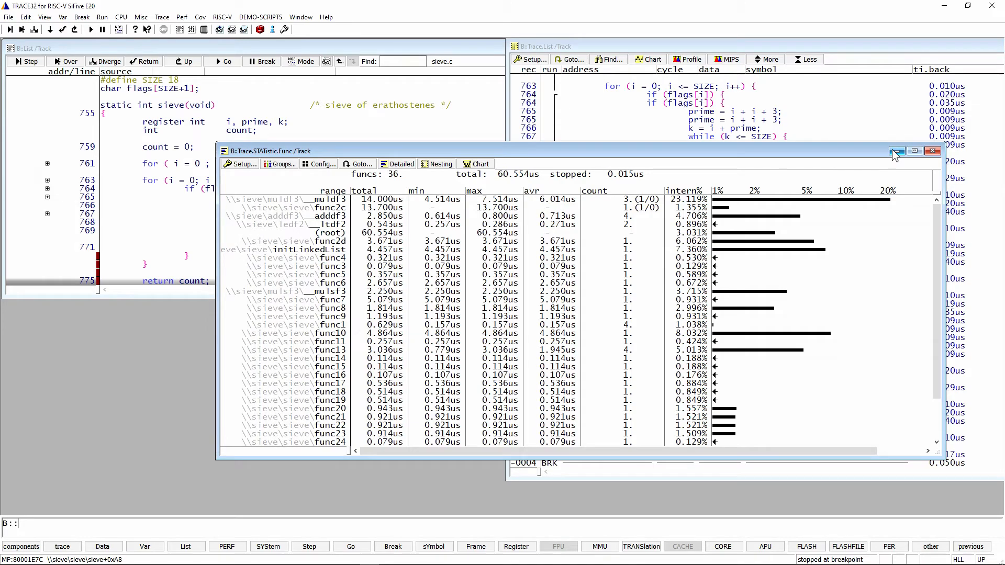
mouse_move(377, 154)
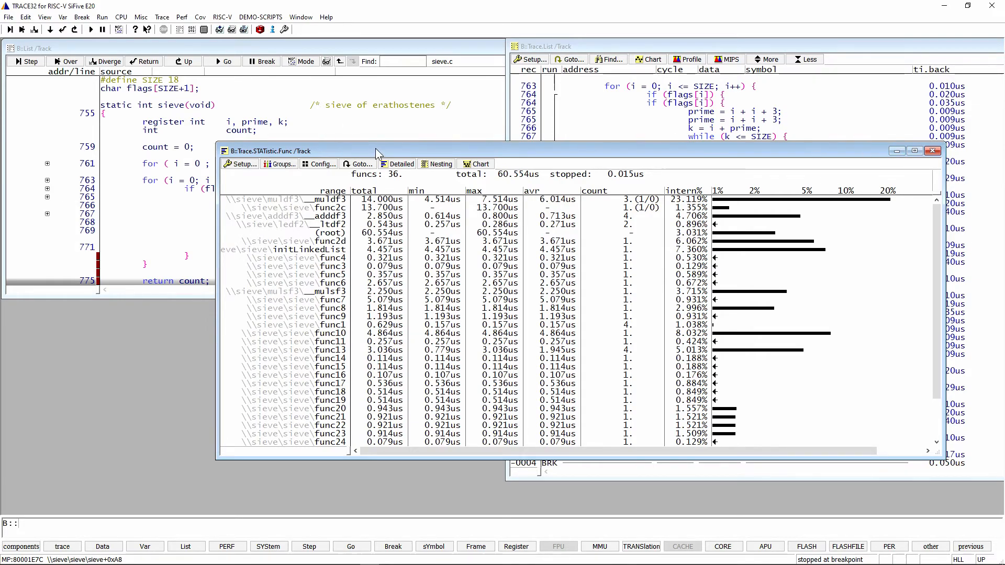
drag(377, 151, 218, 217)
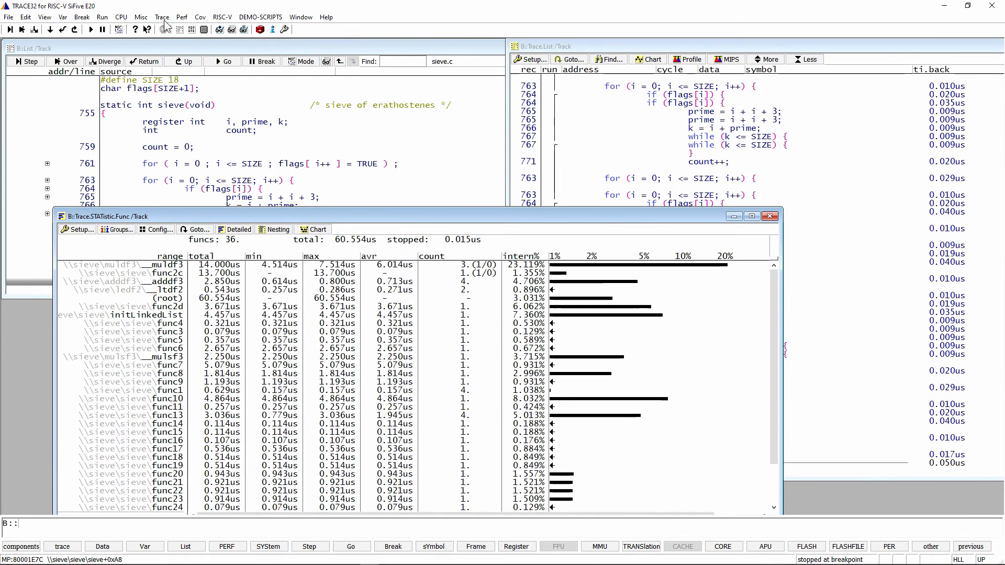
click(161, 16)
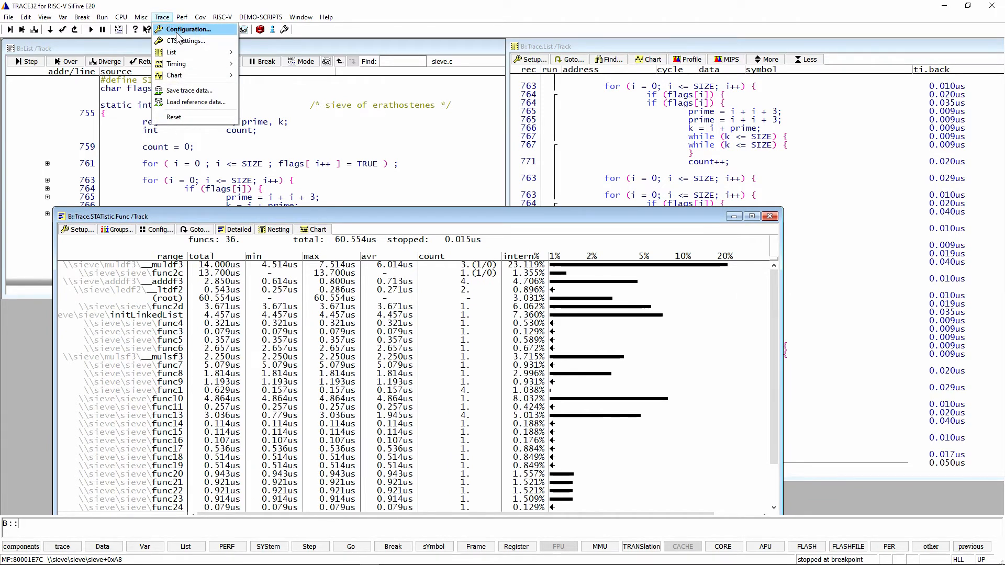
click(186, 30)
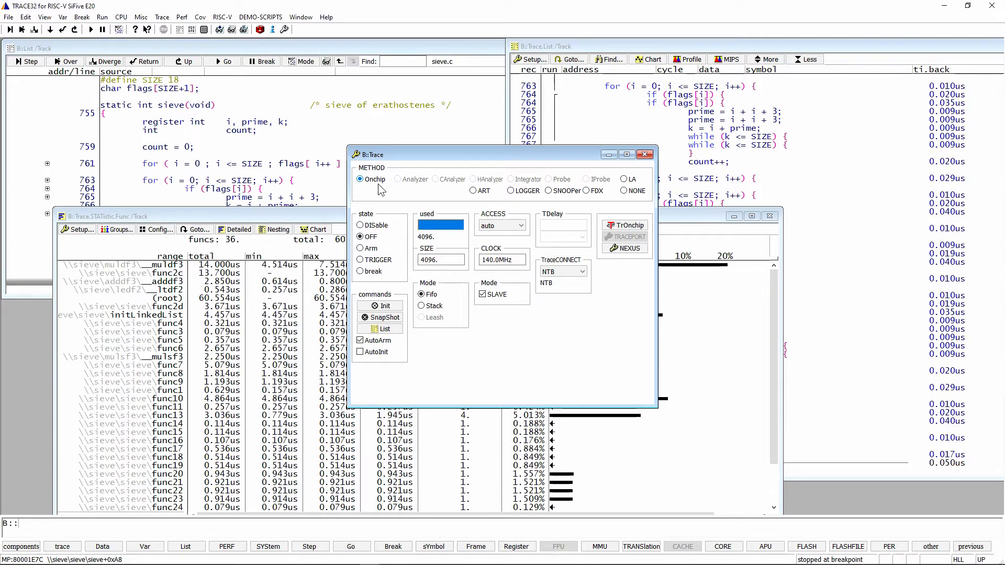
click(441, 260)
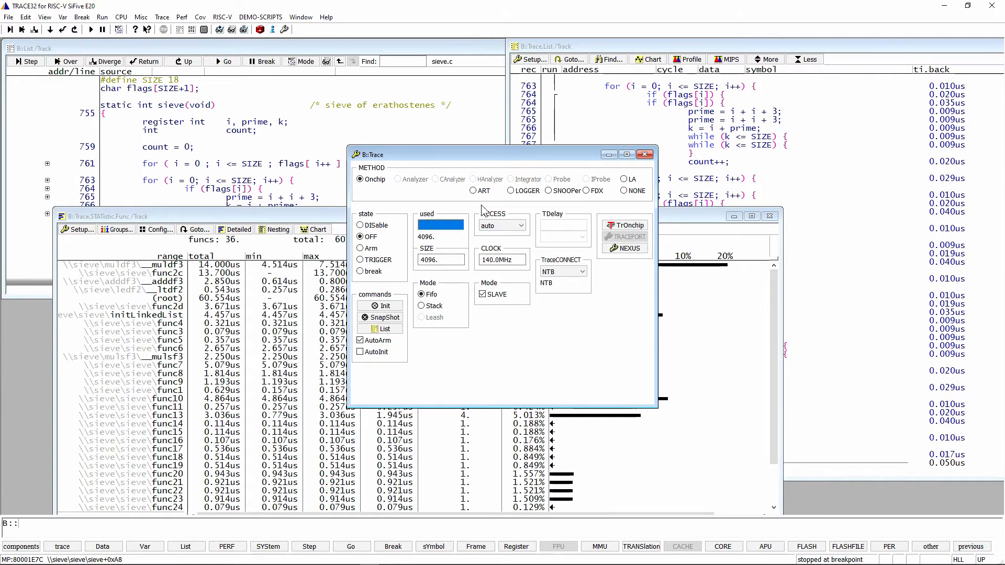
click(646, 155)
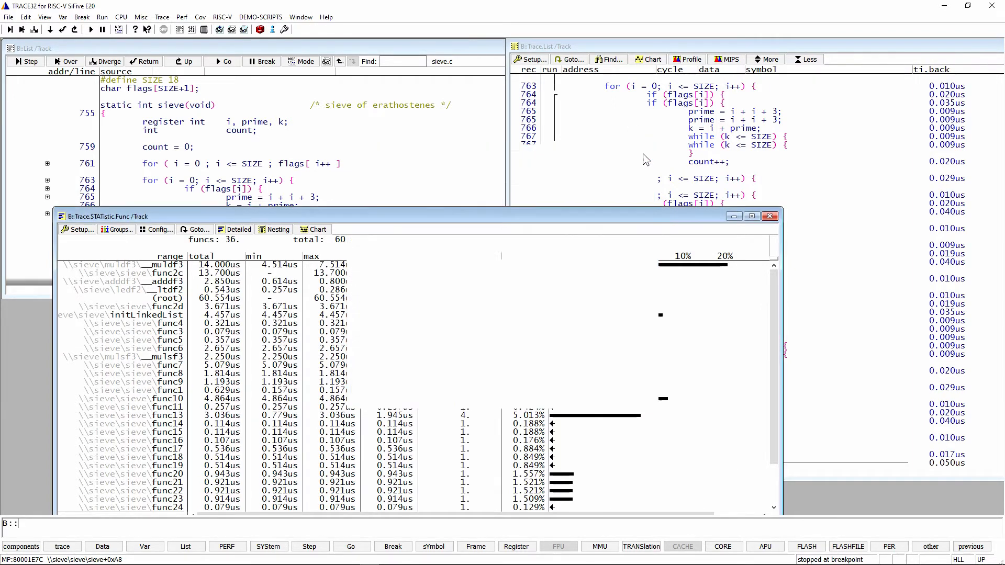
click(161, 17)
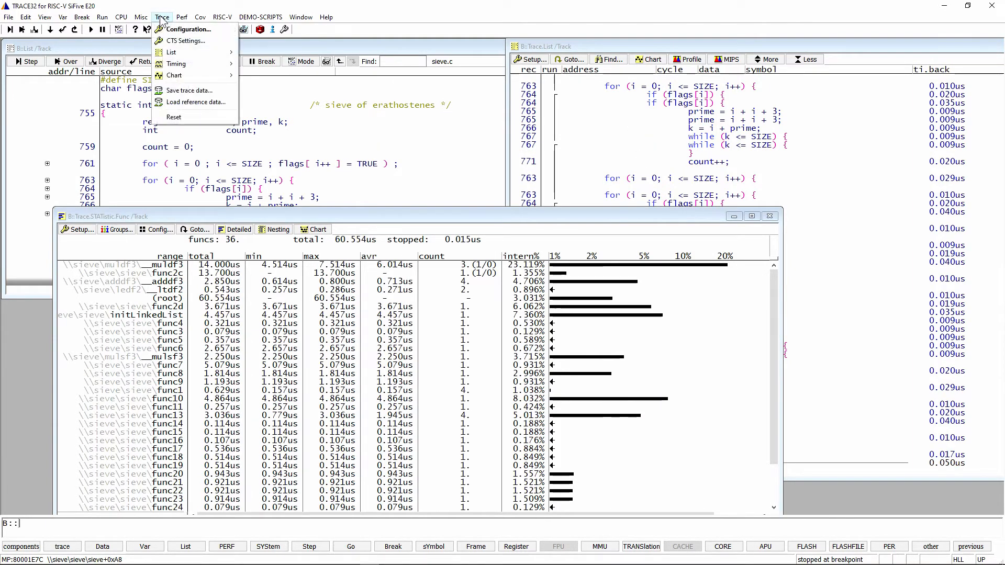
mouse_move(170, 52)
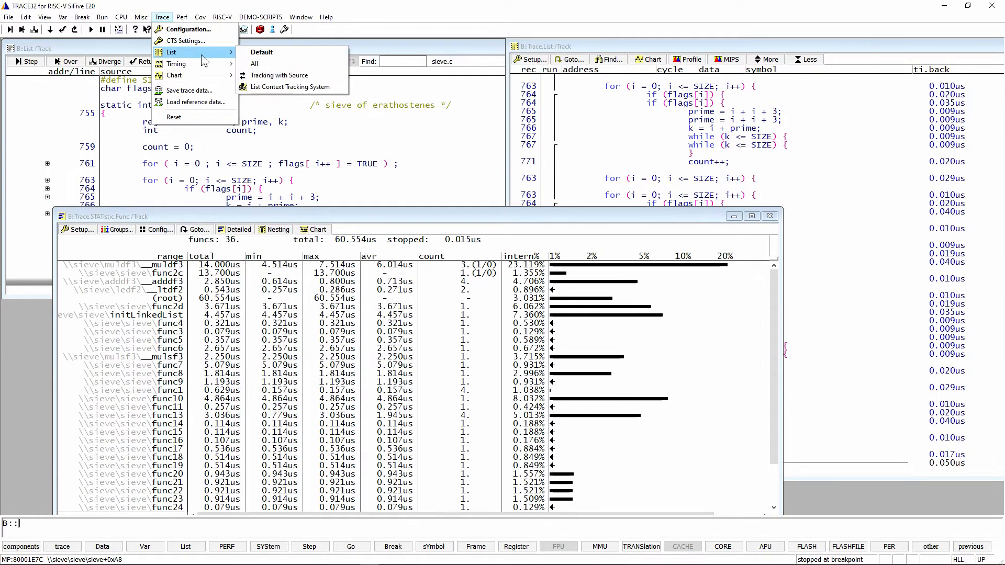
mouse_move(176, 64)
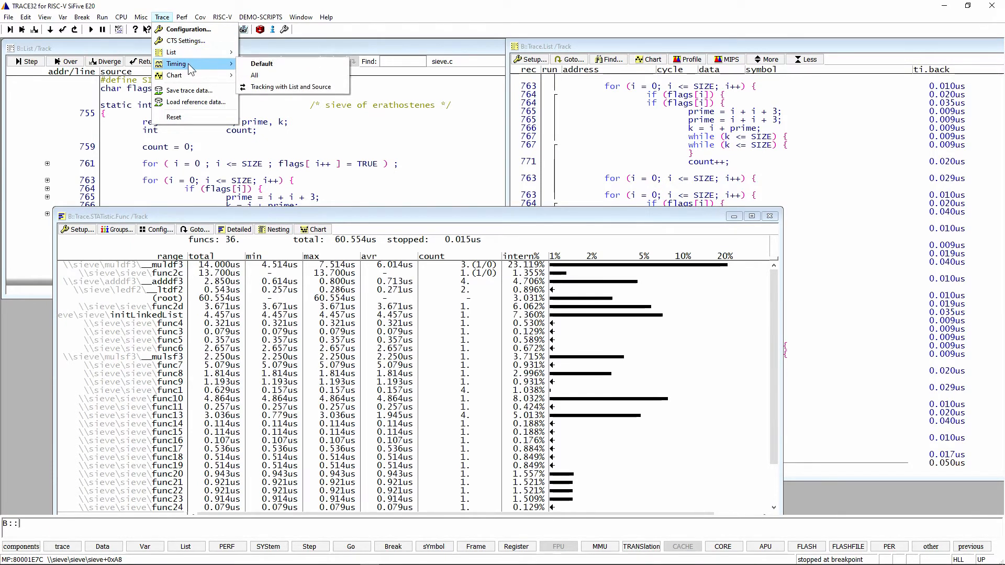
mouse_move(175, 75)
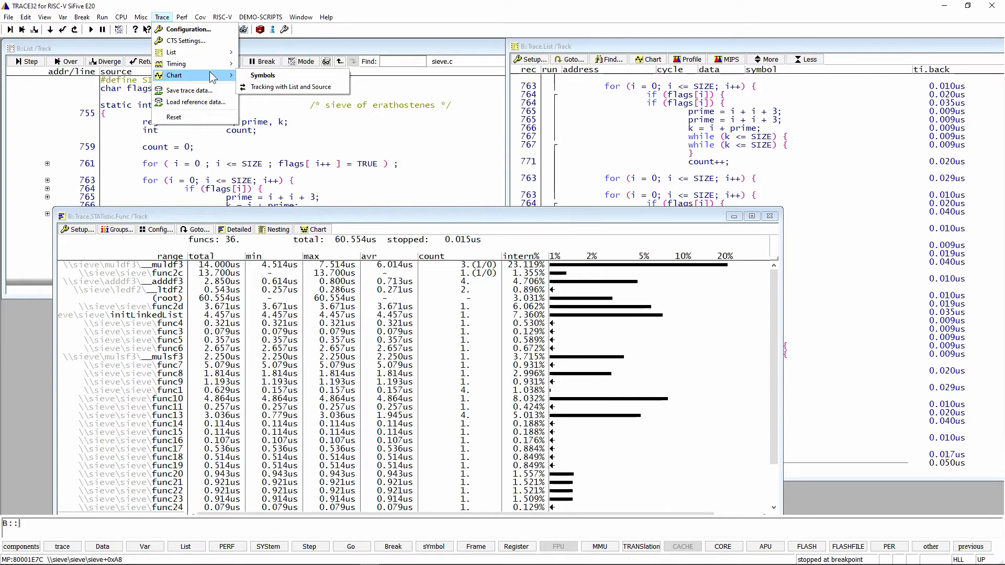
mouse_move(262, 75)
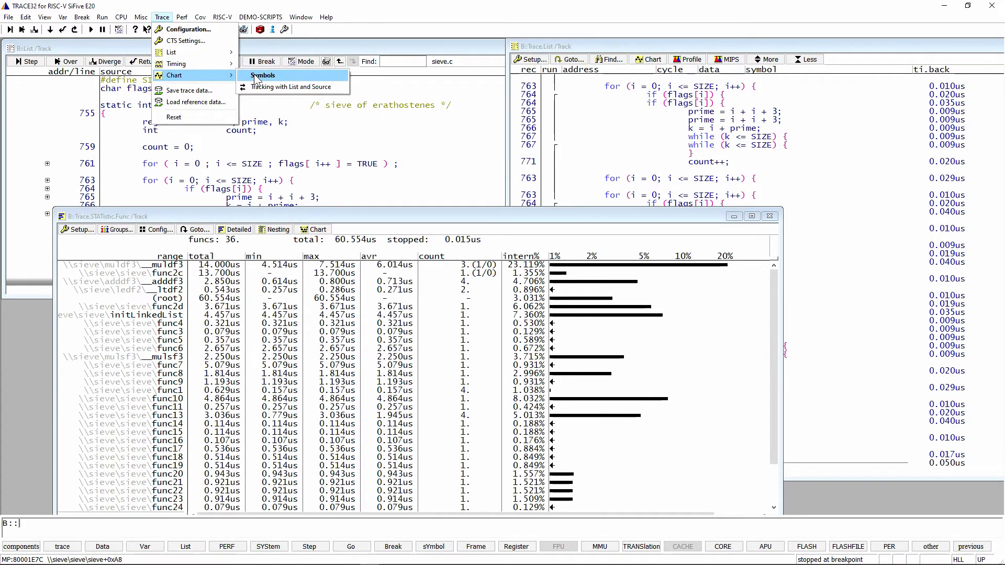
click(261, 75)
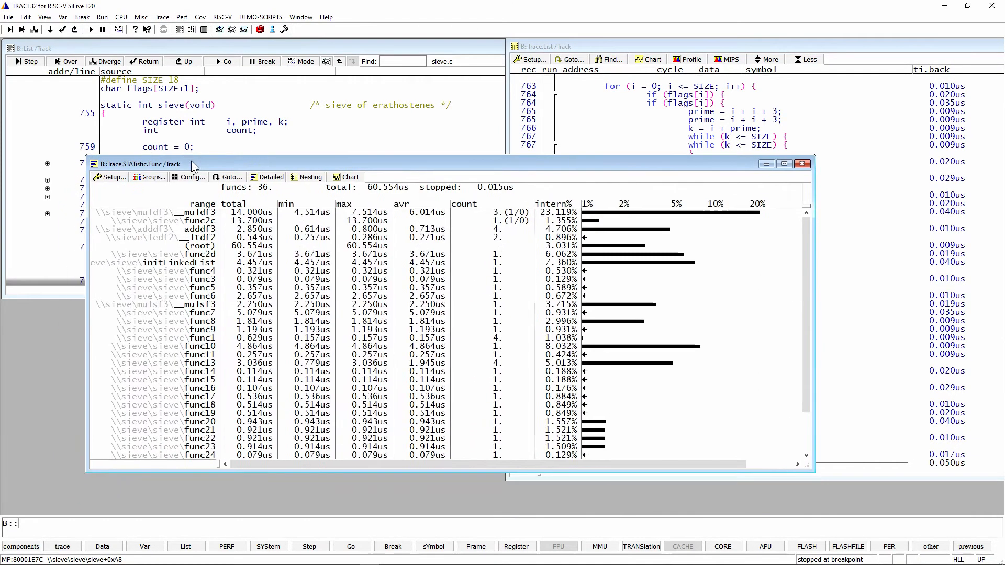
click(182, 17)
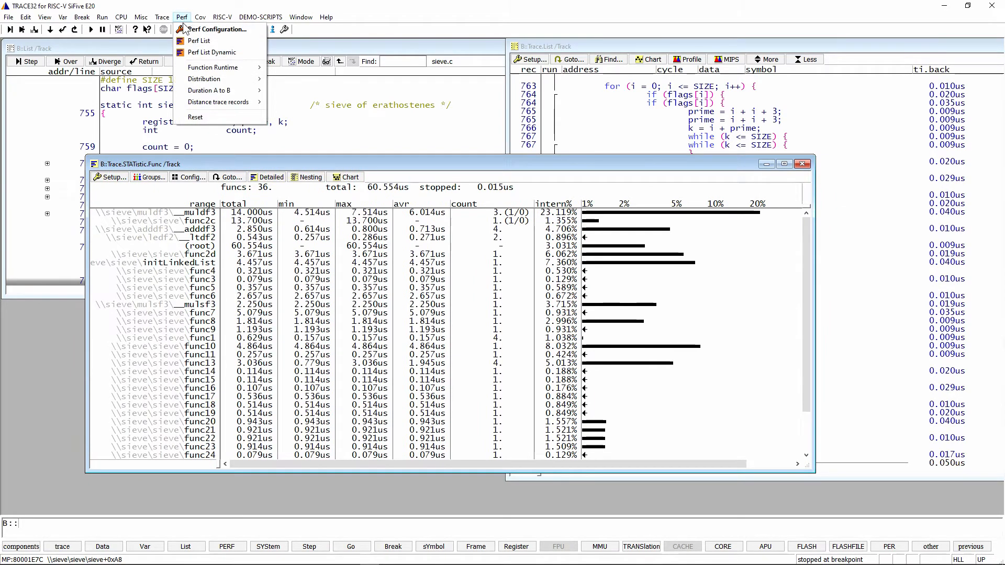
mouse_move(212, 67)
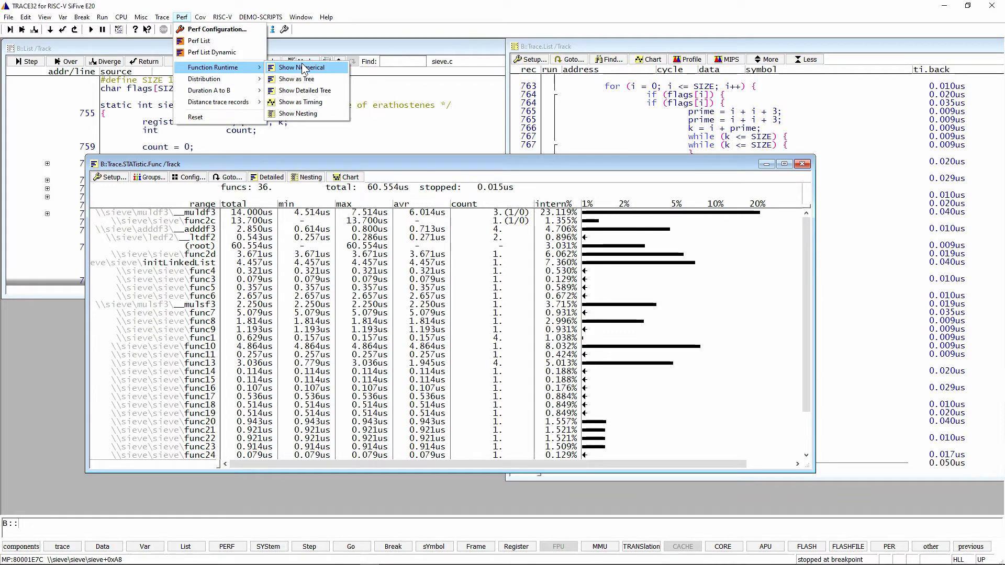
mouse_move(301, 79)
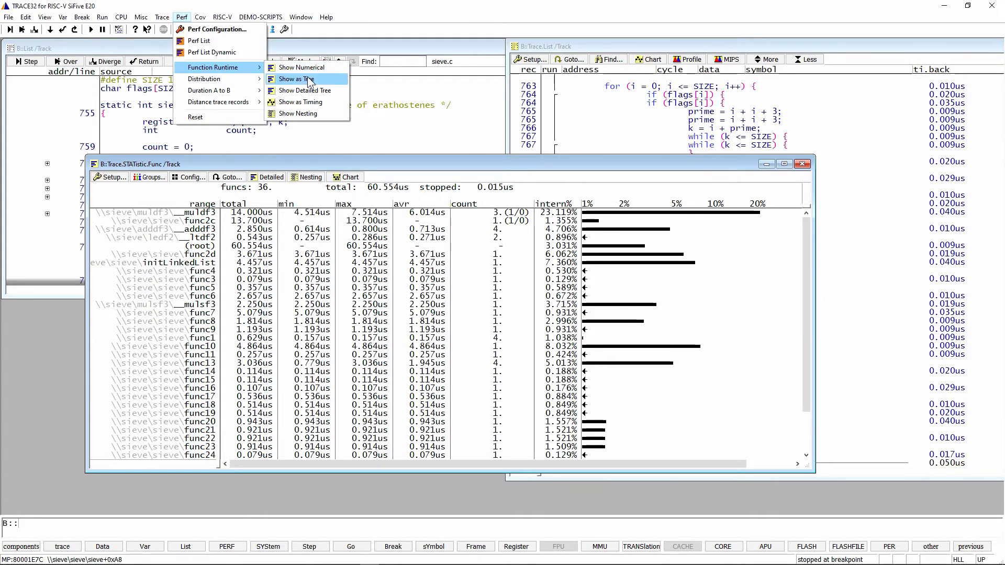
click(305, 90)
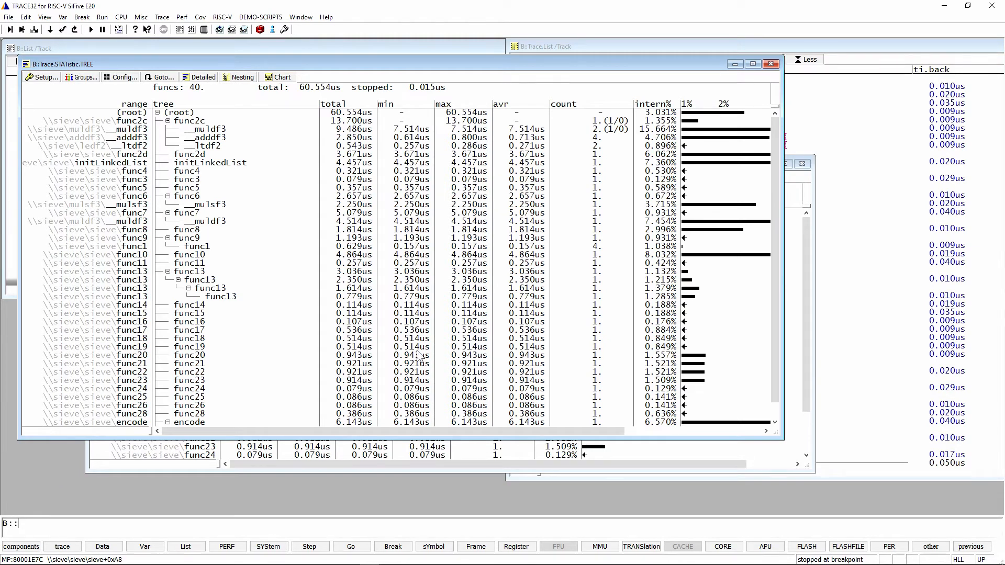
mouse_move(205, 253)
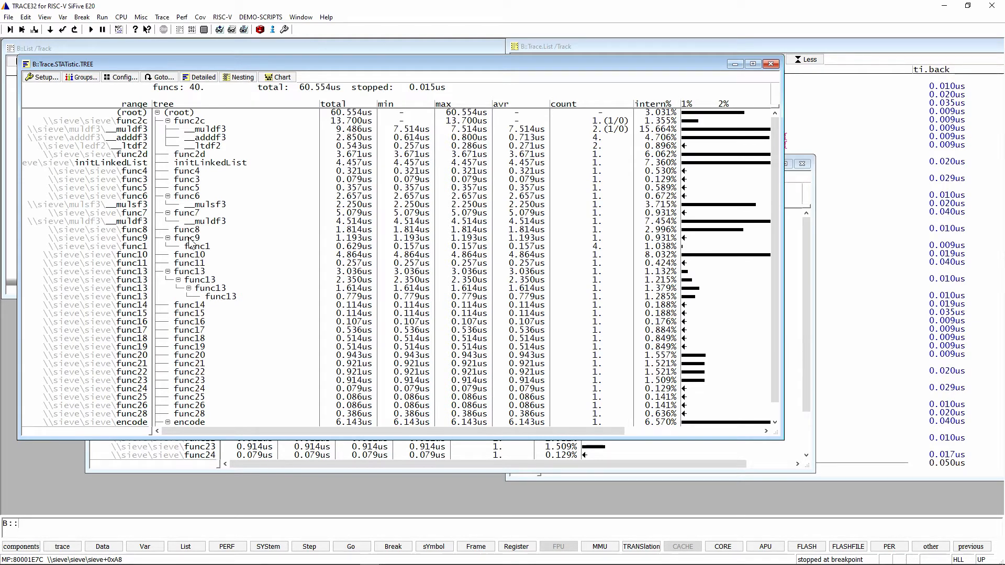
mouse_move(236, 307)
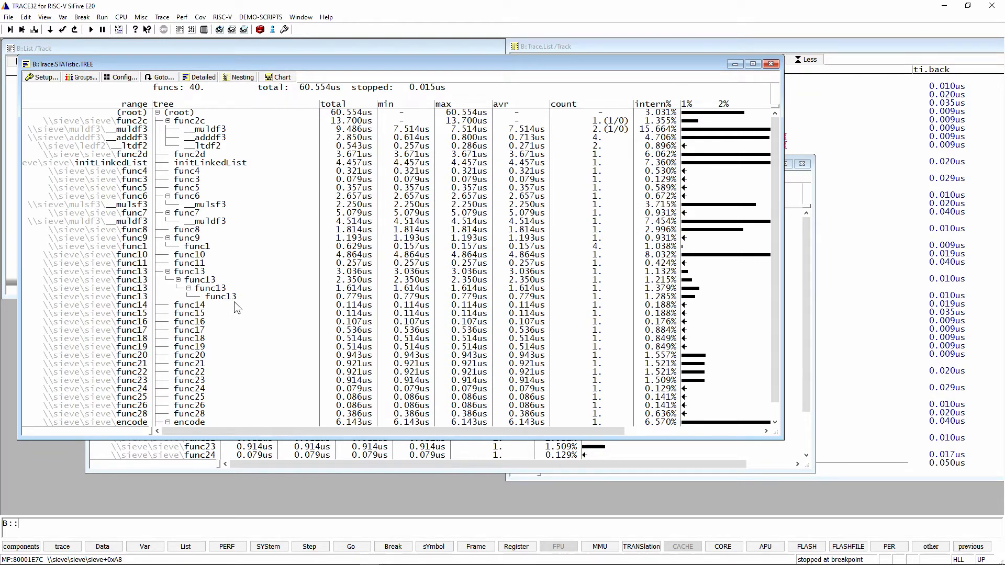
mouse_move(593, 187)
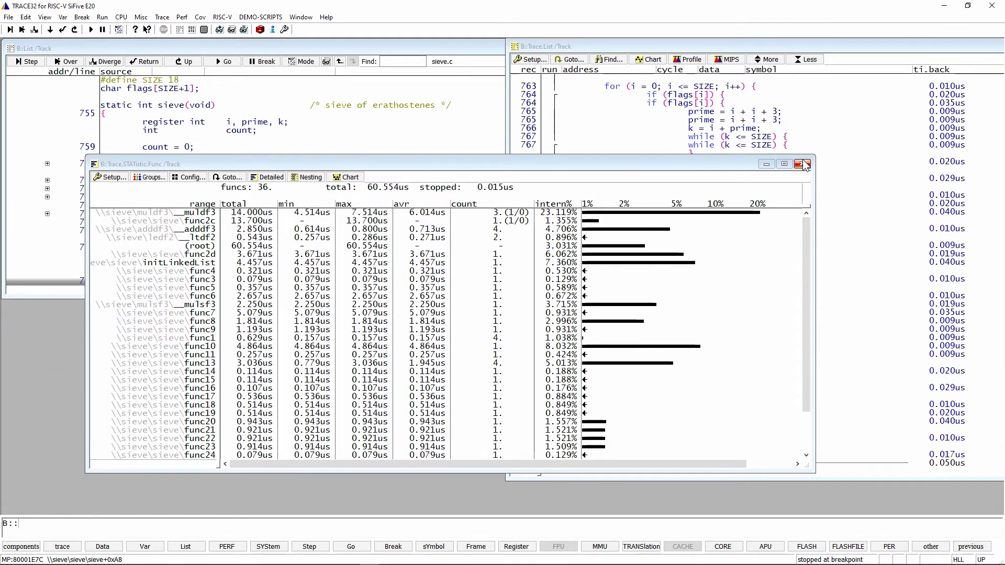
mouse_move(806, 164)
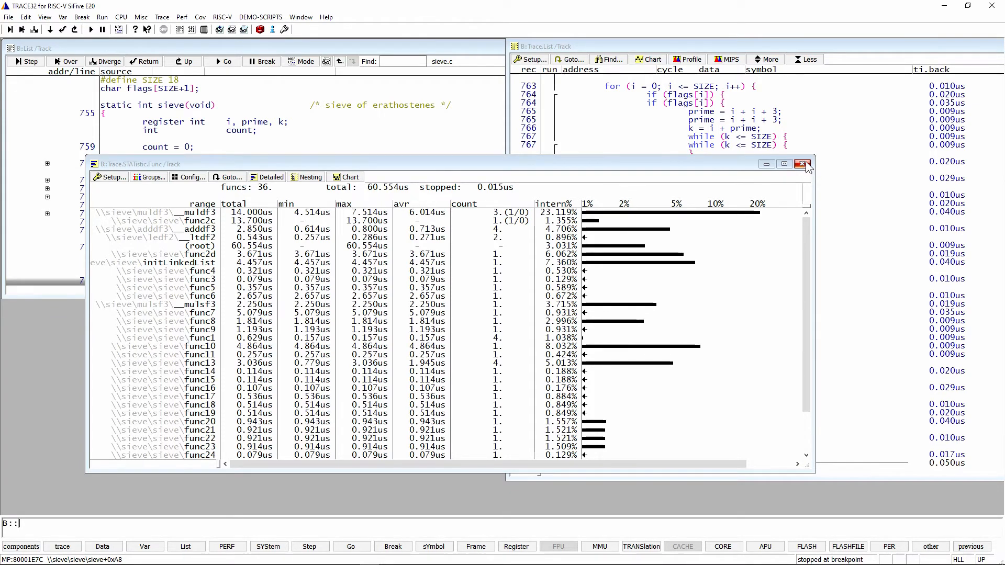
Close the function runtime statistics window, keeping the sieve listing and trace listing.
click(803, 165)
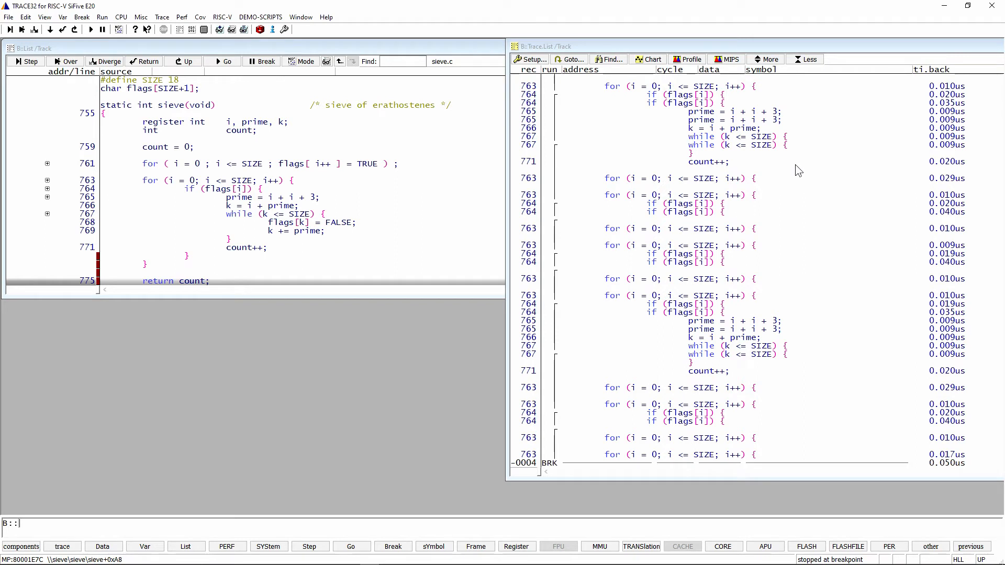
mouse_move(445, 110)
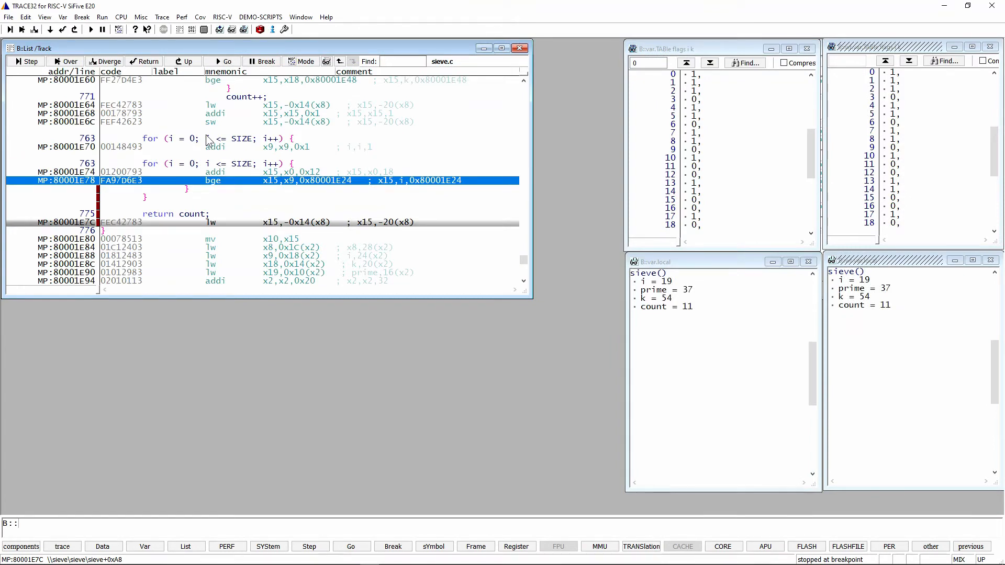
Switch the sieve listing from mixed mode to HLL source-only display.
click(300, 61)
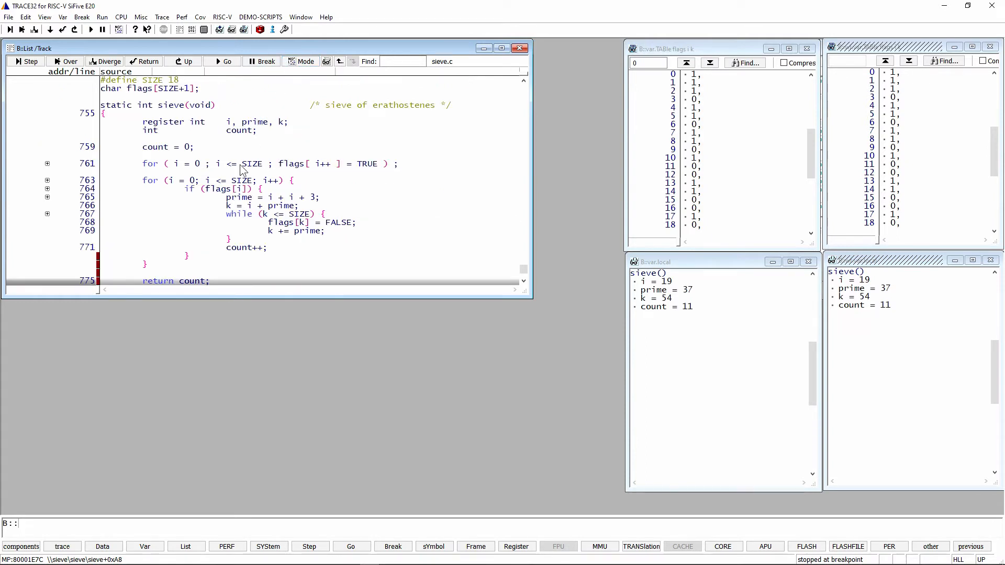
mouse_move(178, 287)
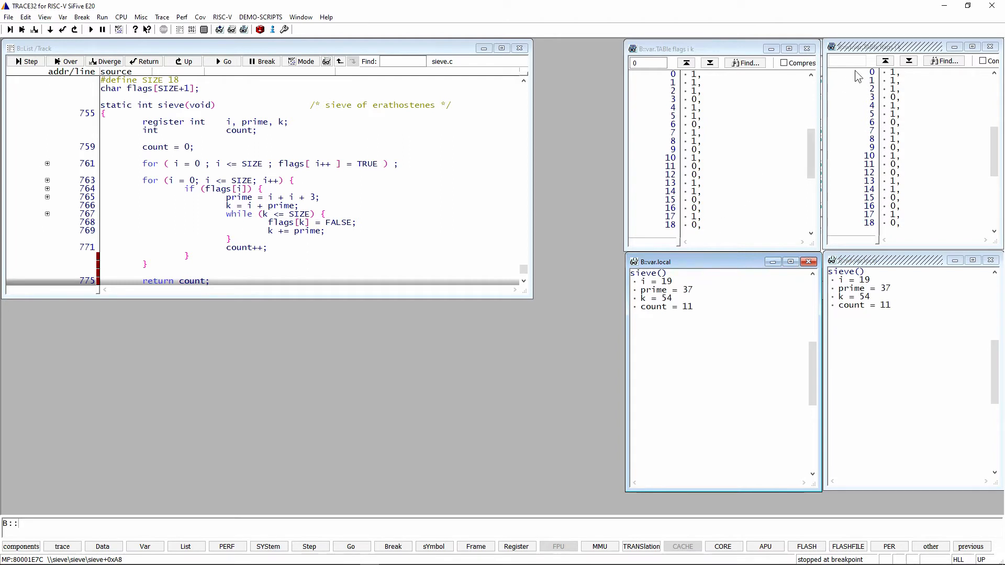
mouse_move(889, 279)
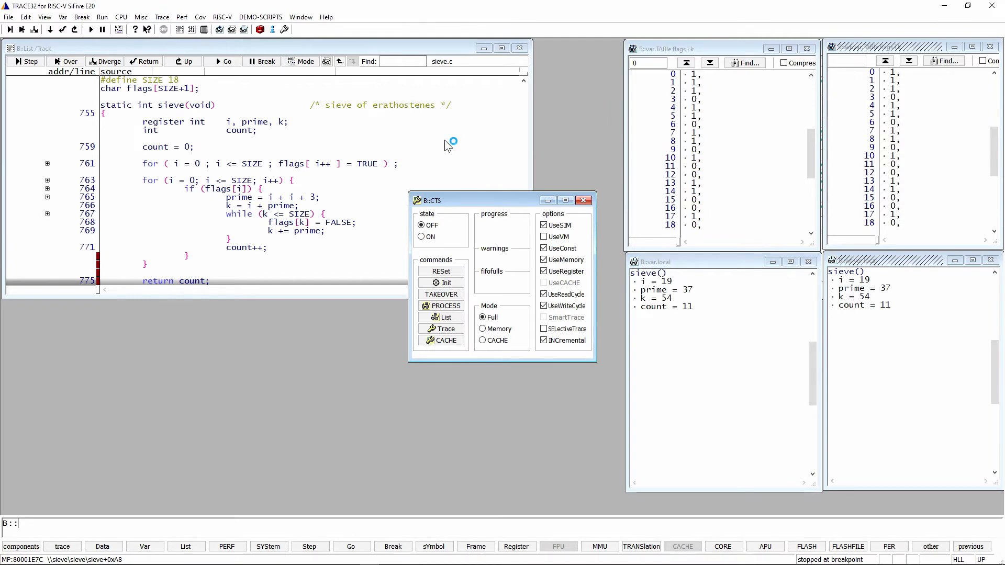
mouse_move(475, 187)
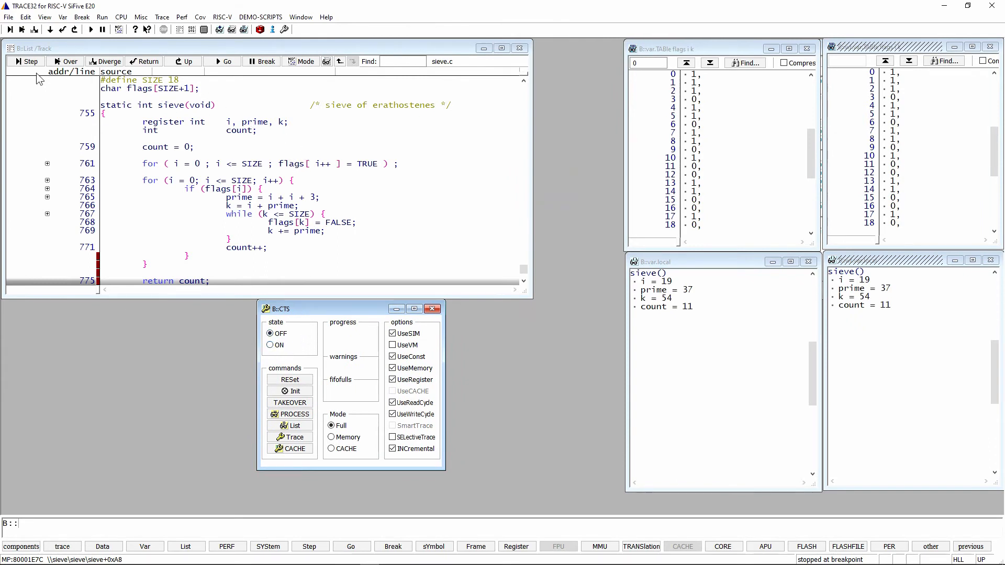
mouse_move(305, 76)
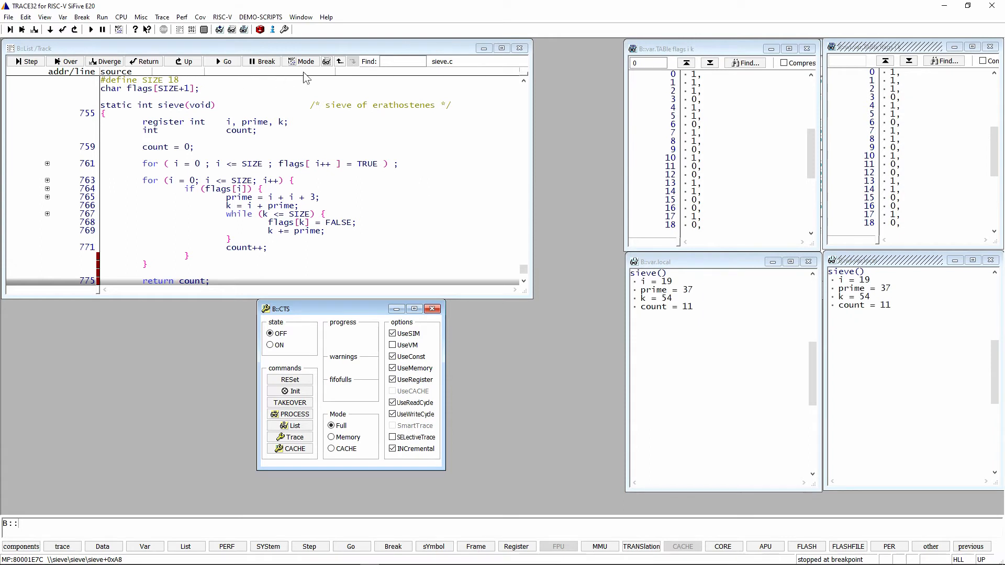
mouse_move(267, 77)
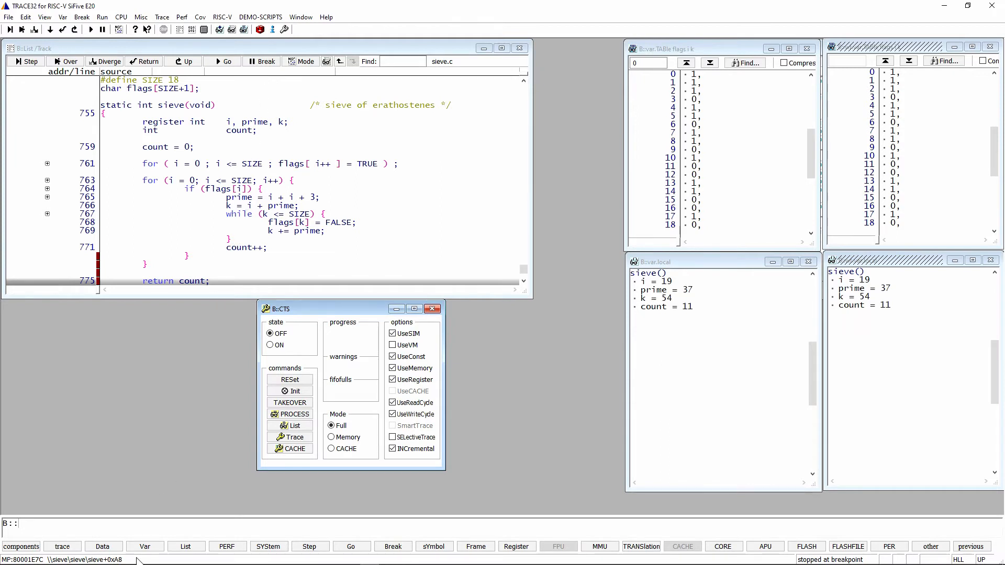
Set the CTS context tracking state to ON in the CTS window.
click(270, 345)
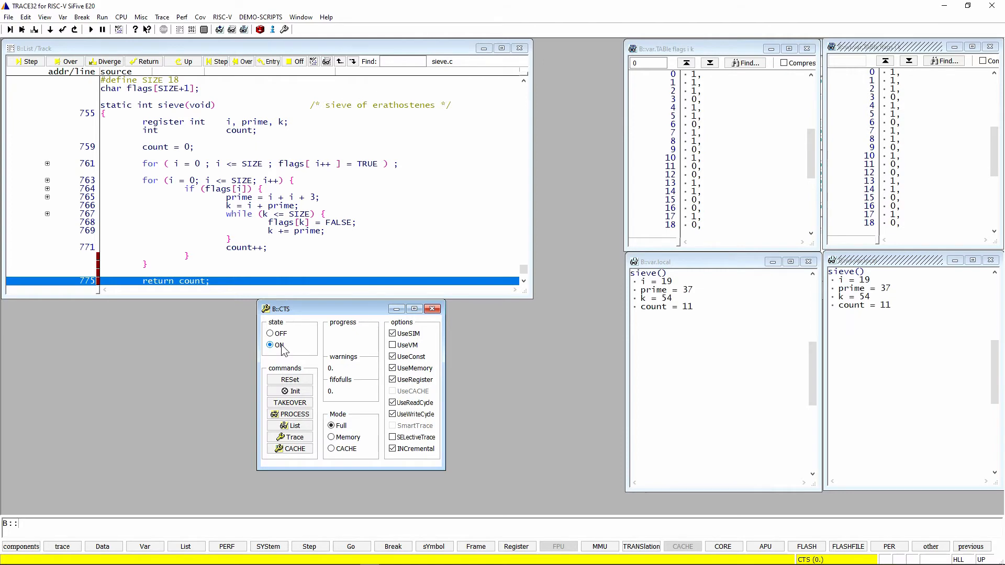
Step backwards nine lines through the recorded sieve loop, then rewind to sieve's entry.
click(221, 61)
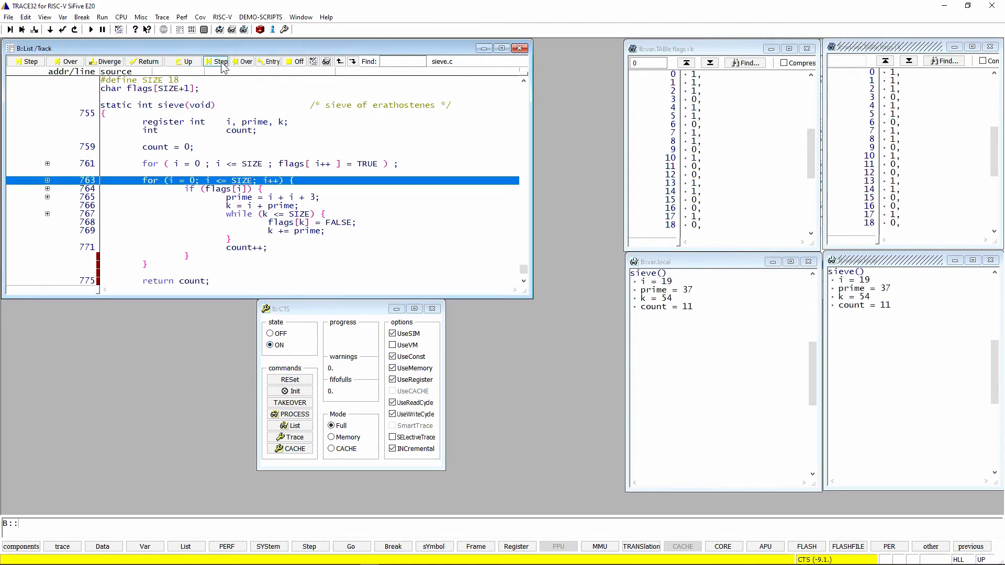
click(220, 61)
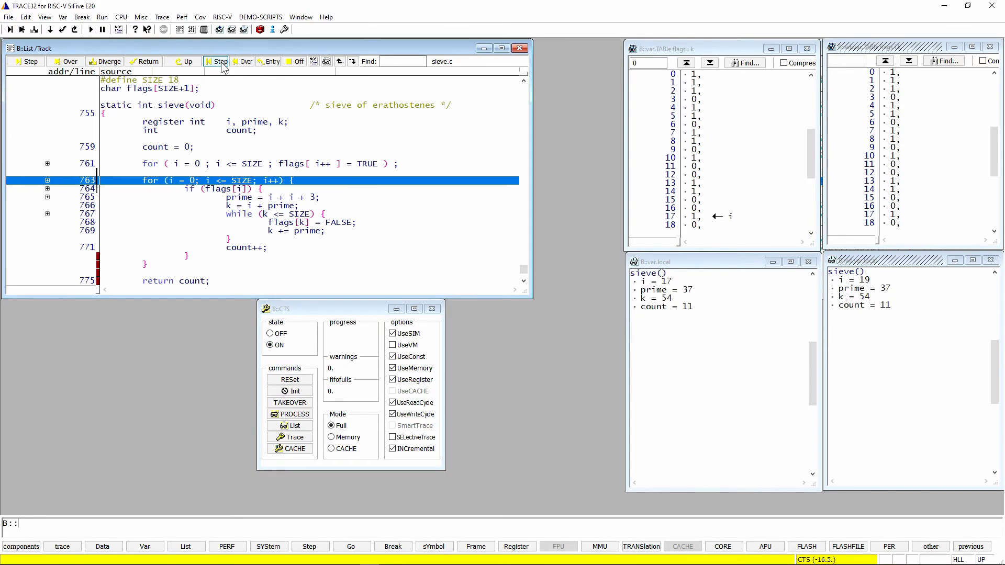
click(221, 60)
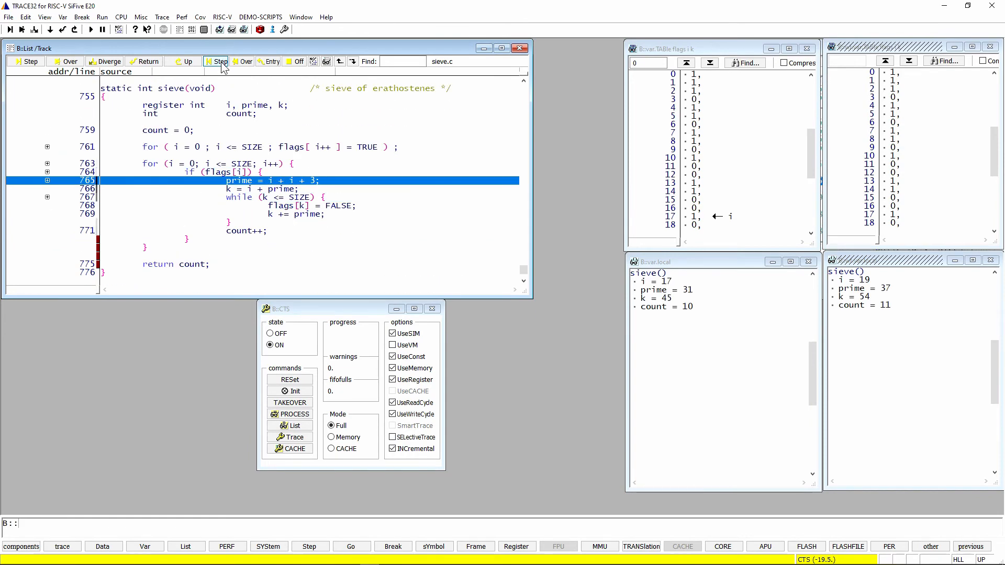
click(219, 61)
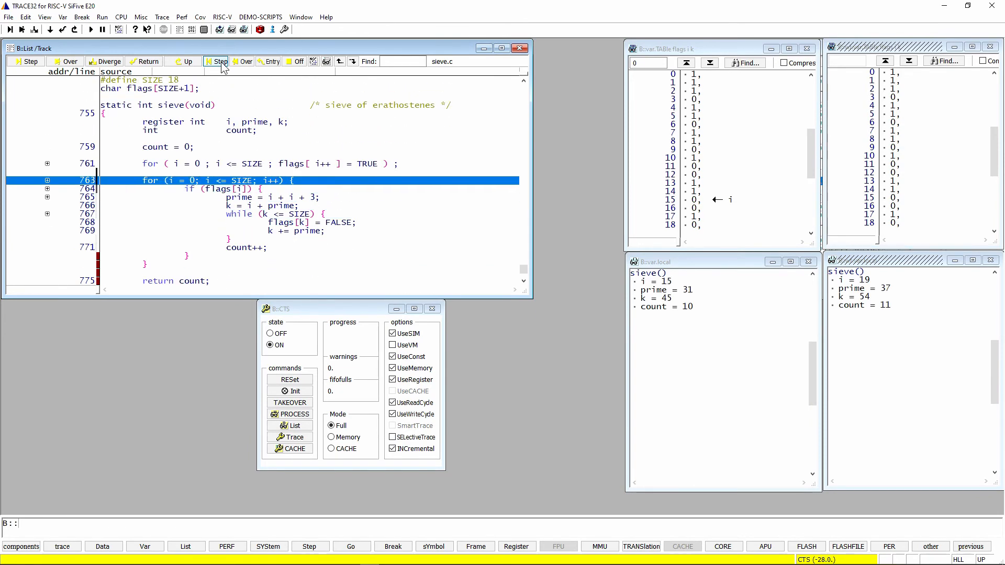
click(221, 61)
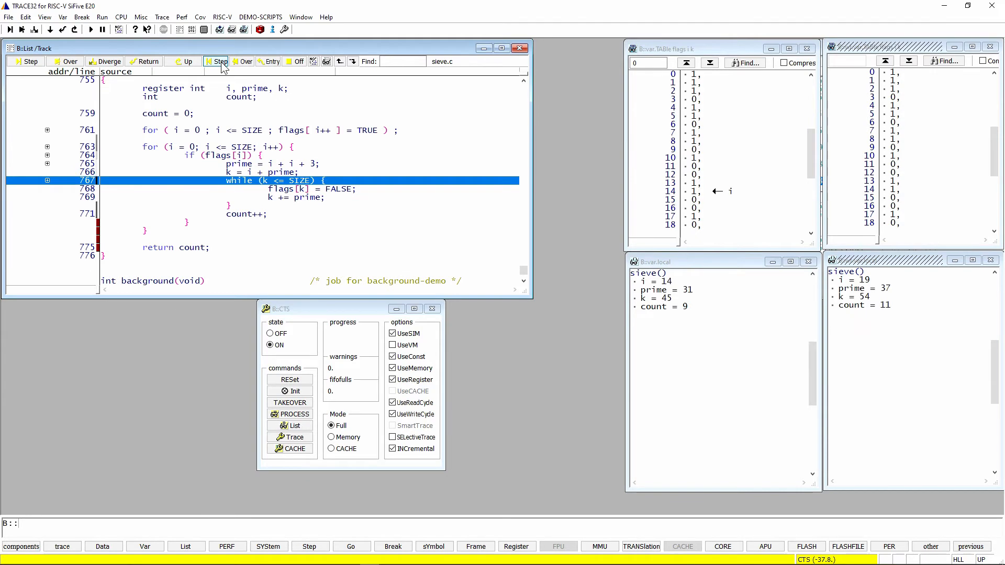
click(221, 61)
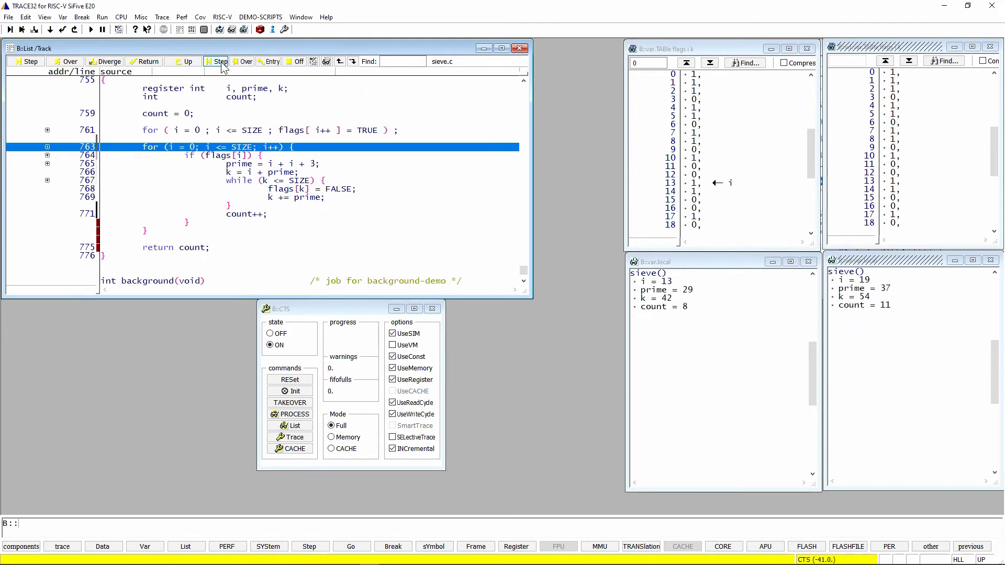
click(220, 61)
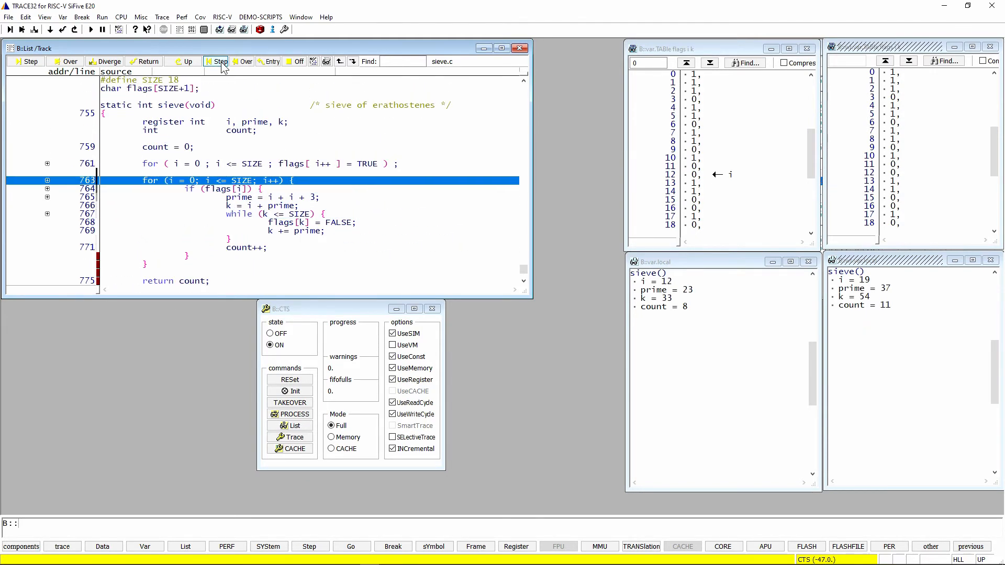
click(220, 61)
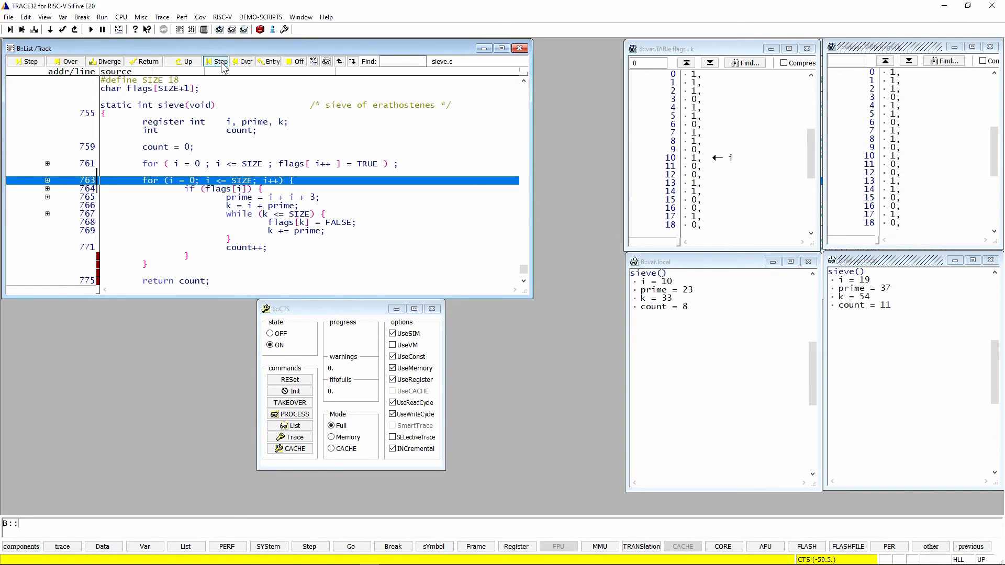
click(219, 61)
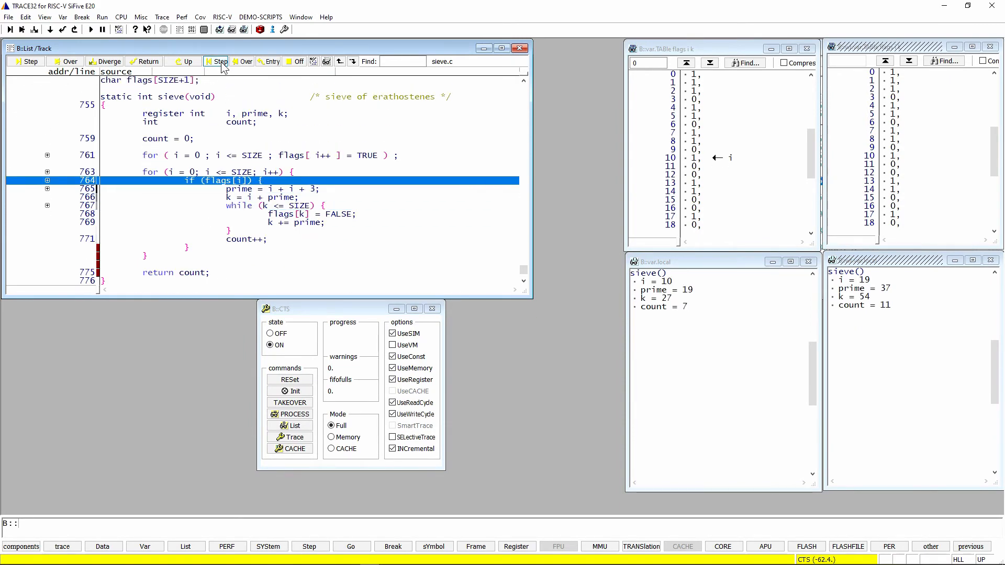
mouse_move(270, 60)
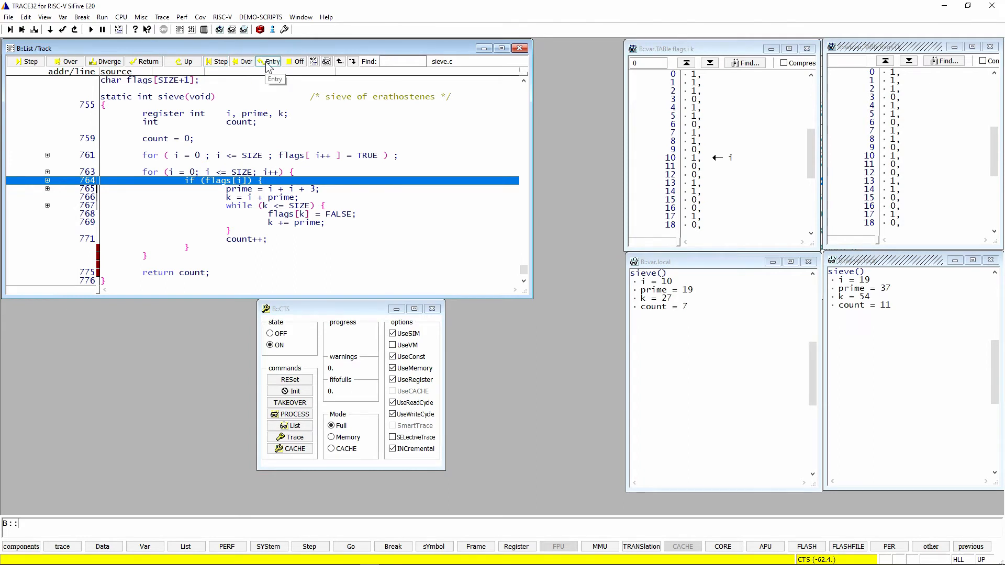
click(270, 60)
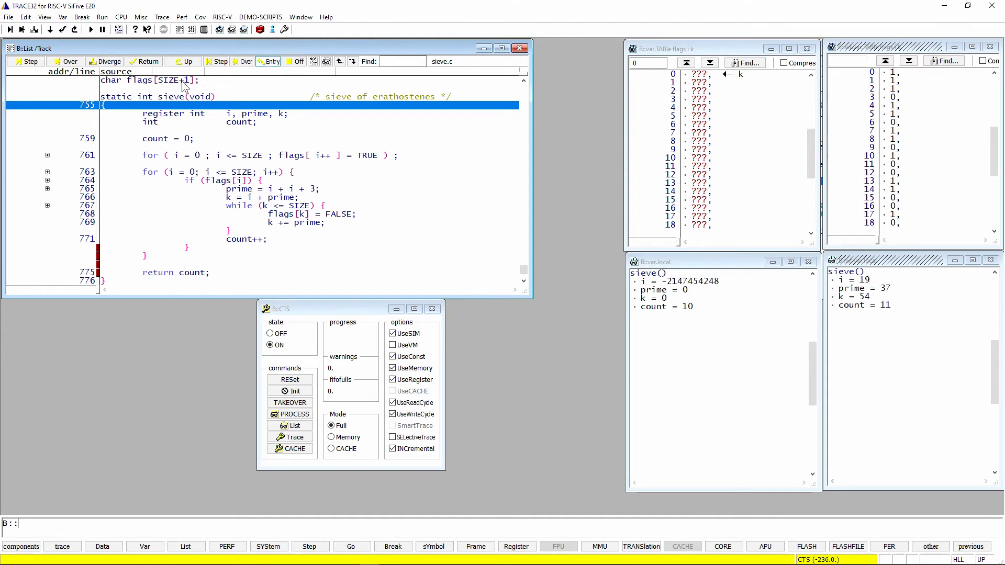
Step forward from sieve's entry through the flags initialisation loop until flags 0–6 are set and i is 7.
click(27, 61)
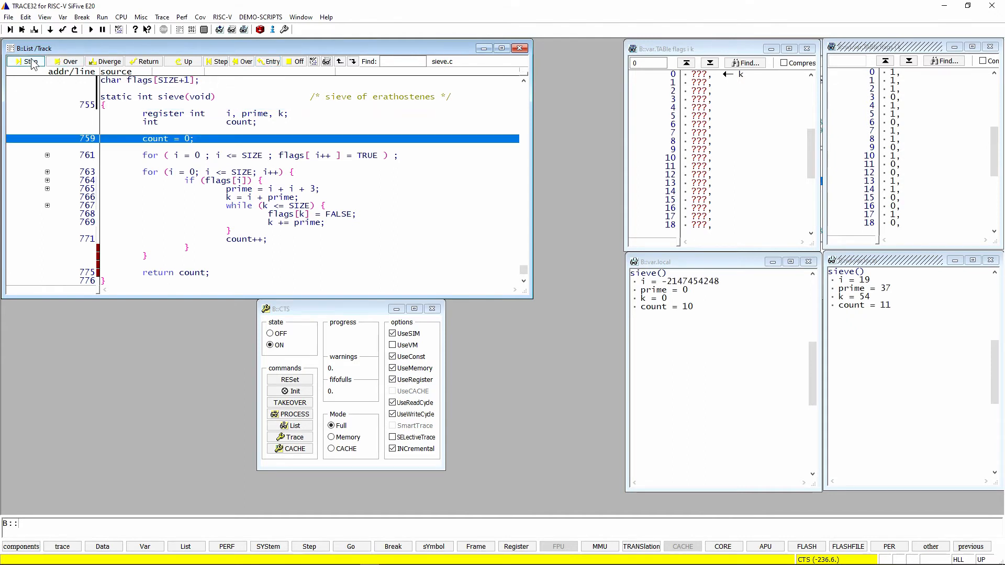
click(28, 60)
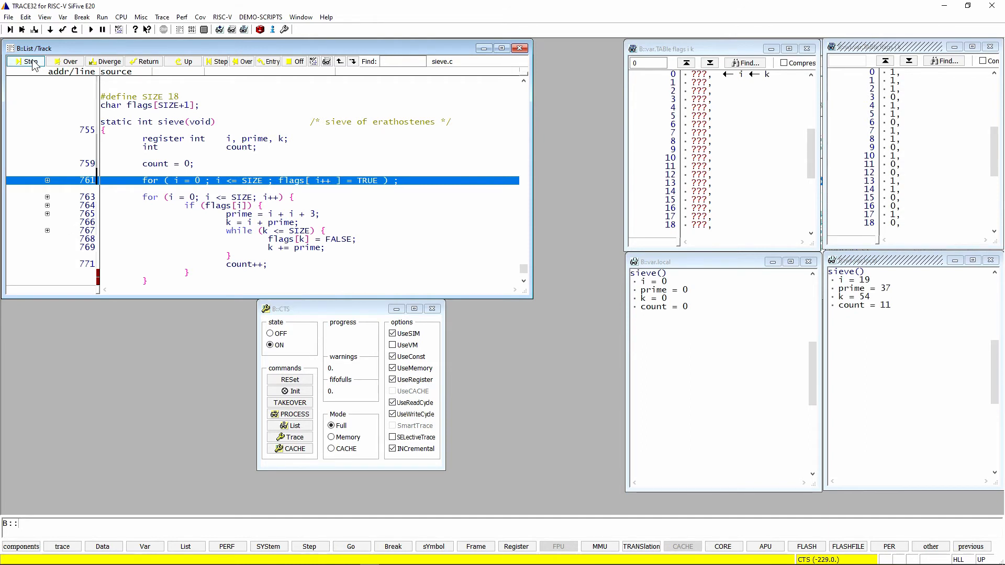
click(28, 61)
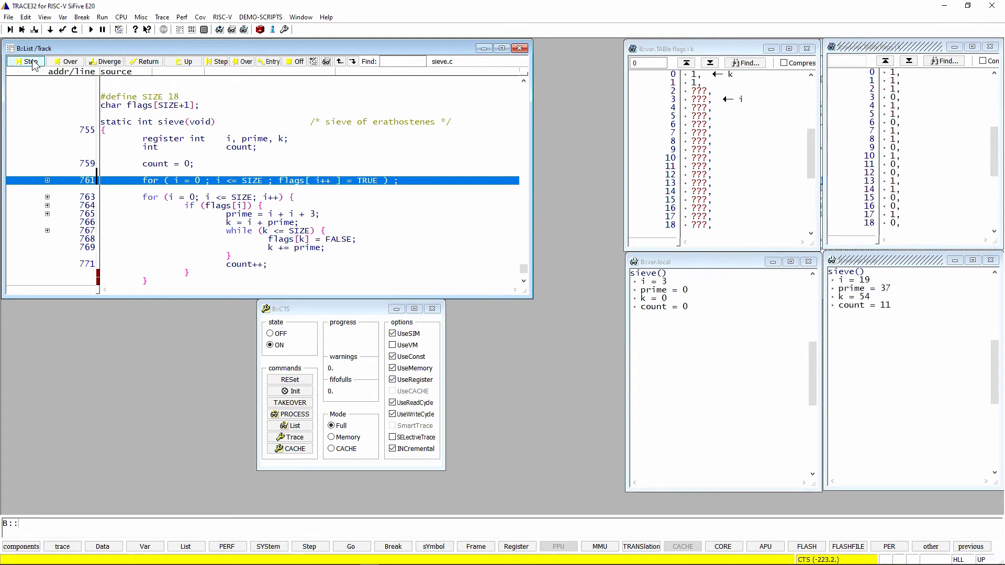
click(30, 61)
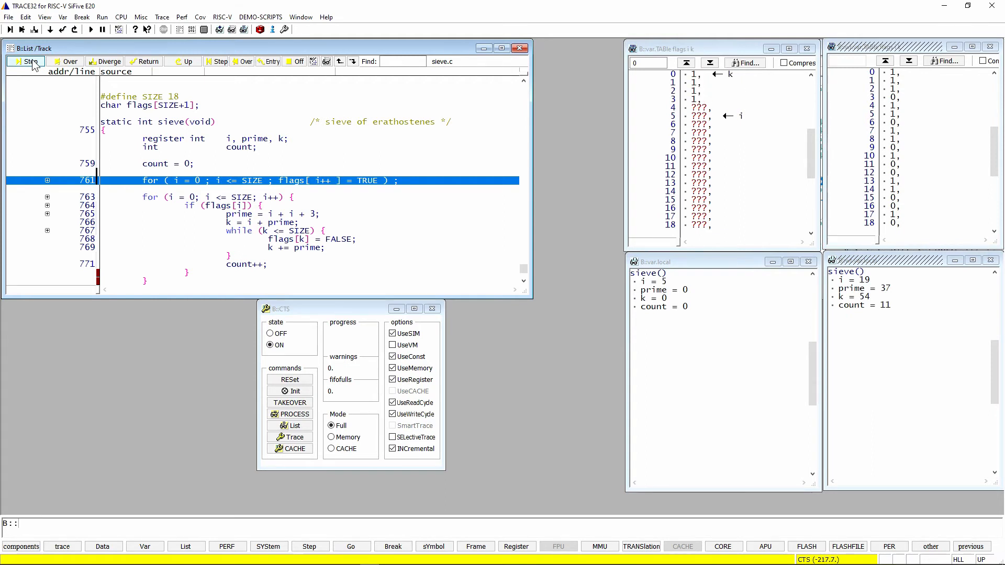
click(28, 61)
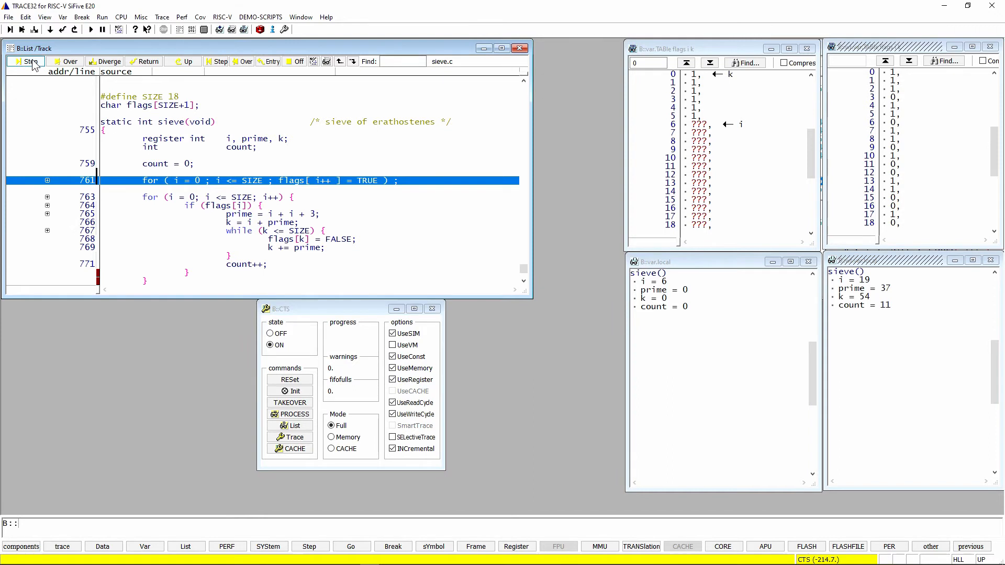
click(28, 61)
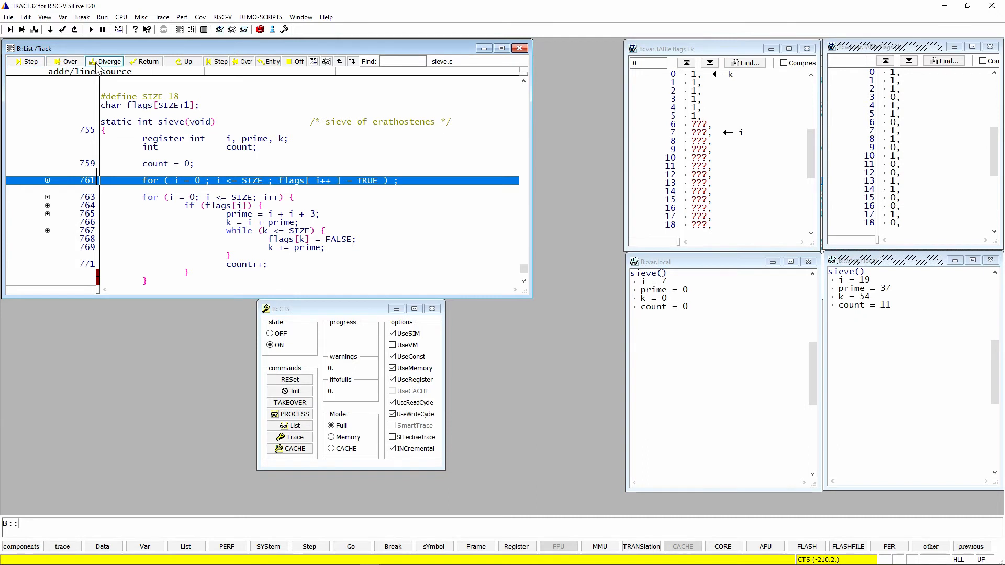
mouse_move(109, 61)
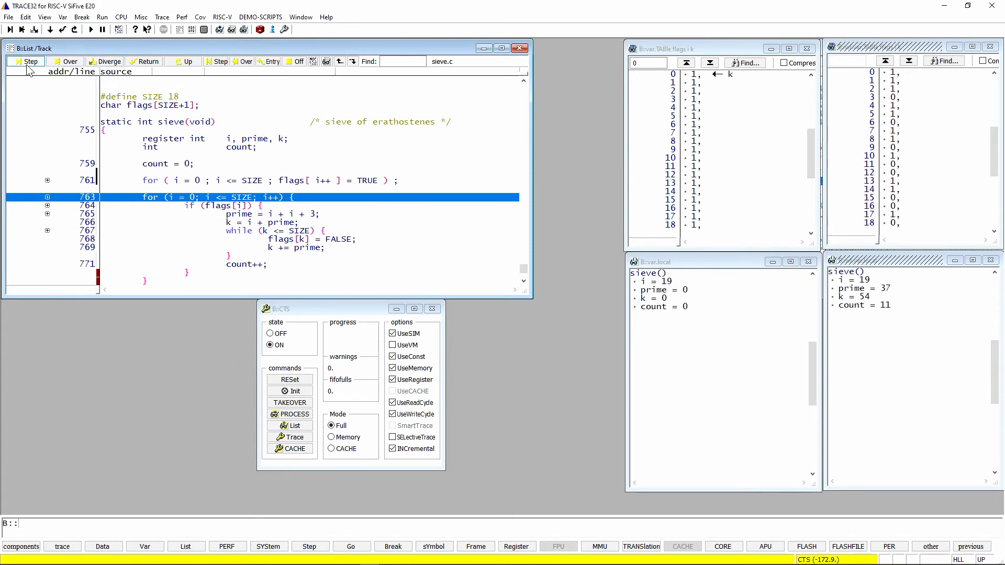
Advance line by line through the first sieve pass, past the flags[k] update and count increment.
click(27, 60)
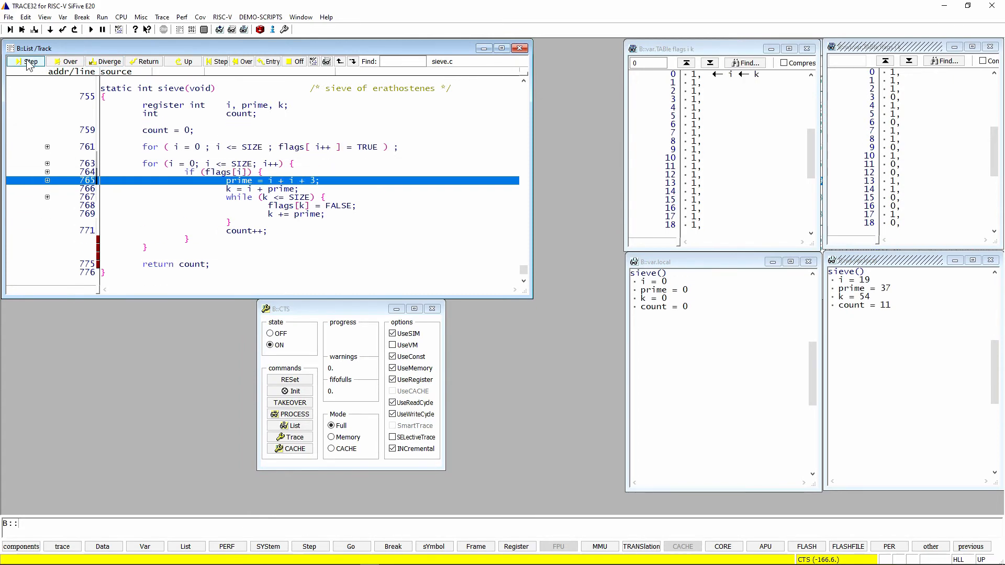
click(30, 61)
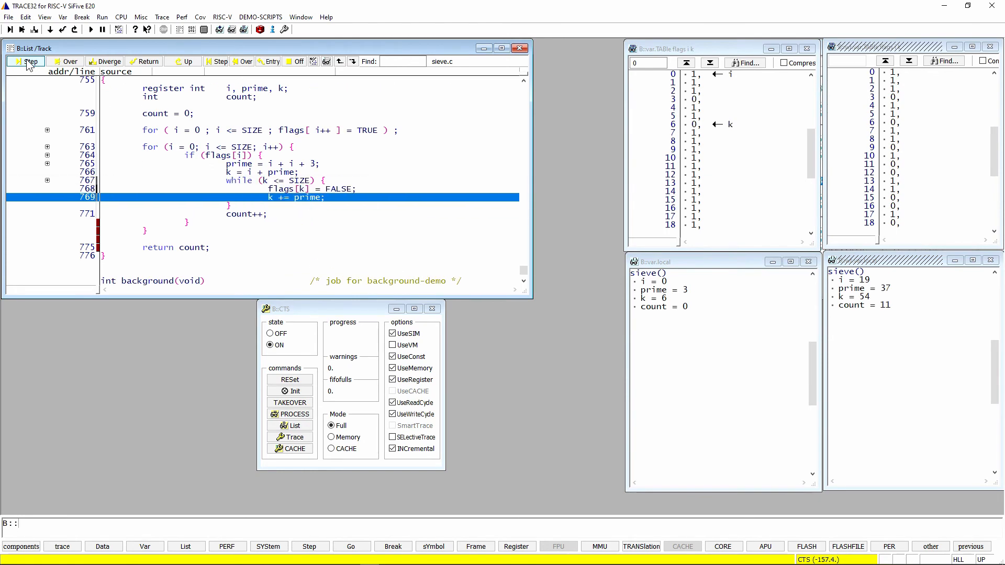
click(28, 60)
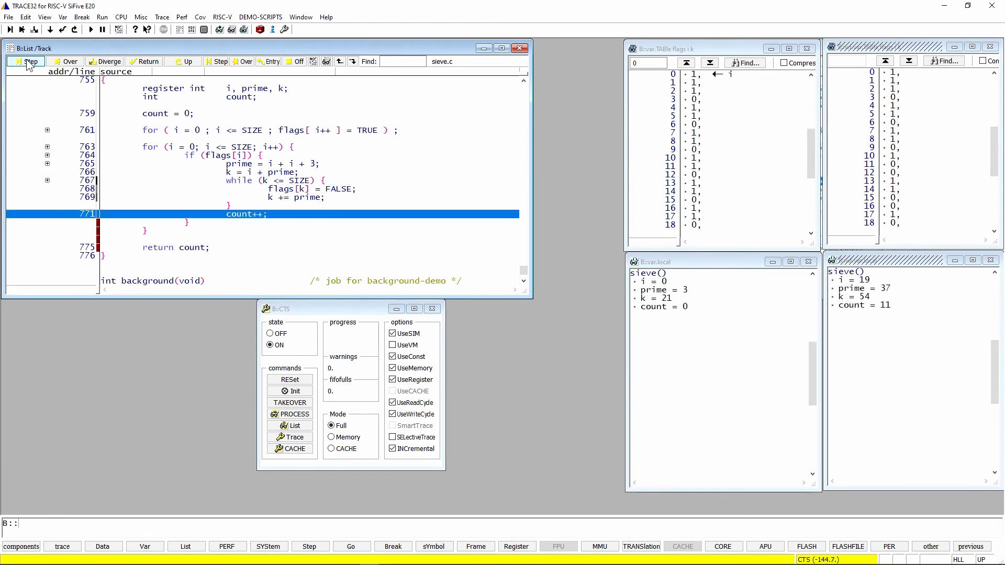
click(29, 61)
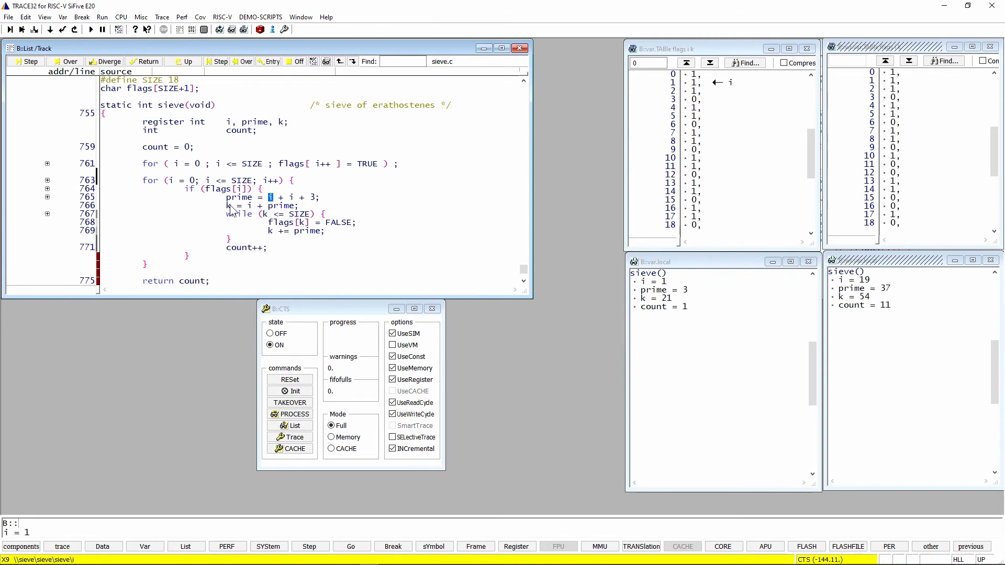
mouse_move(229, 207)
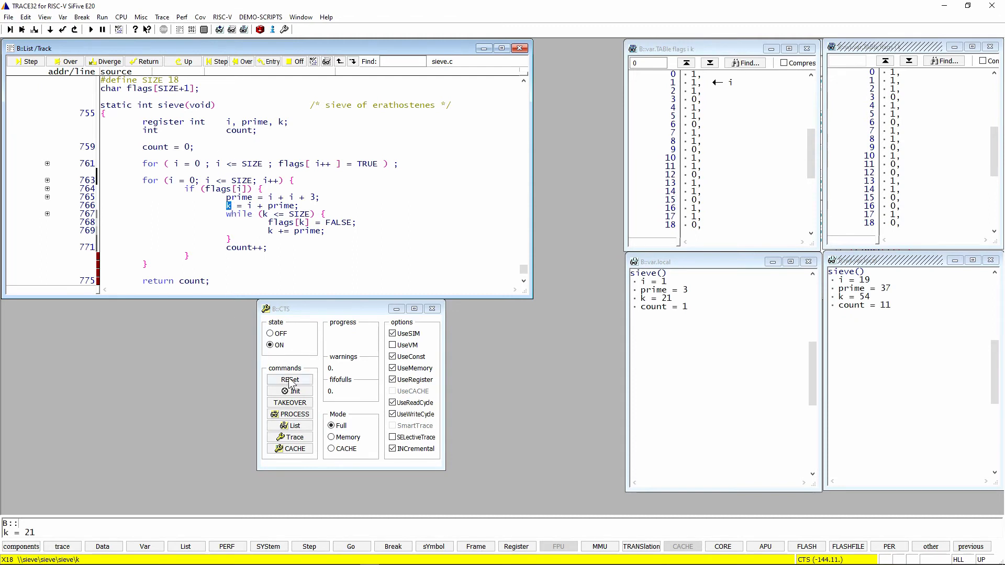
mouse_move(359, 316)
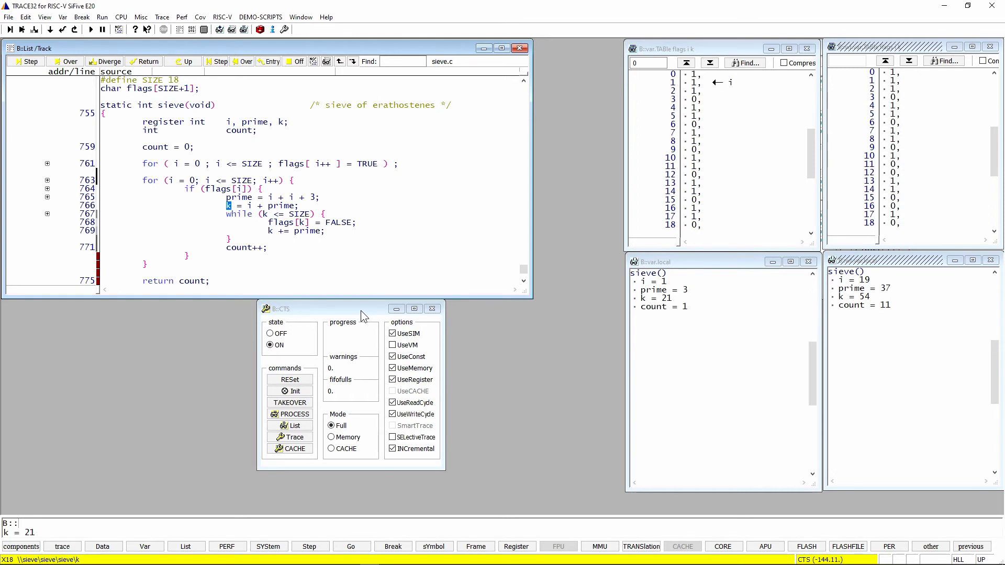
mouse_move(323, 376)
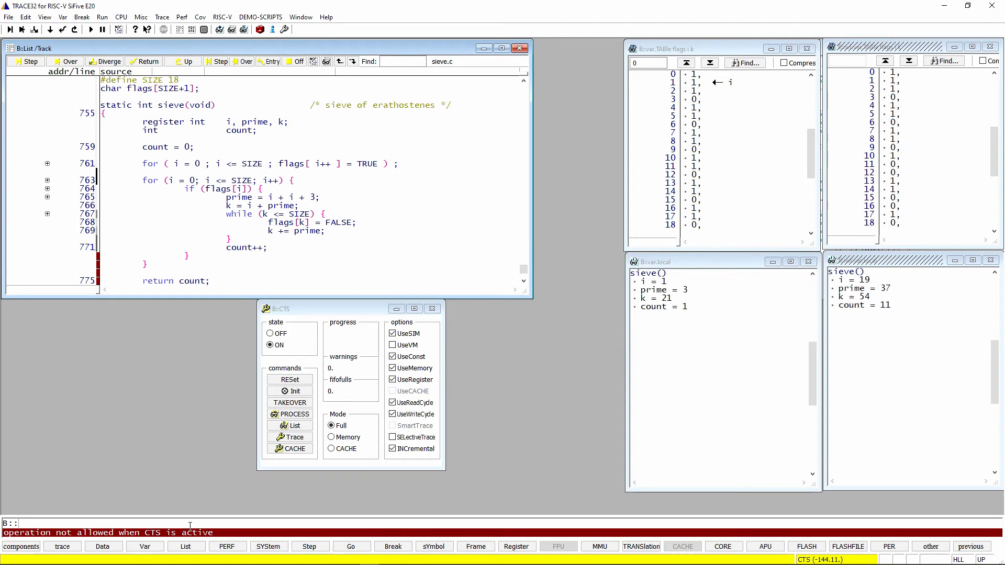
mouse_move(206, 464)
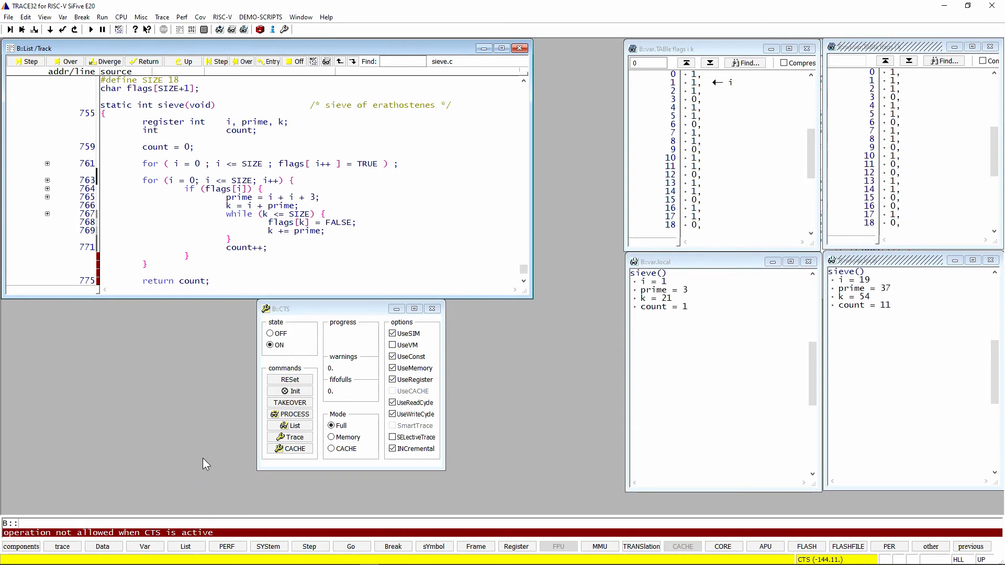
mouse_move(207, 163)
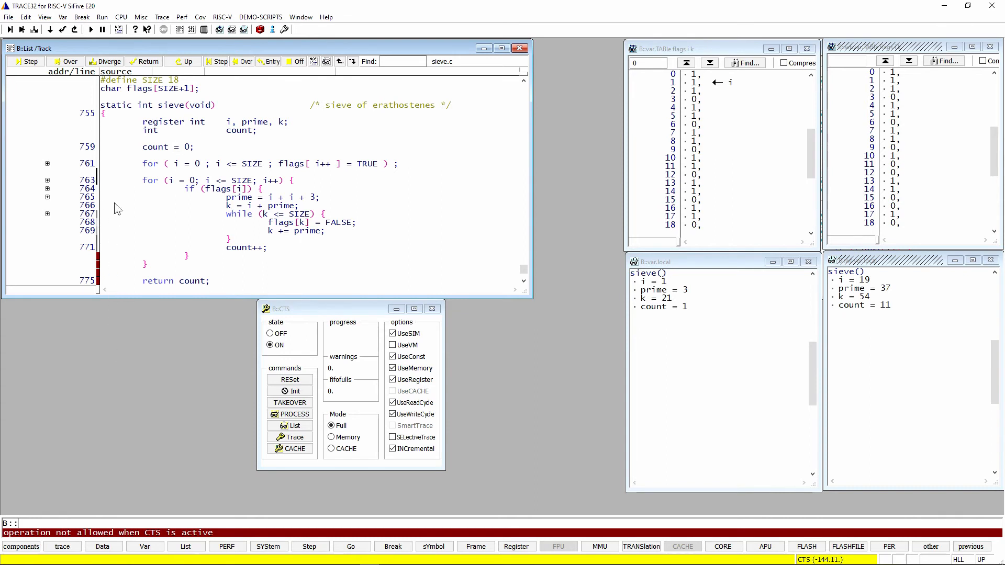
Take over the CTS state onto the target, set count to 42, and run sieve until it returns.
click(290, 402)
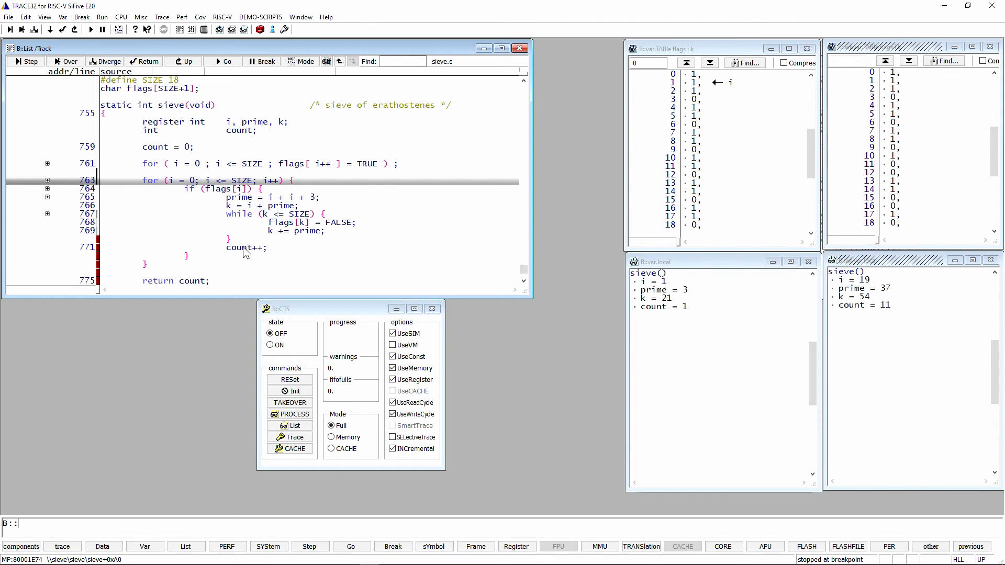
double_click(239, 247)
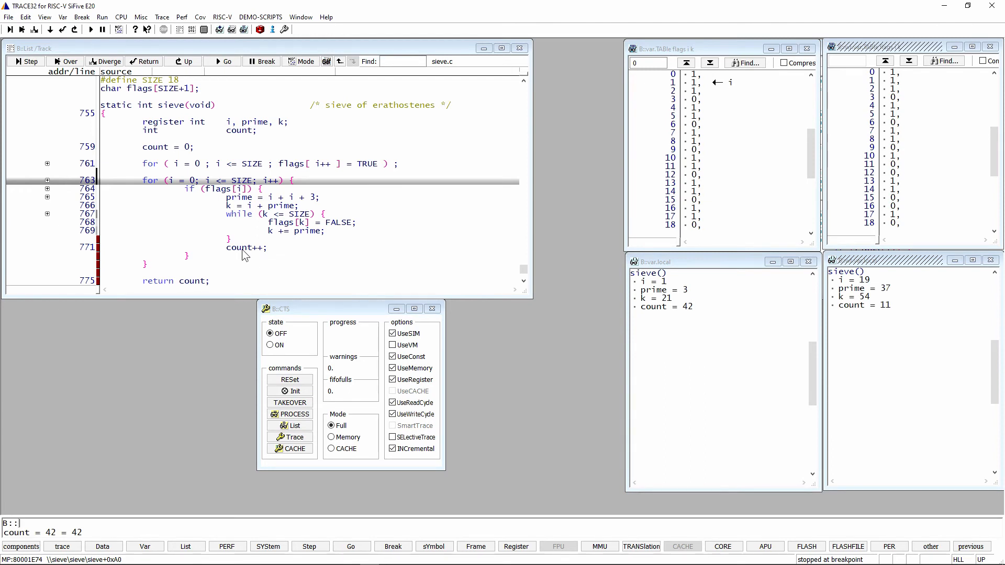
mouse_move(219, 227)
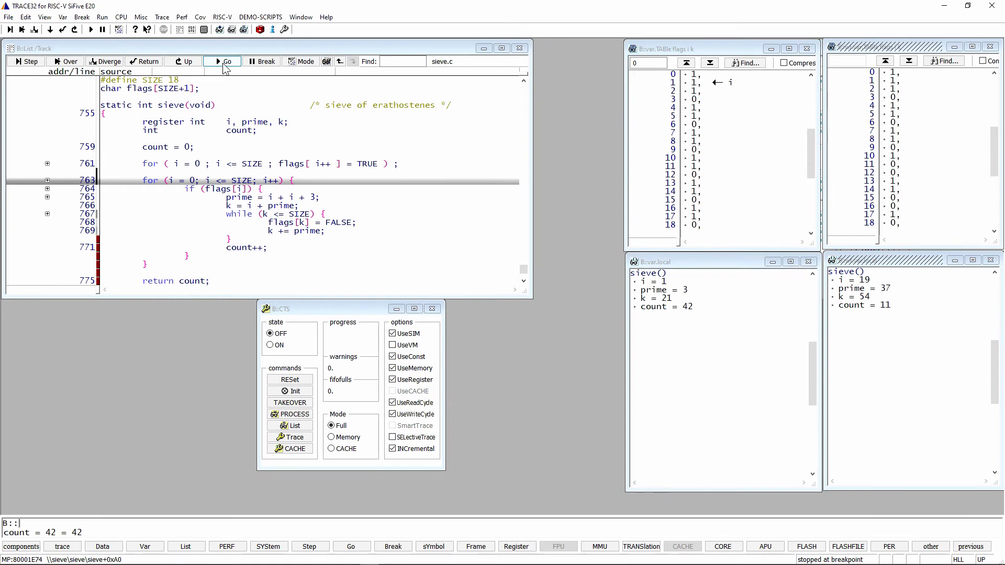
click(222, 60)
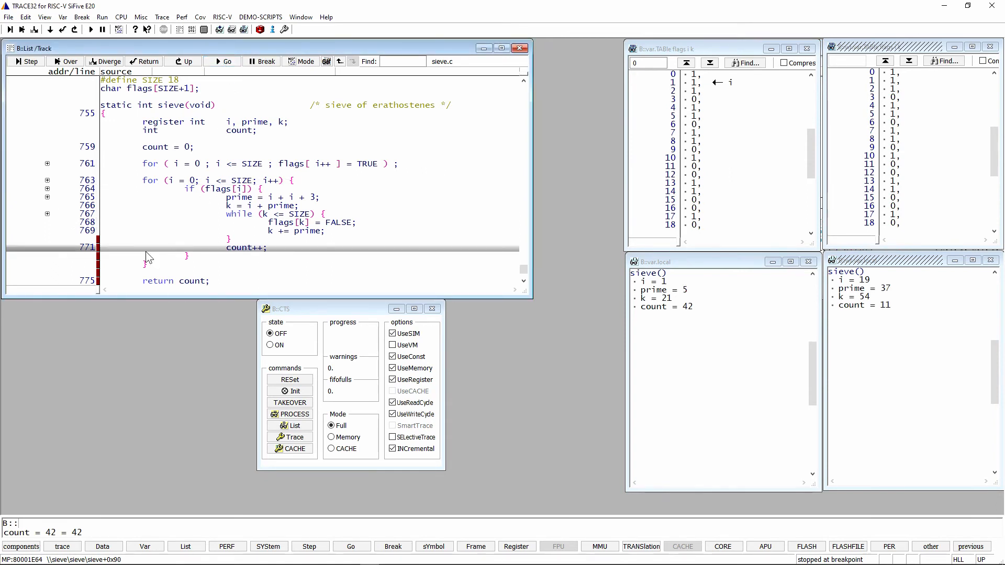
mouse_move(108, 253)
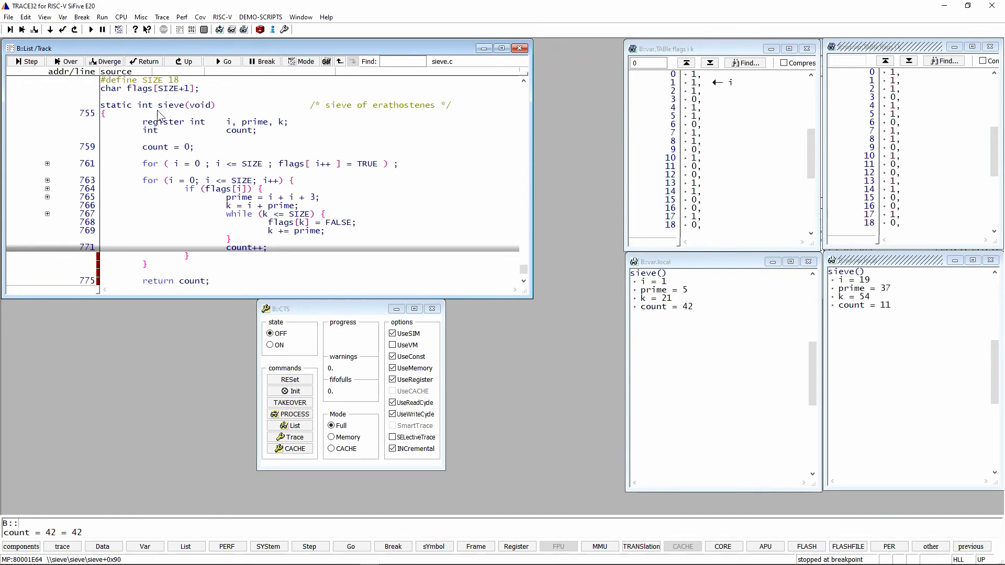
click(222, 61)
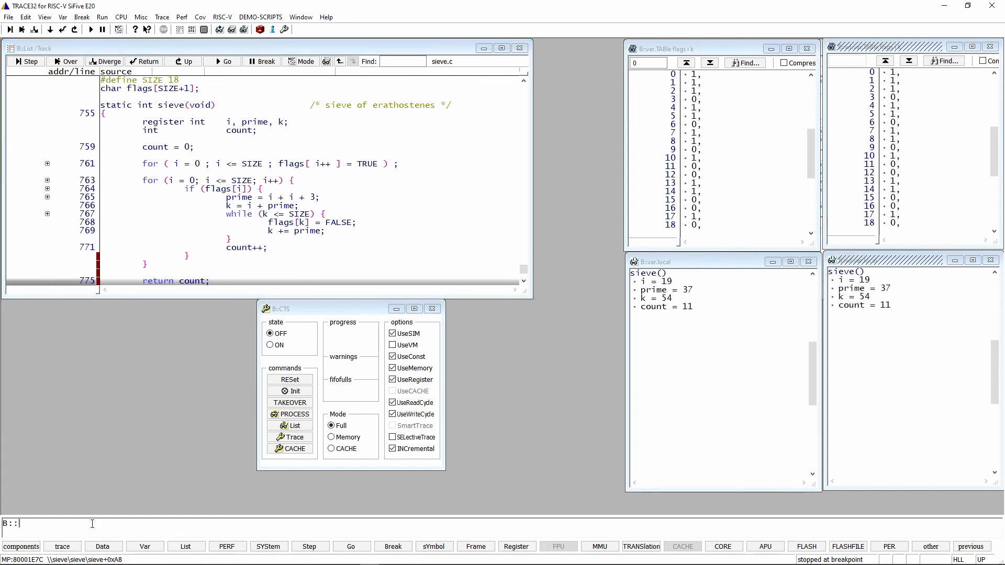
Clear all windows with WinCLEAR and list sieve with /COVerage annotation, reaching the Cov menu.
text(wincl)
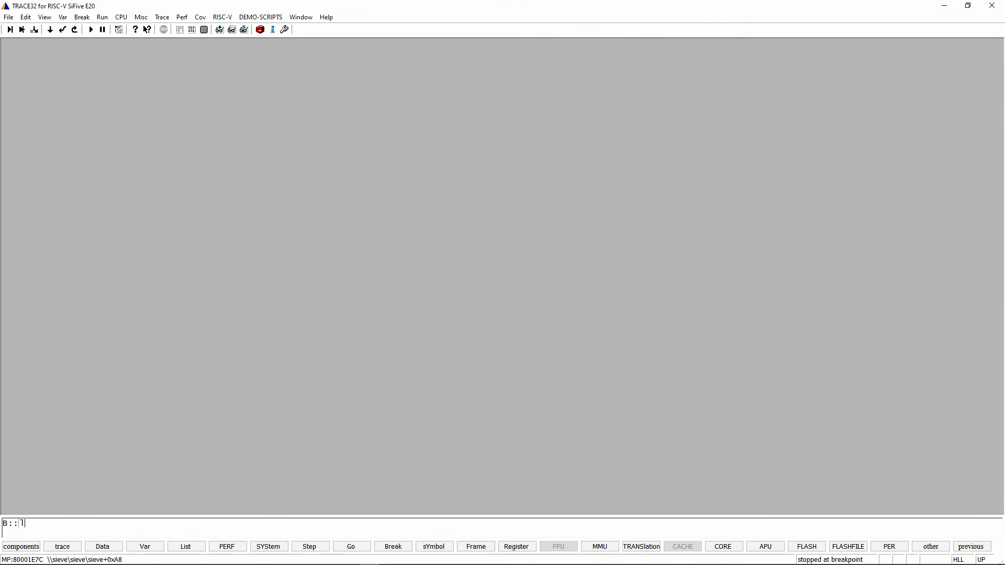
text(ist /co)
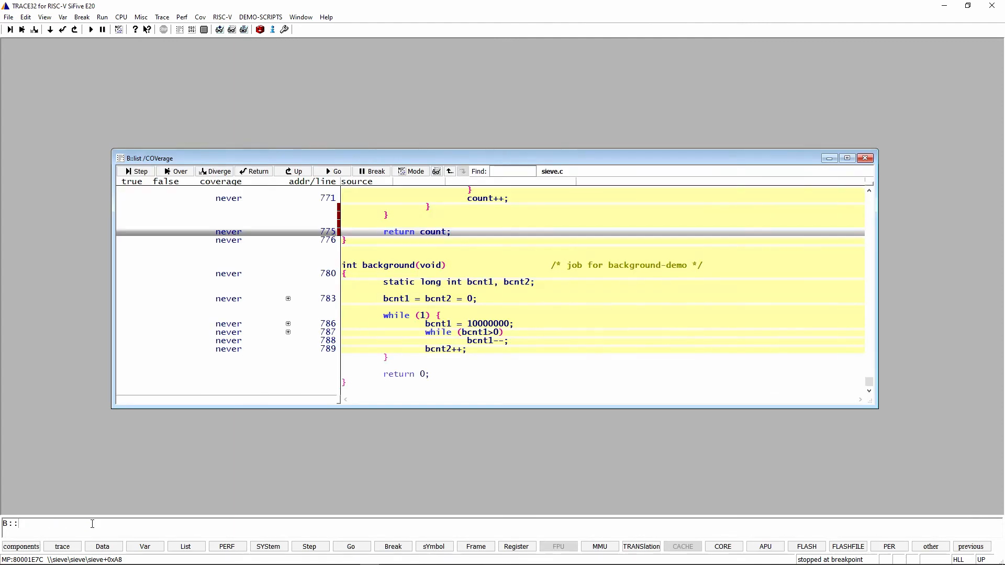
click(200, 16)
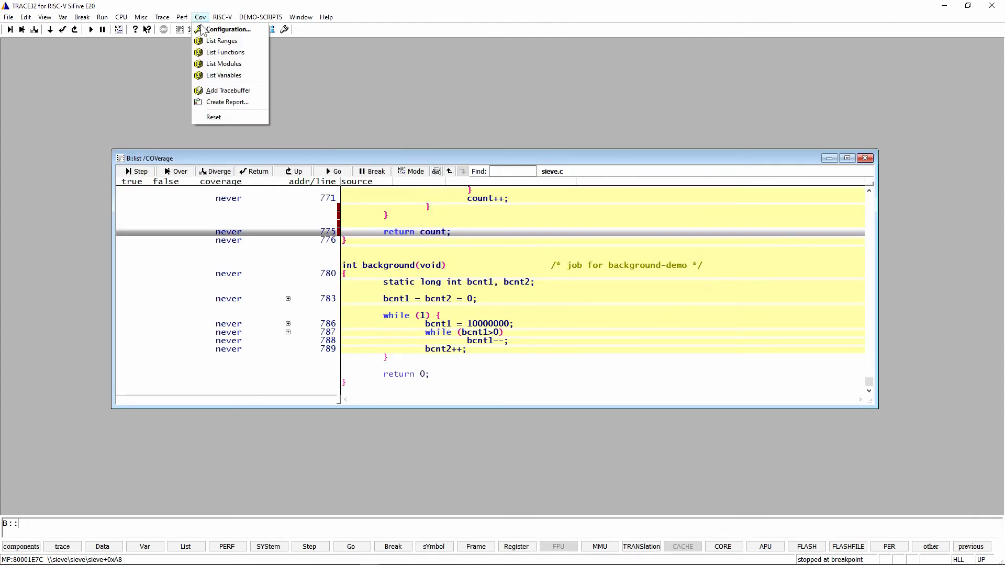
mouse_move(228, 29)
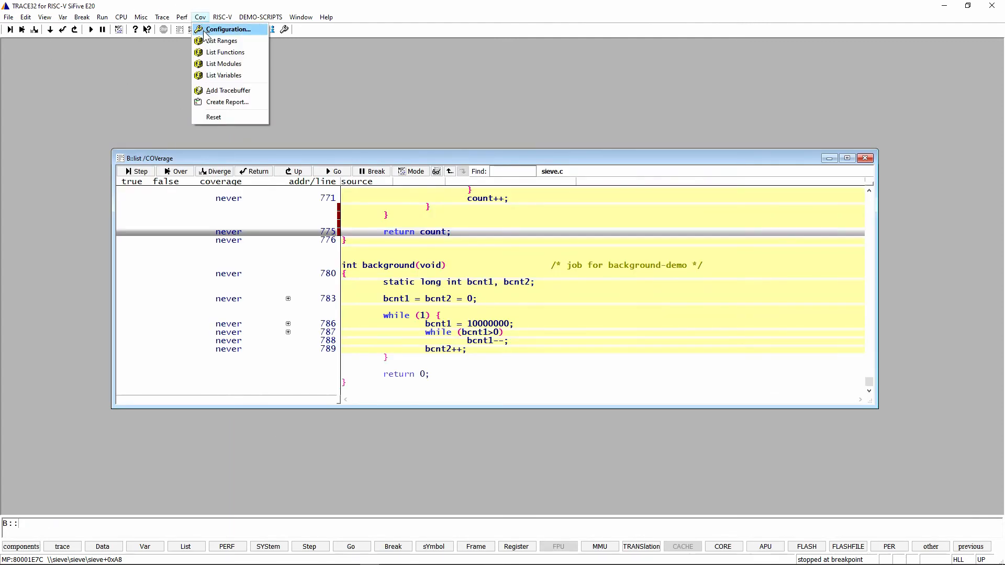
Keep SourceMetric ObjectCode in the coverage configuration settings.
click(228, 30)
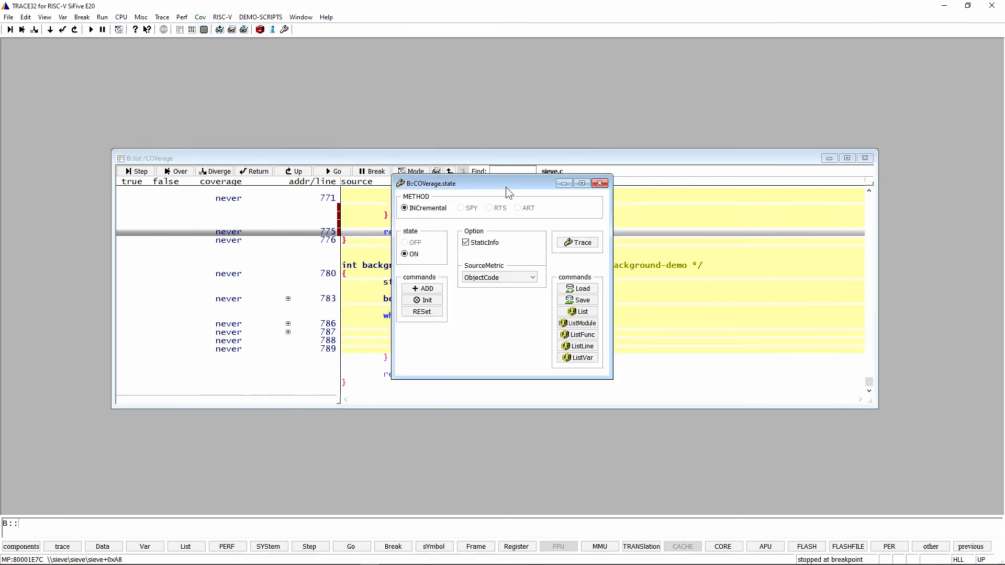
drag(506, 183, 746, 302)
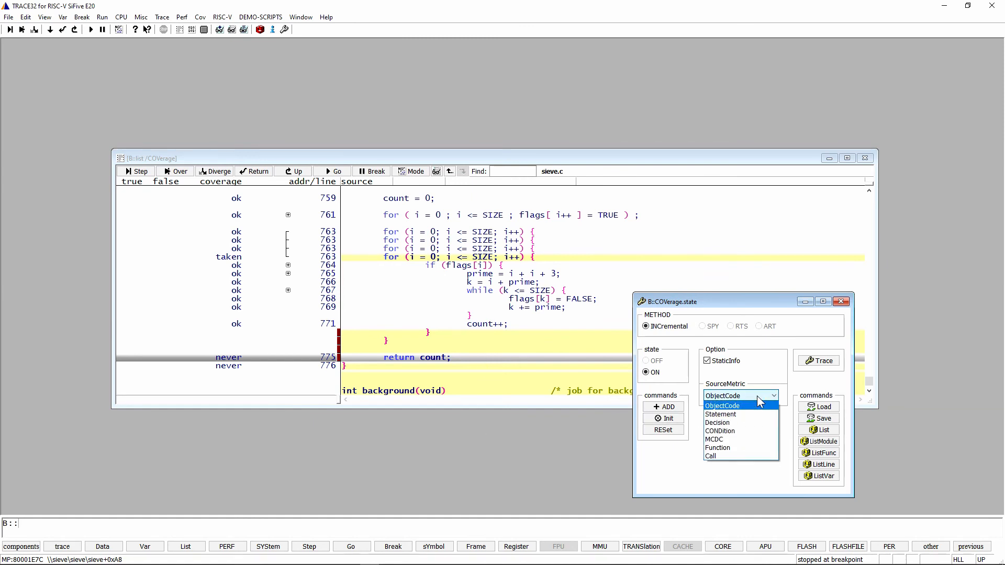
click(723, 406)
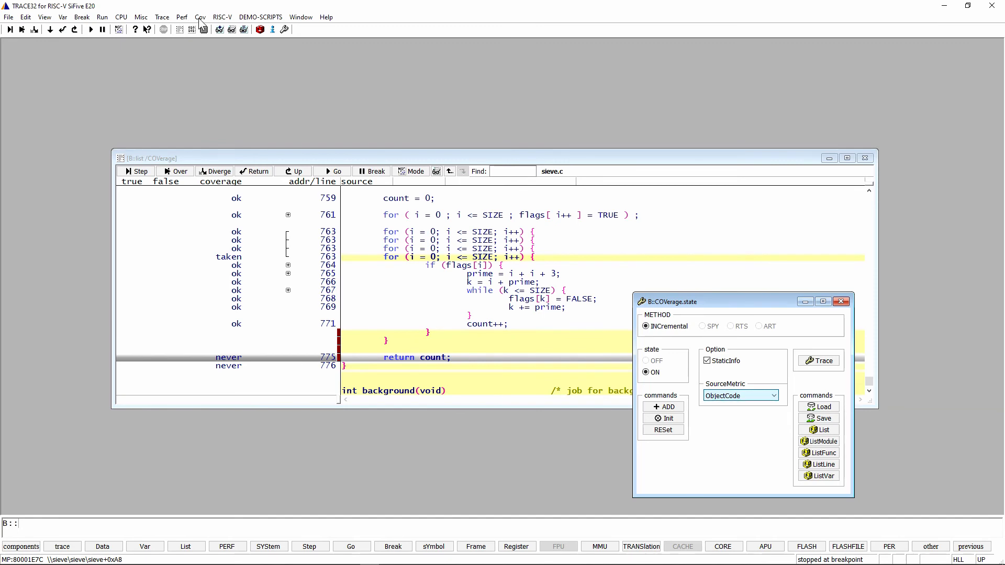
Create the HTML code-coverage report and open it in the browser.
click(200, 17)
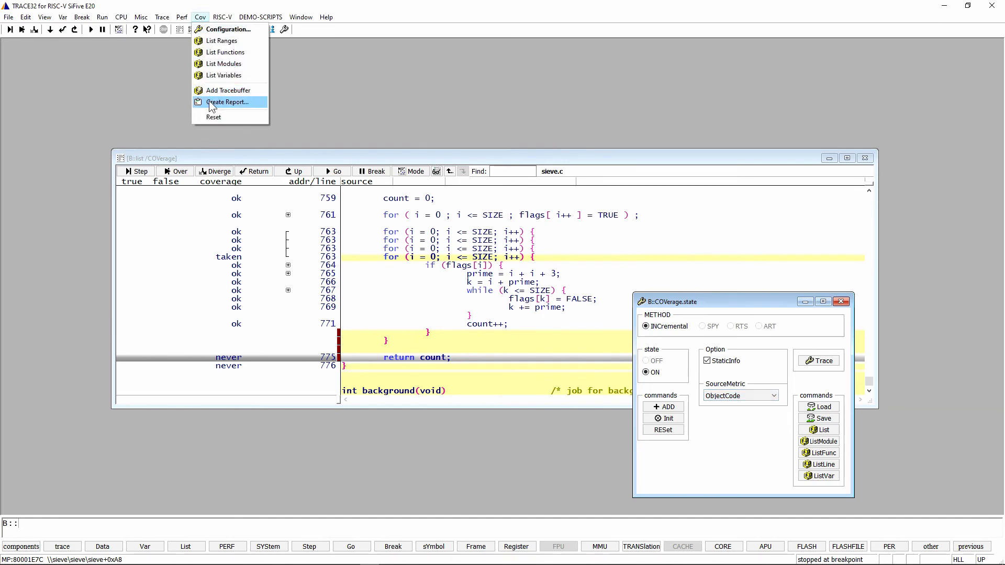
click(228, 102)
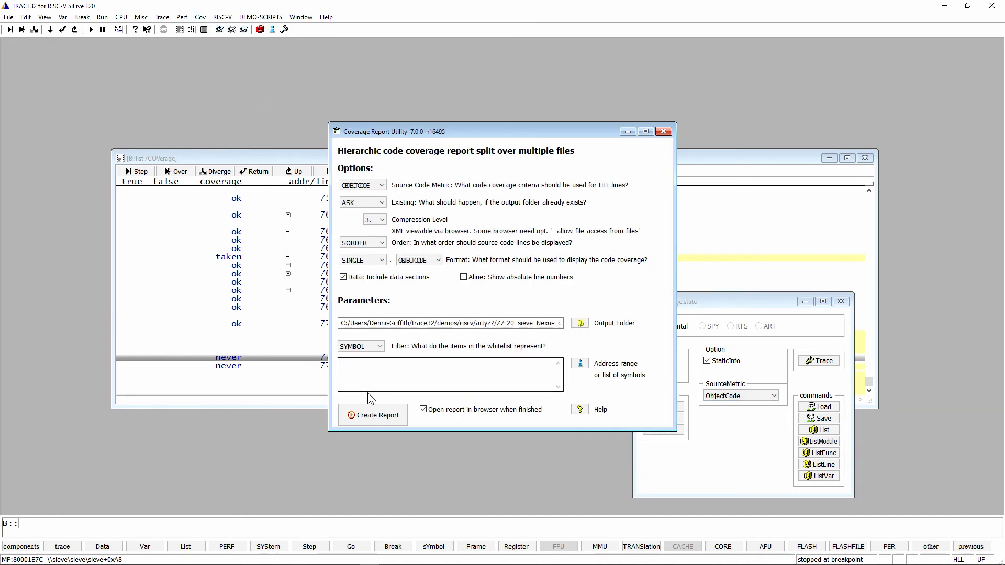
click(372, 415)
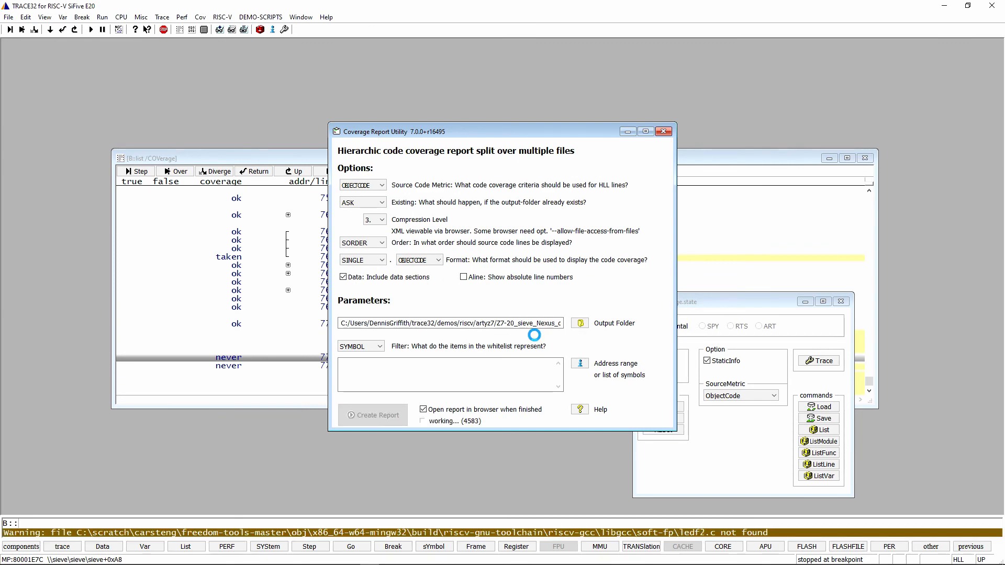
click(373, 414)
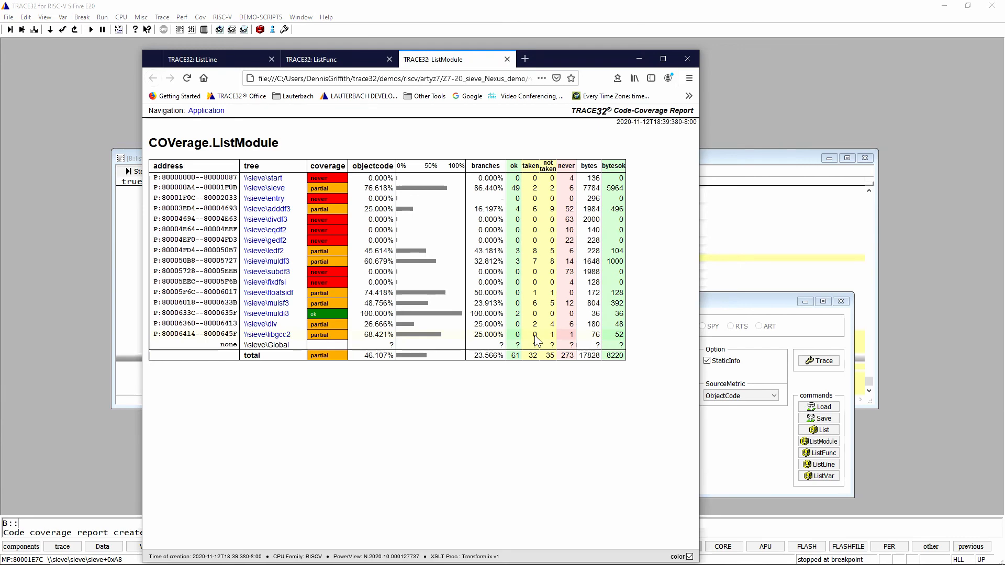
mouse_move(290, 191)
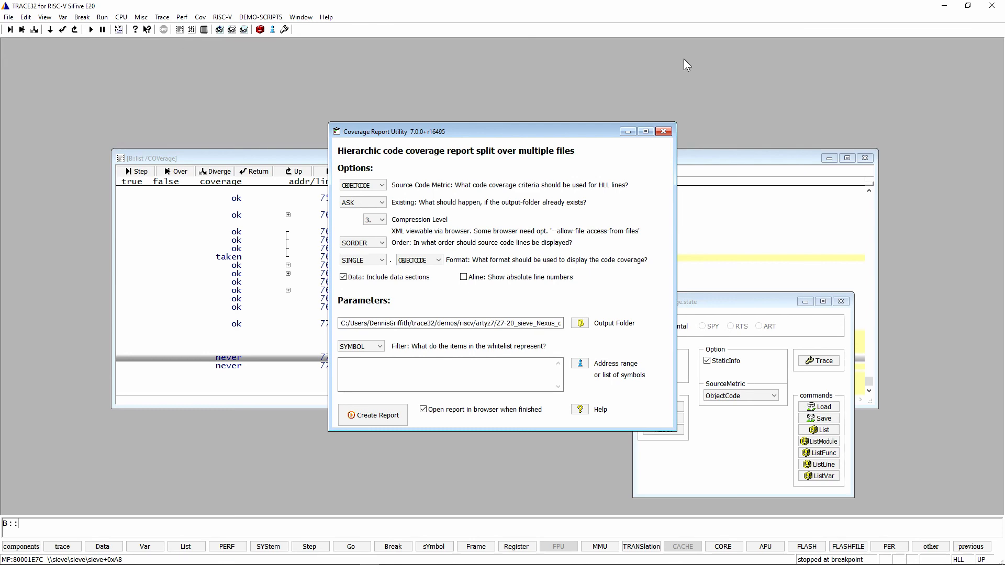
mouse_move(697, 65)
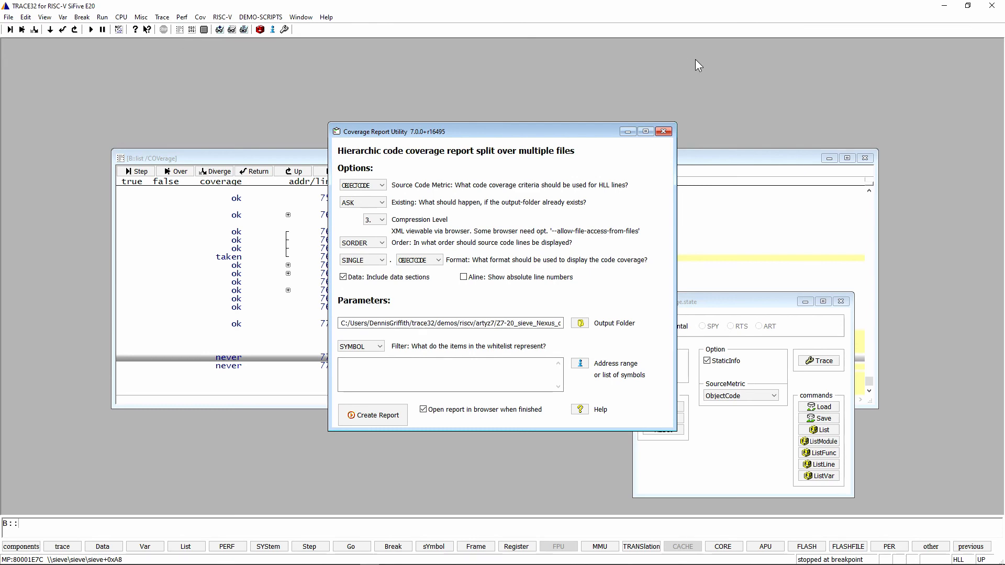